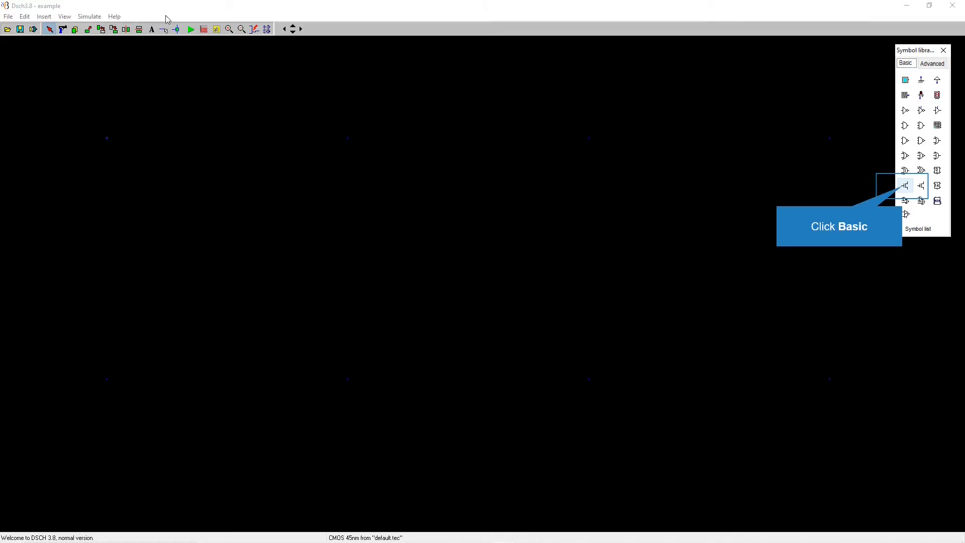
mouse_move(913, 113)
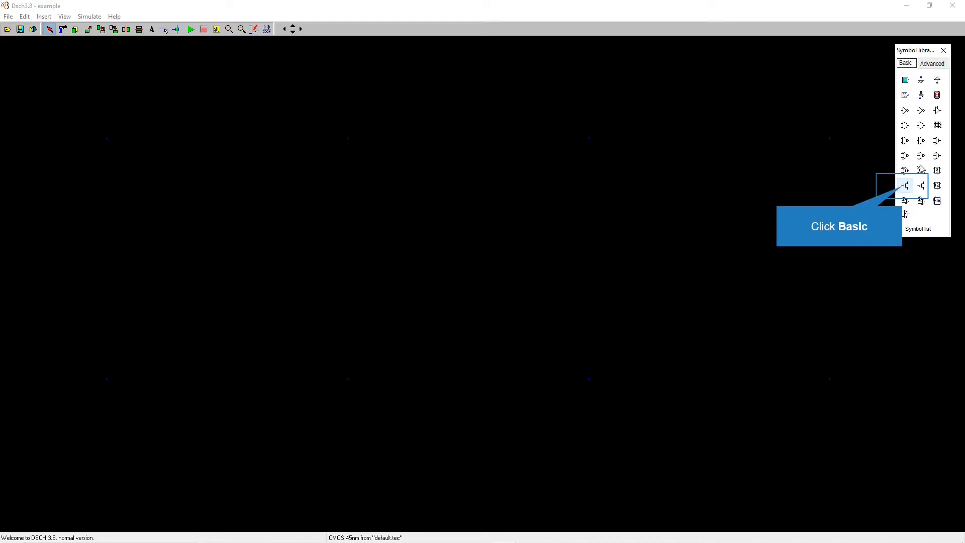
- Place an nMOS transistor and a pMOS transistor above it from the Basic symbol library
left_click(905, 185)
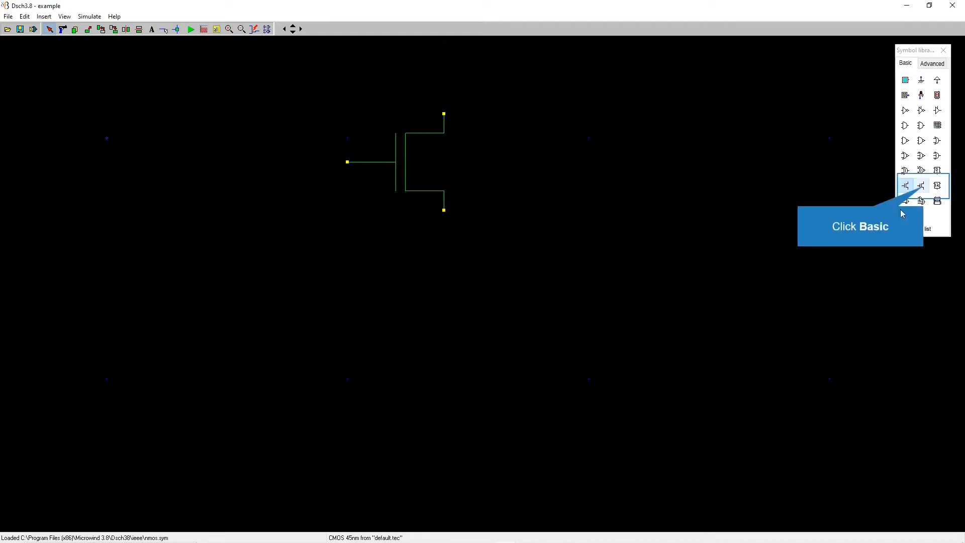
mouse_move(925, 190)
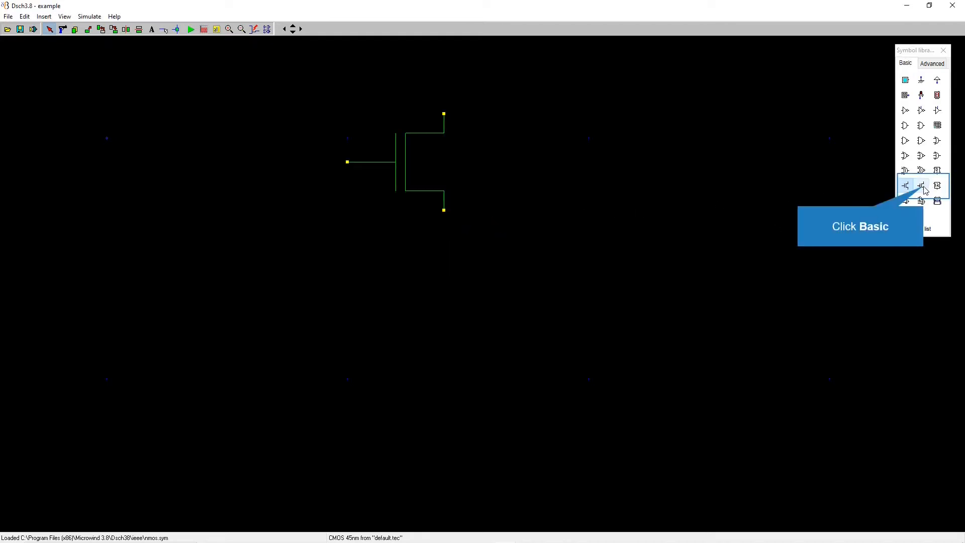
left_click(906, 185)
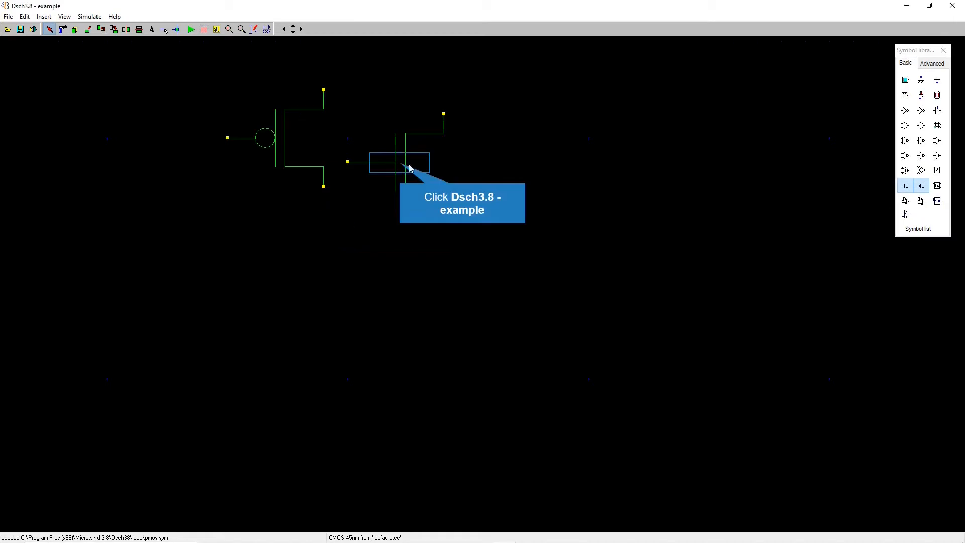
left_click(382, 166)
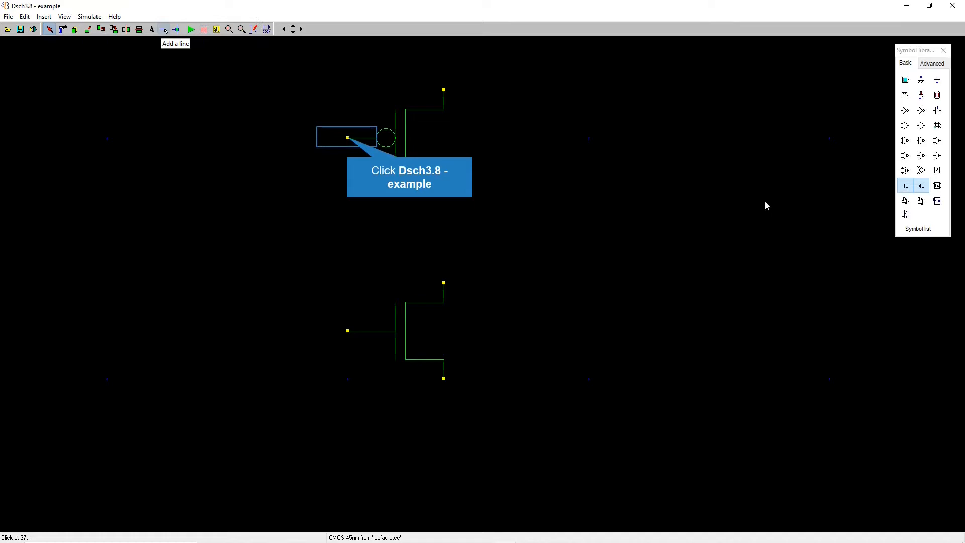
mouse_move(189, 89)
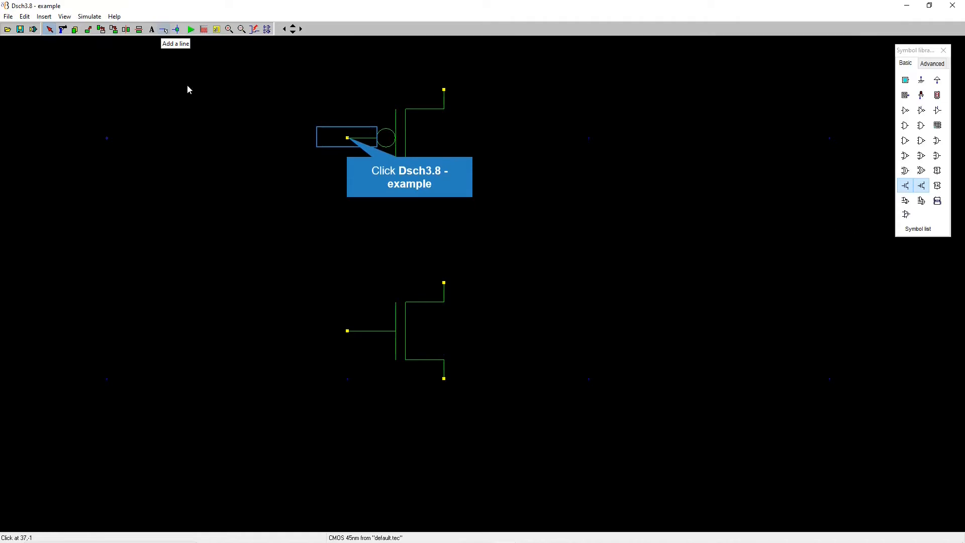
mouse_move(243, 32)
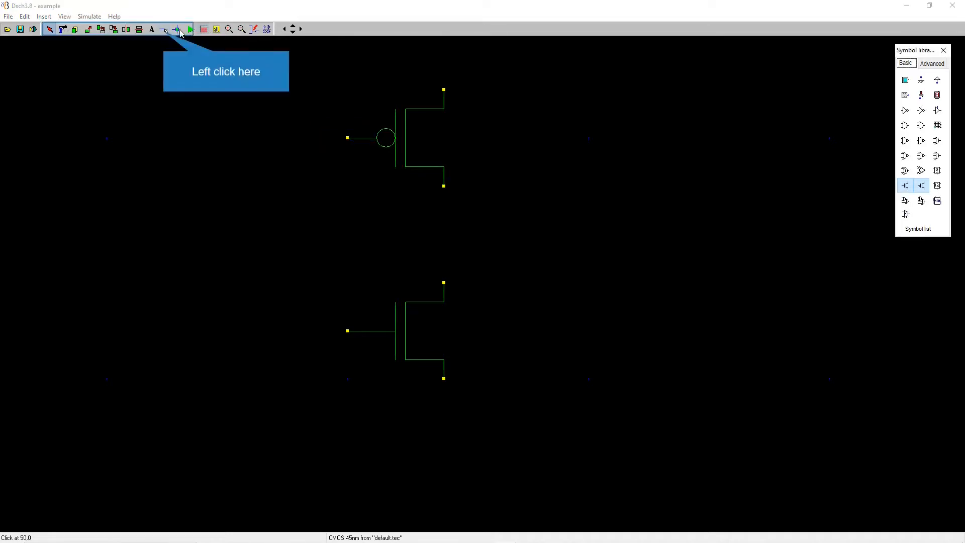
- Wire the pMOS and nMOS gates and drains together, then pick the VDD supply symbol
left_click(177, 30)
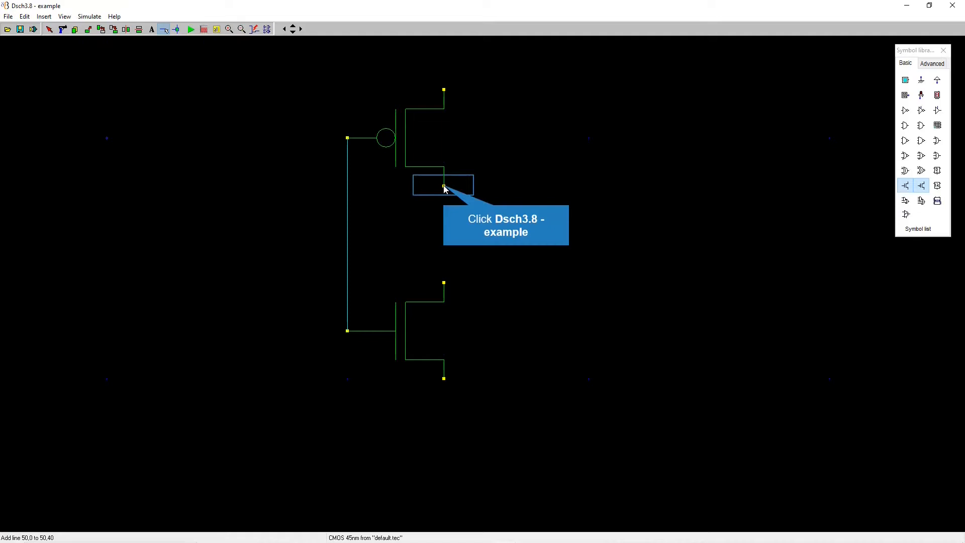
left_click(443, 187)
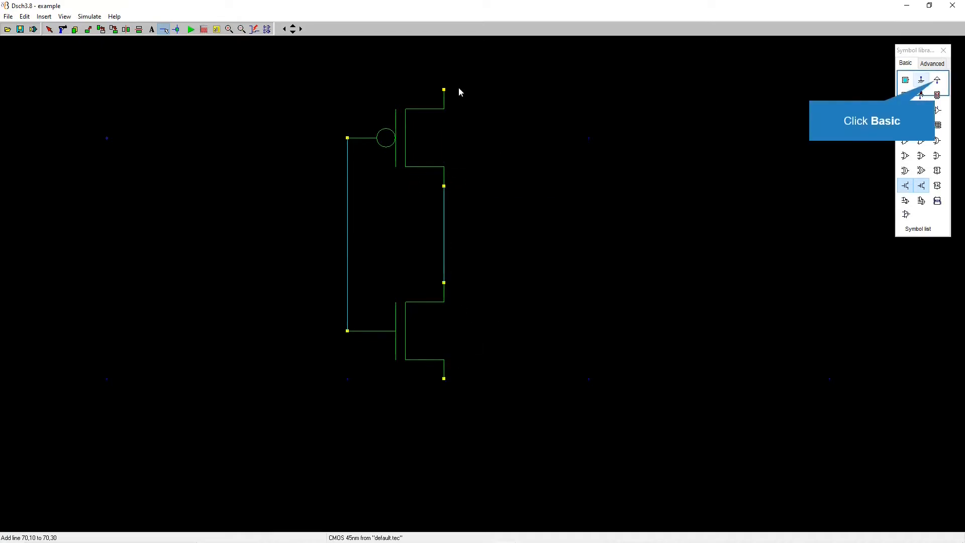
mouse_move(895, 122)
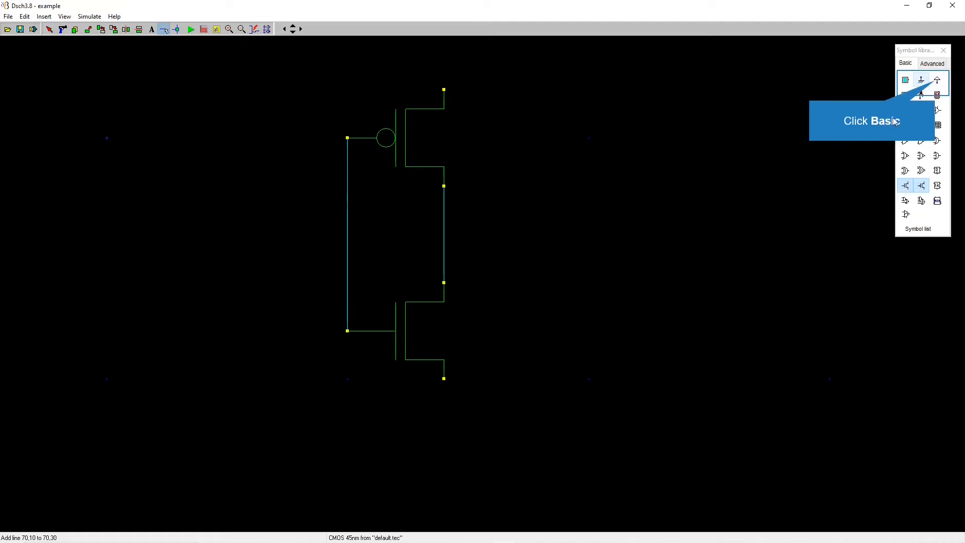
mouse_move(917, 80)
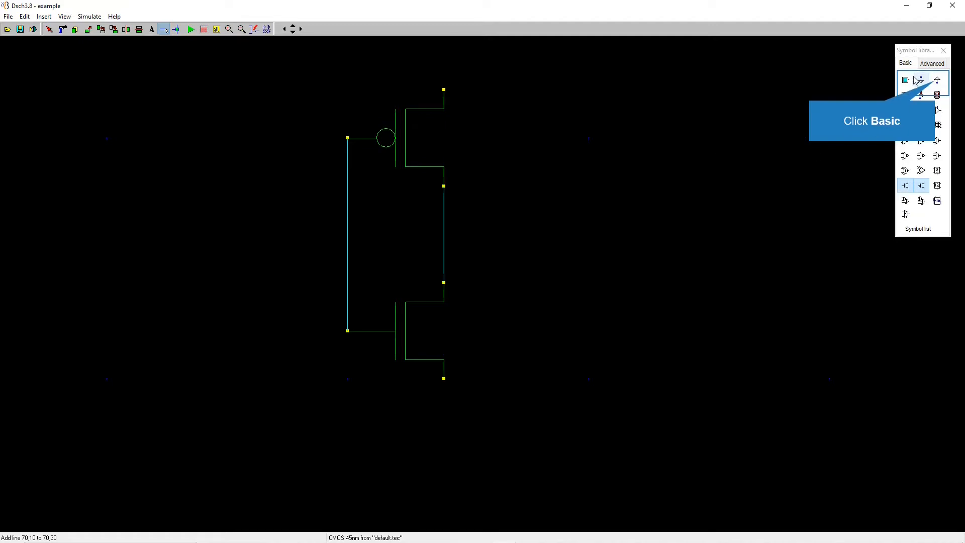
left_click(906, 62)
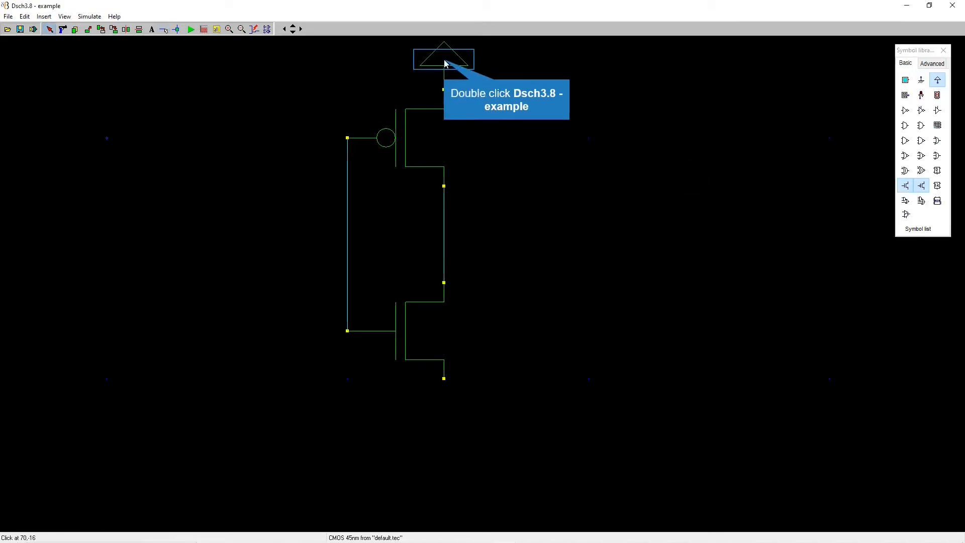
- Set the VDD supply symbol's value to 5.00 V in its properties
double_click(444, 59)
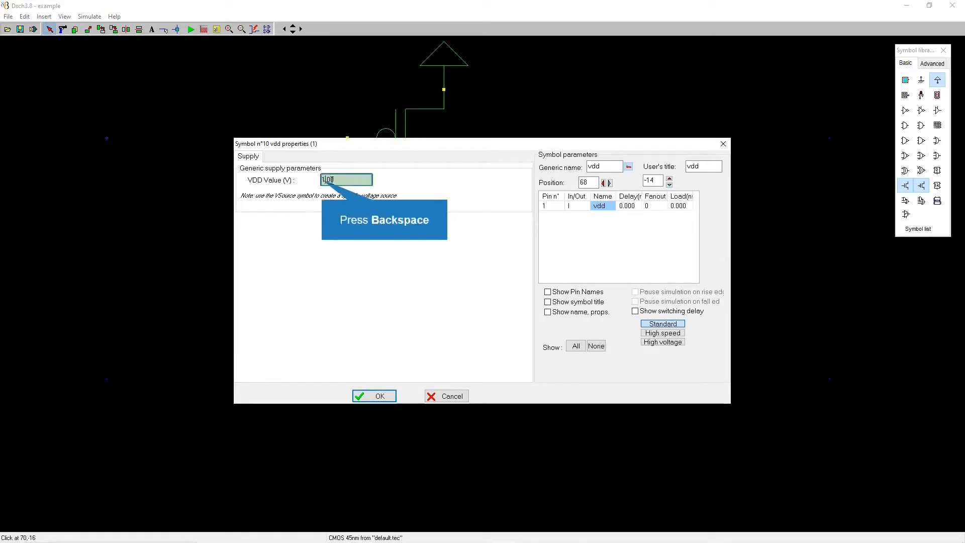
key("backspace")
type("5")
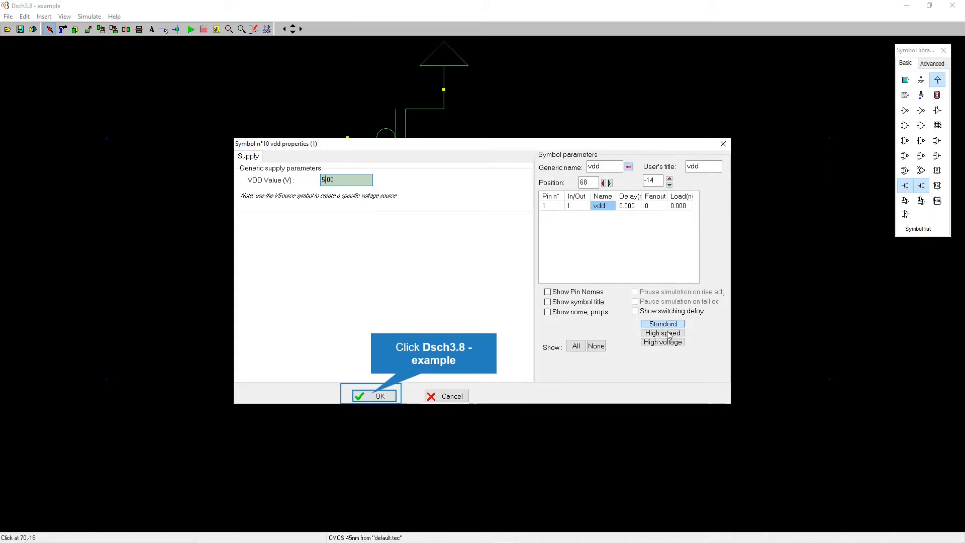
left_click(370, 396)
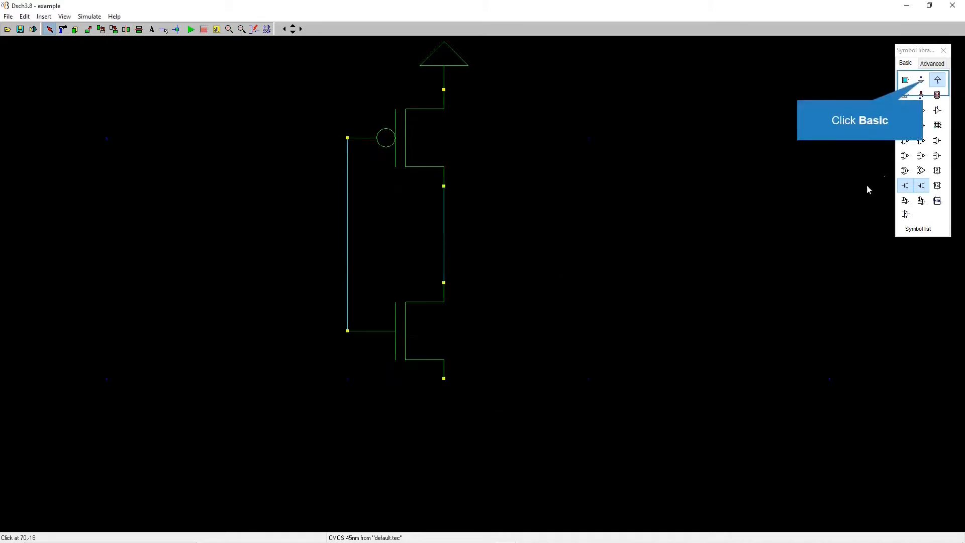
- Place ground under the nMOS and start the output wire from the drain node
left_click(922, 80)
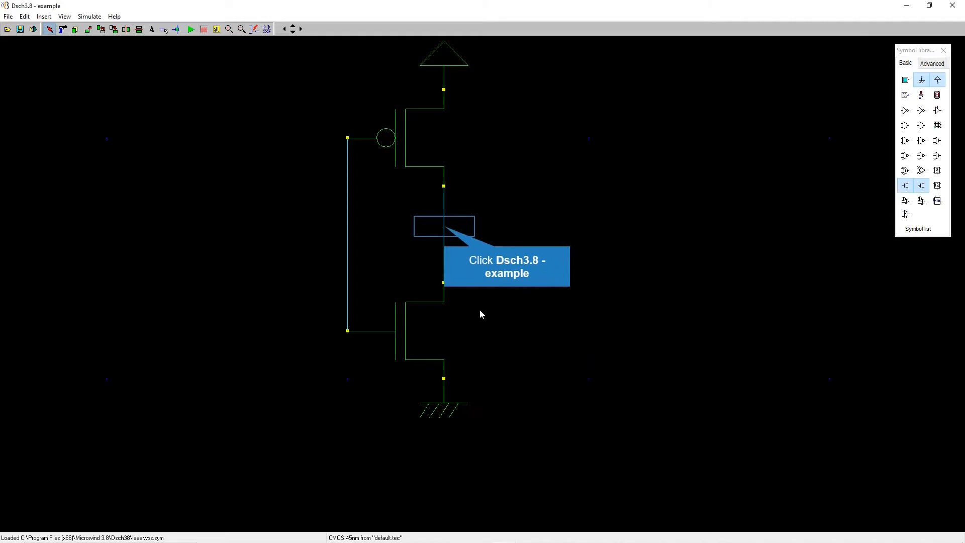
mouse_move(422, 235)
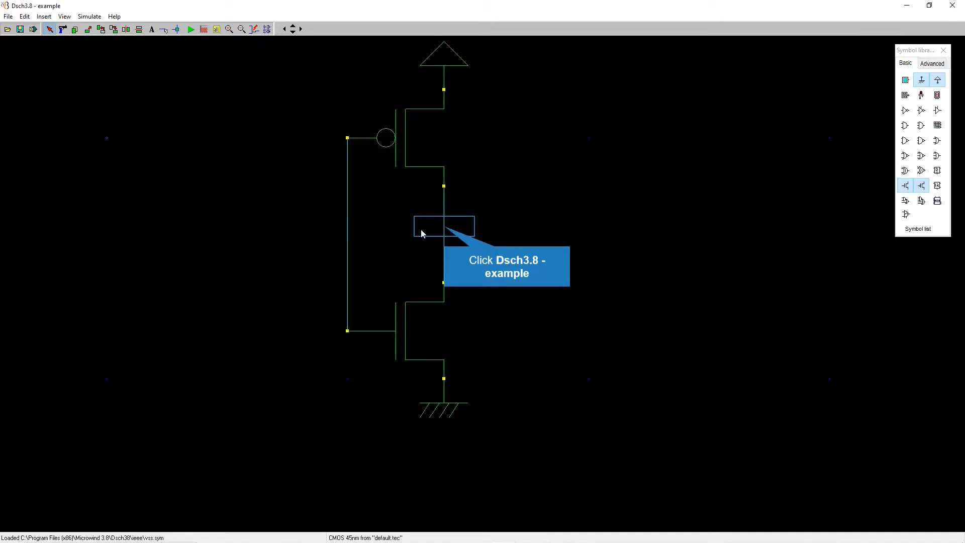
left_click(444, 227)
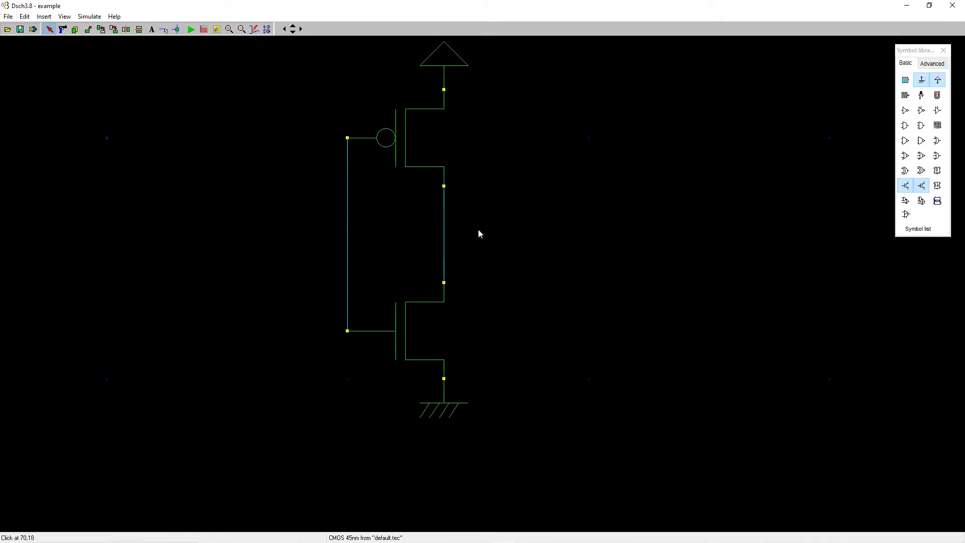
mouse_move(448, 232)
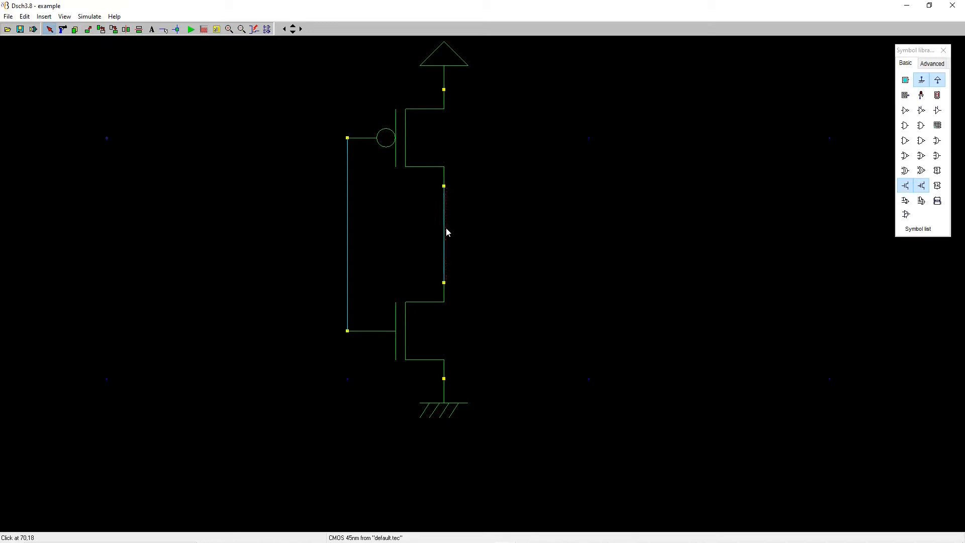
left_click(922, 95)
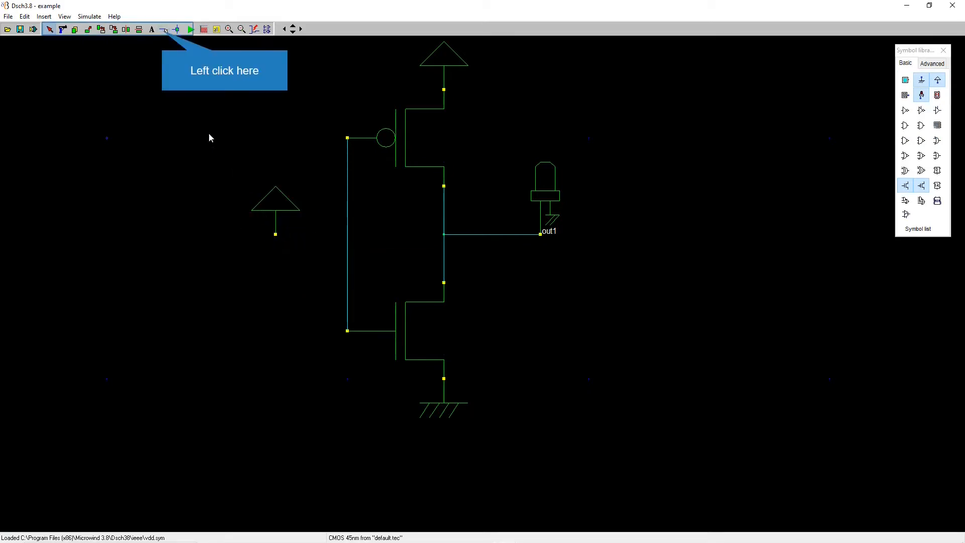
- Switch back to the Add a line wiring tool near the left VDD symbol
left_click(276, 234)
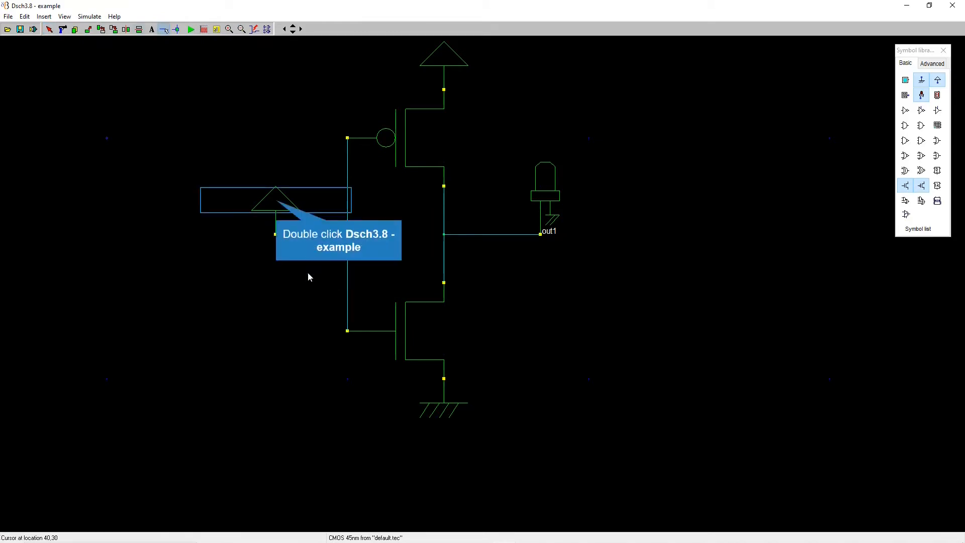
mouse_move(318, 261)
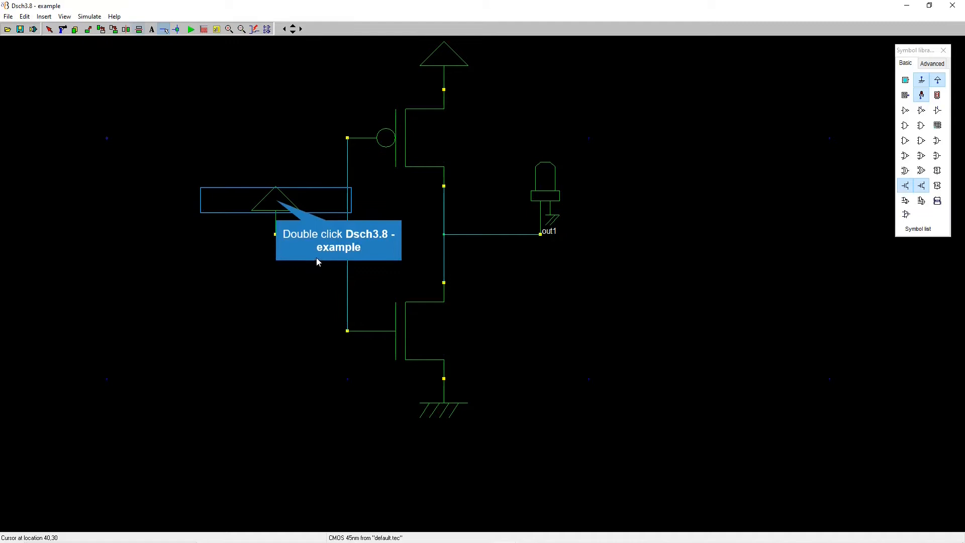
mouse_move(330, 239)
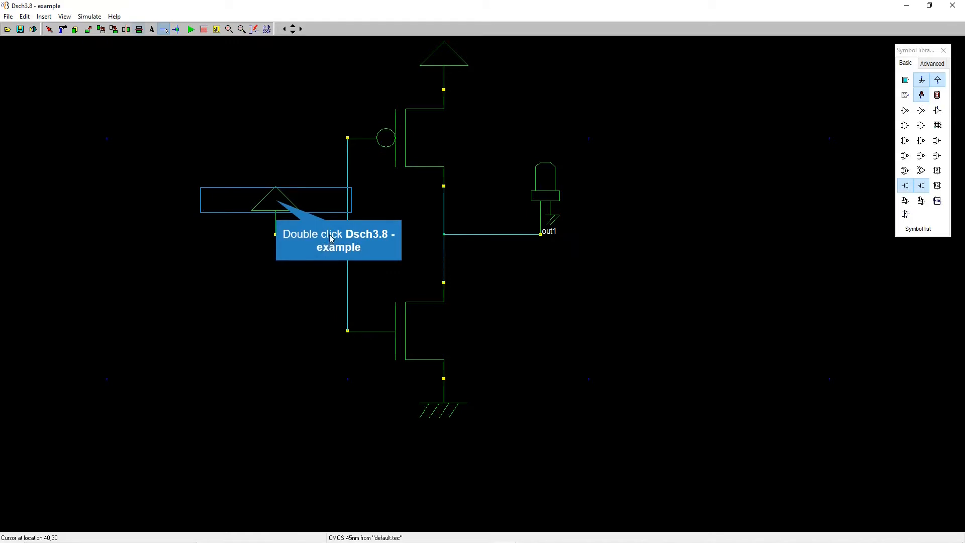
mouse_move(67, 46)
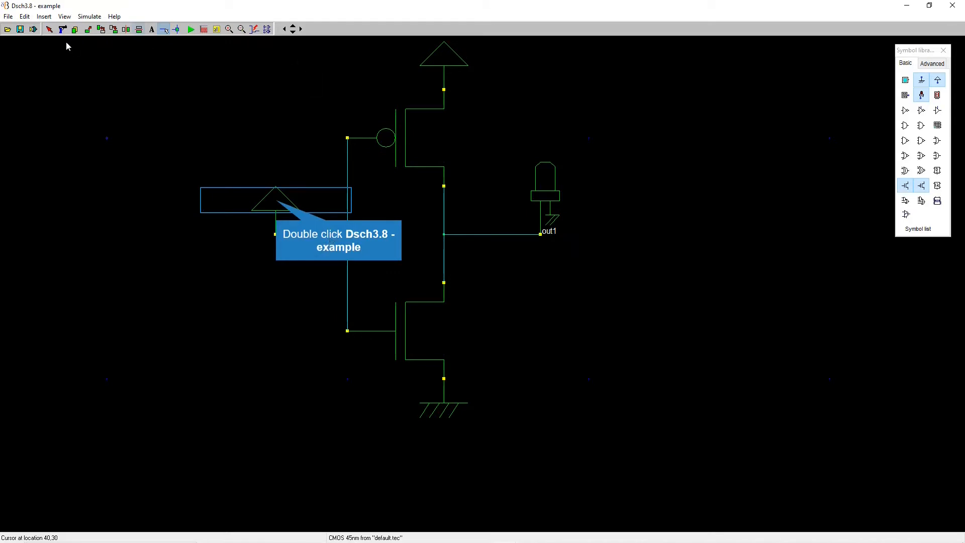
mouse_move(38, 36)
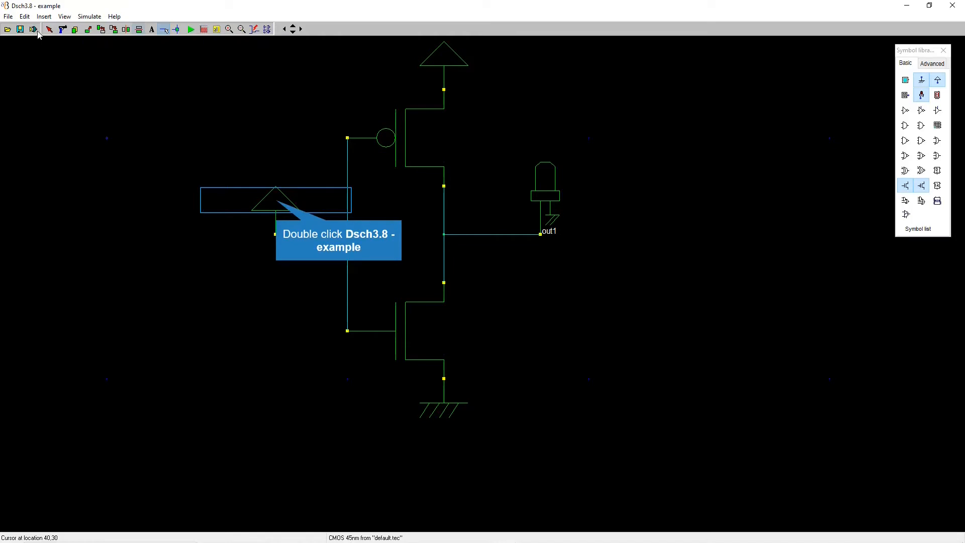
mouse_move(281, 224)
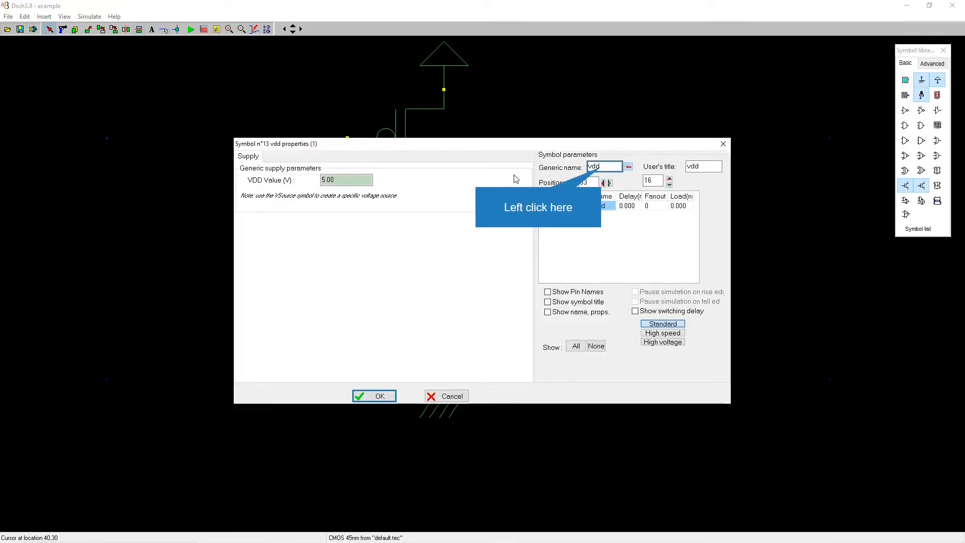
- Edit the supply symbol's generic name field, replacing vdd with 'in'
left_click(605, 166)
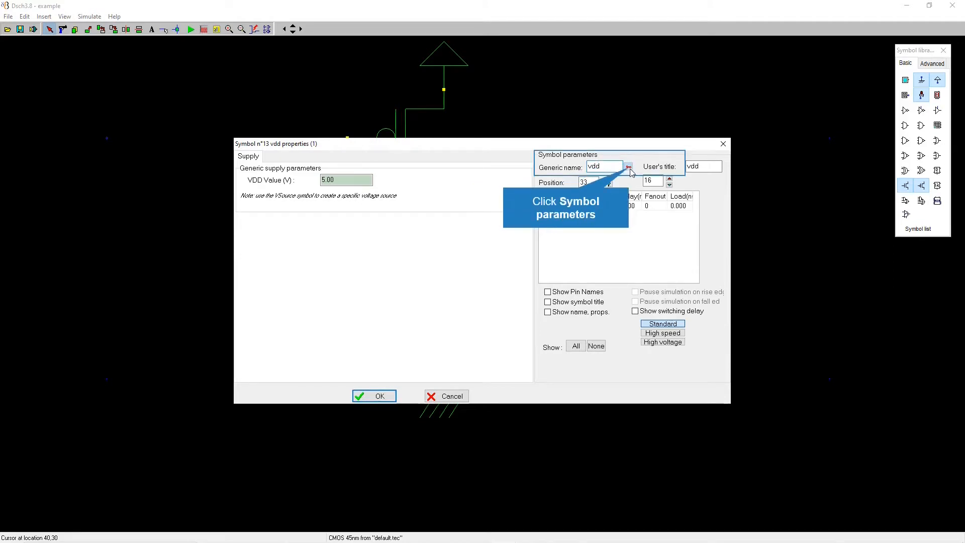
left_click(628, 167)
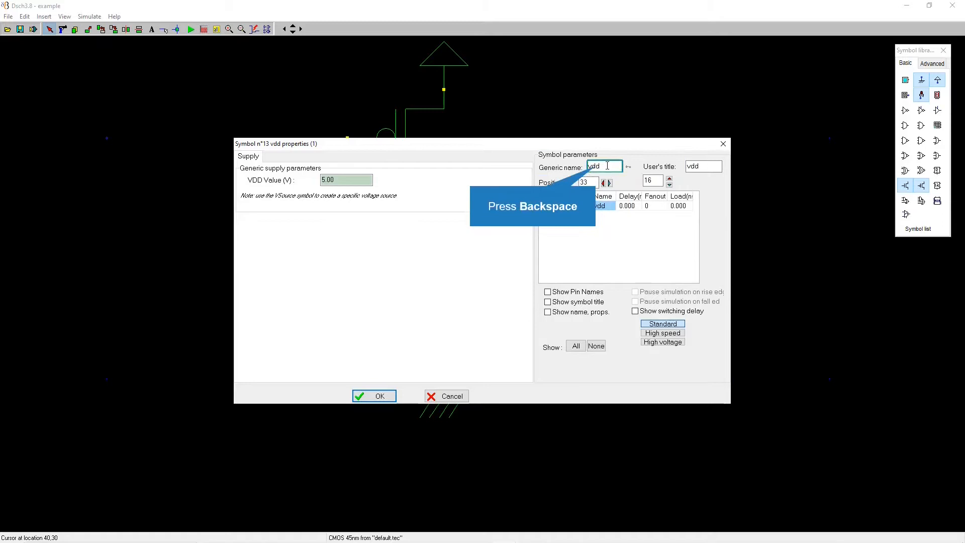
key("backspace")
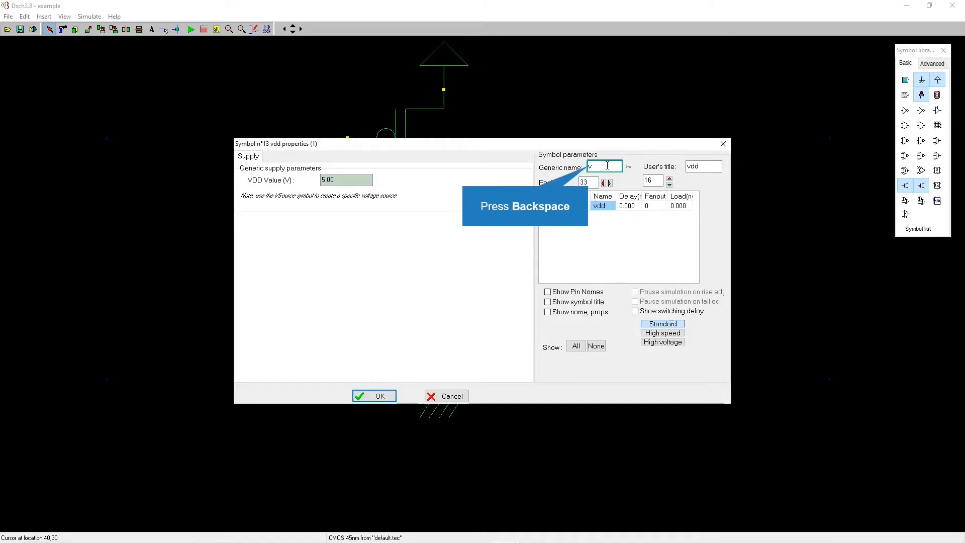
type("in")
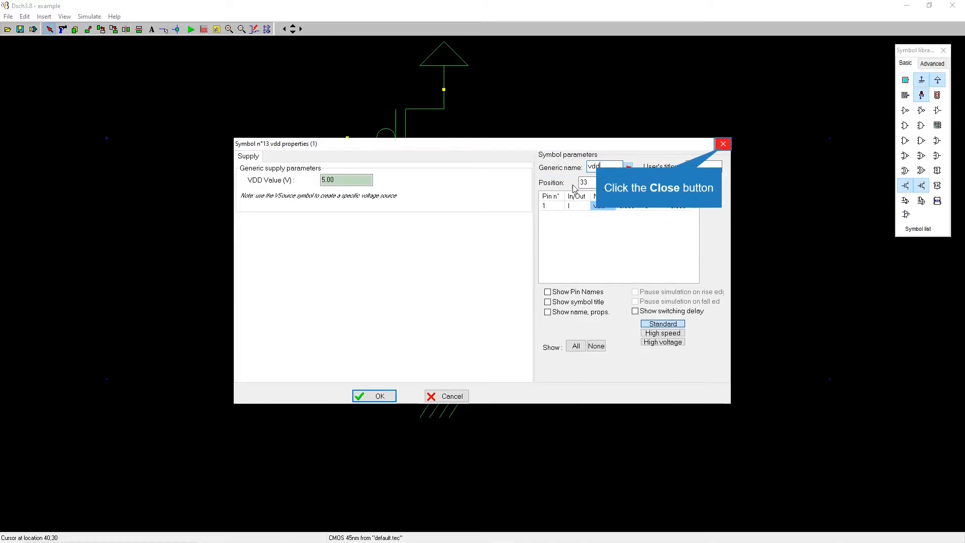
mouse_move(427, 198)
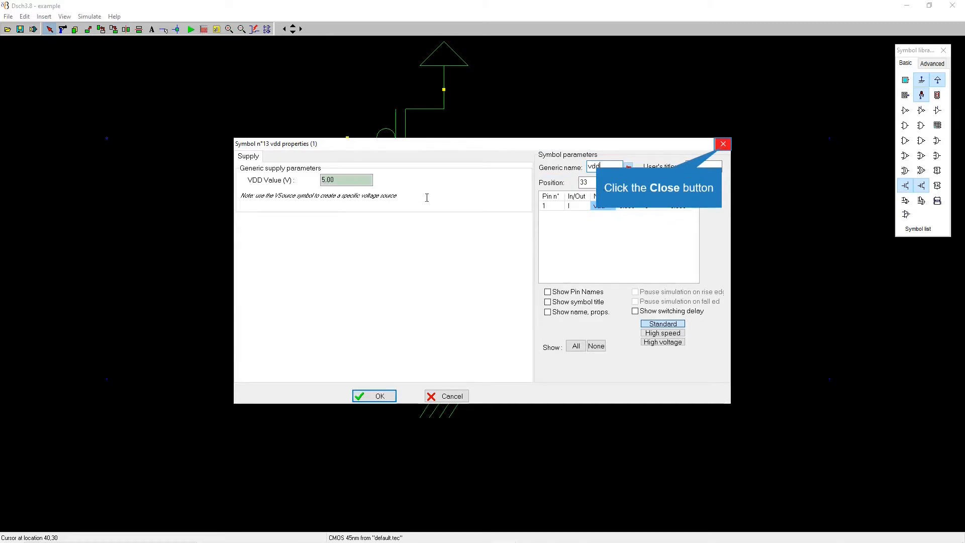
mouse_move(713, 149)
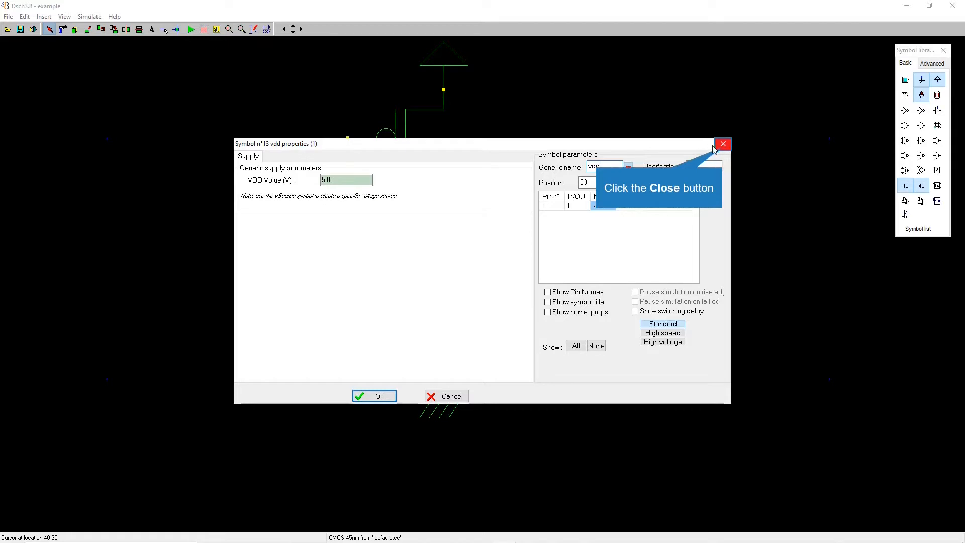
- Close the supply properties and pick the Clock symbol clk1 for the inverter input
left_click(723, 143)
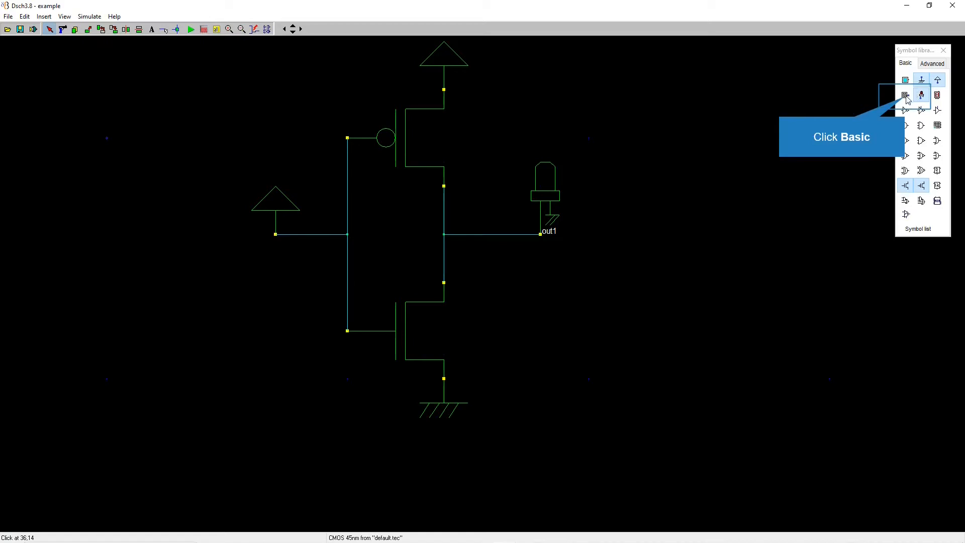
left_click(905, 95)
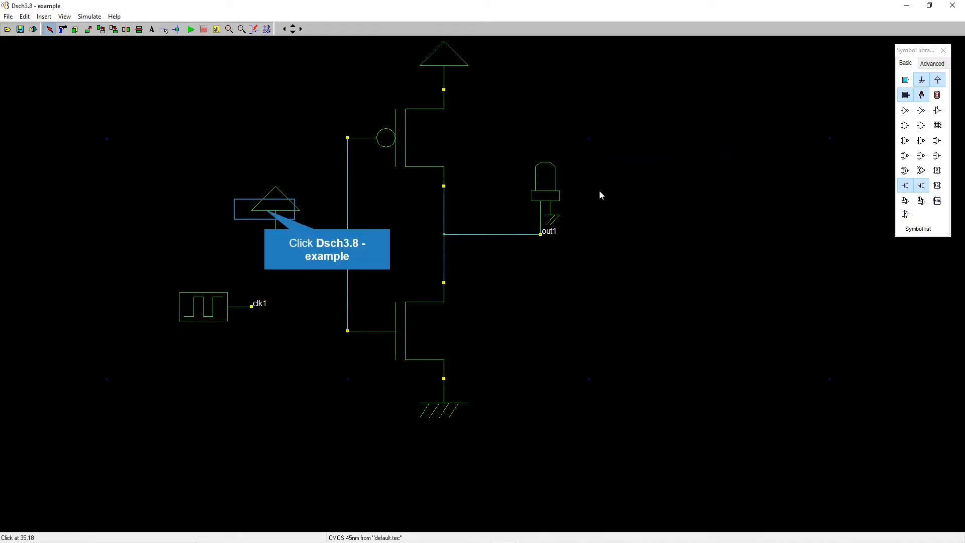
mouse_move(205, 173)
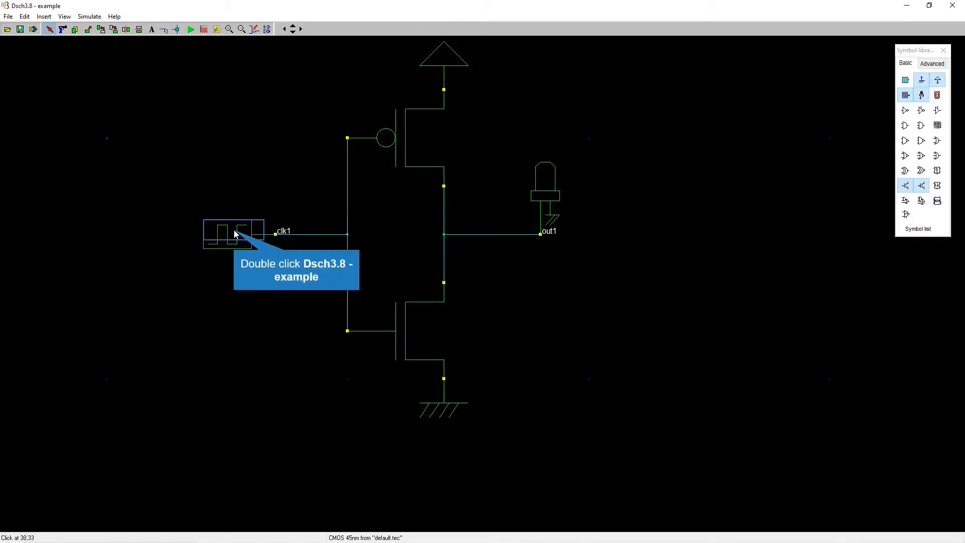
- Confirm a first title change in the clock source's properties
double_click(234, 234)
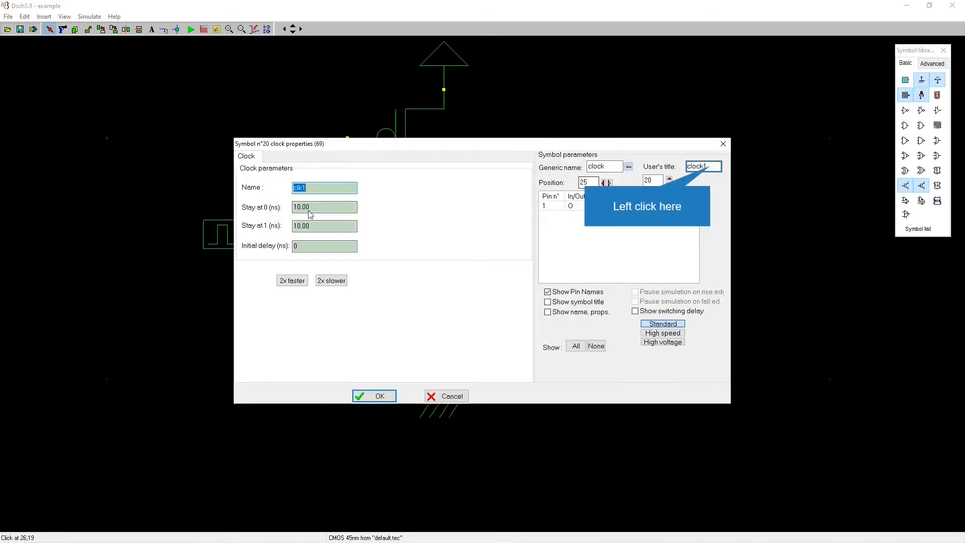
mouse_move(303, 212)
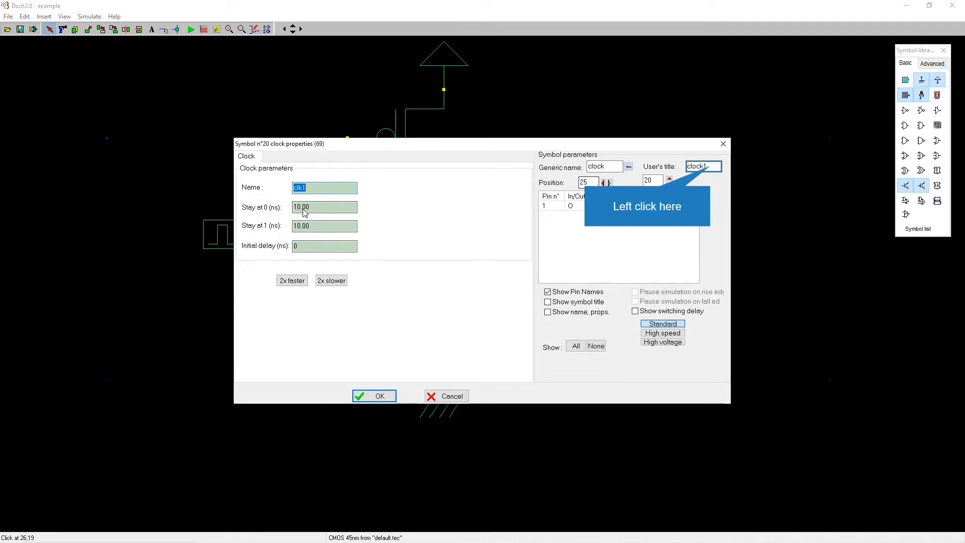
mouse_move(293, 242)
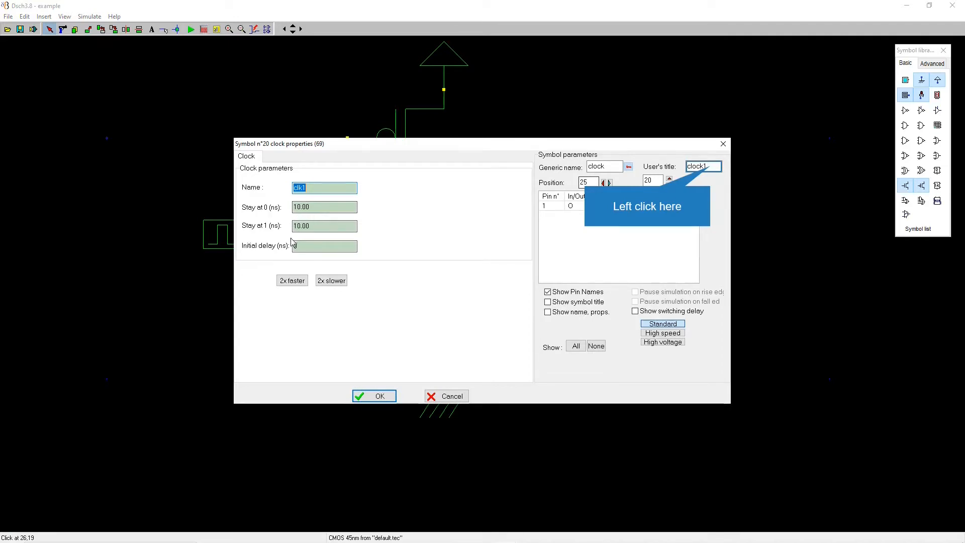
mouse_move(556, 172)
type("Vin")
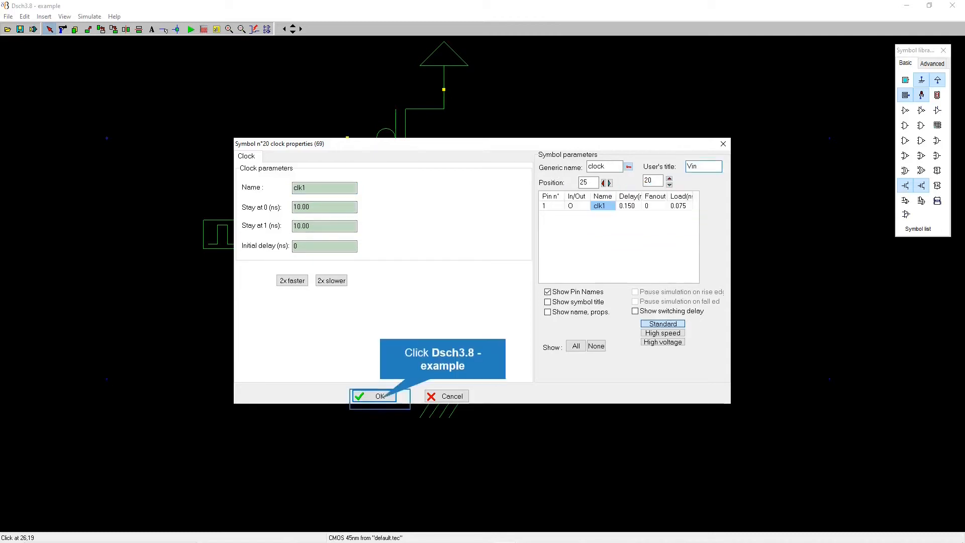
left_click(377, 396)
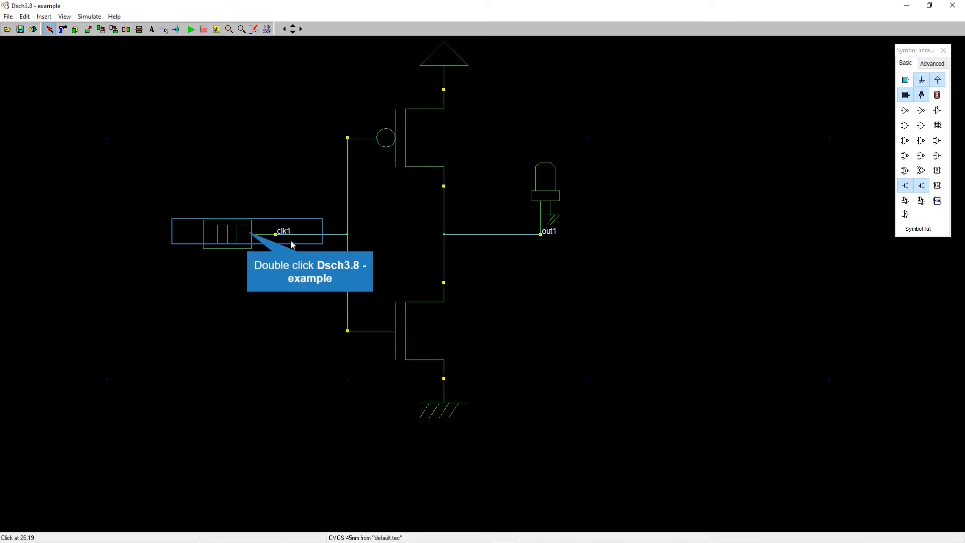
- Rename the clock source to Vin and apply it
double_click(227, 233)
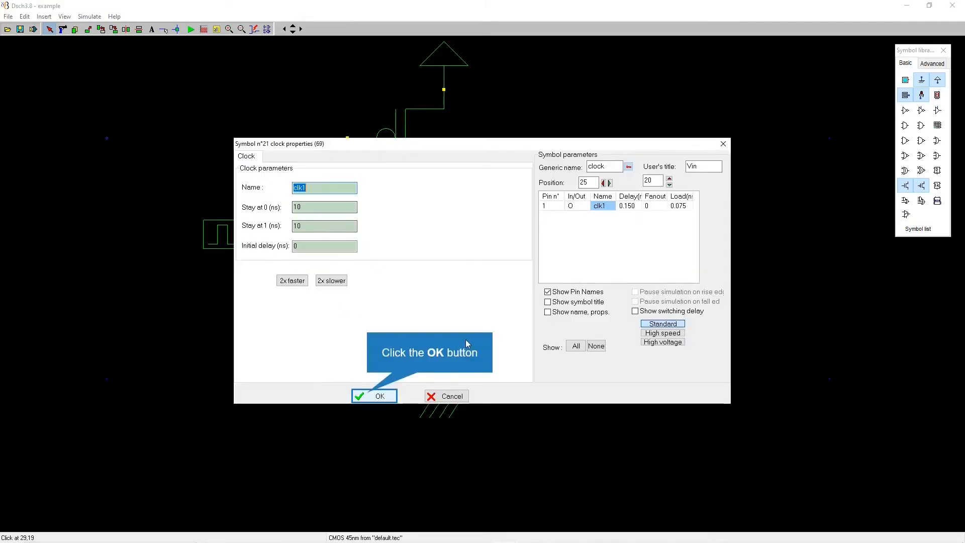
mouse_move(655, 318)
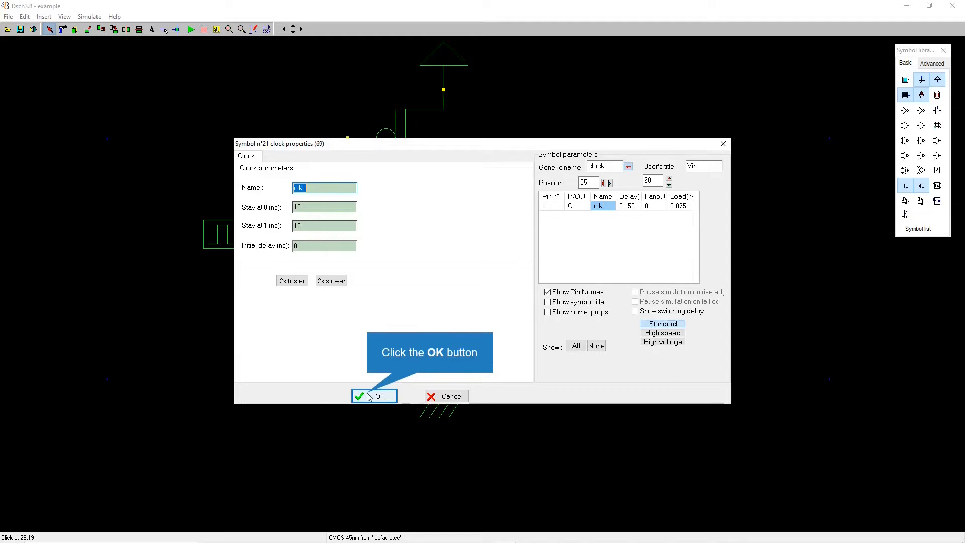
type("V")
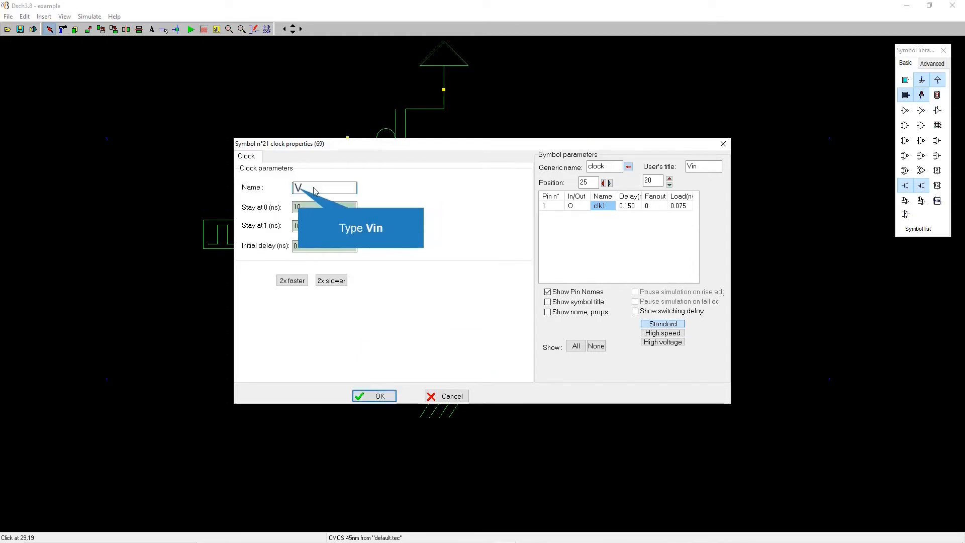
type("in")
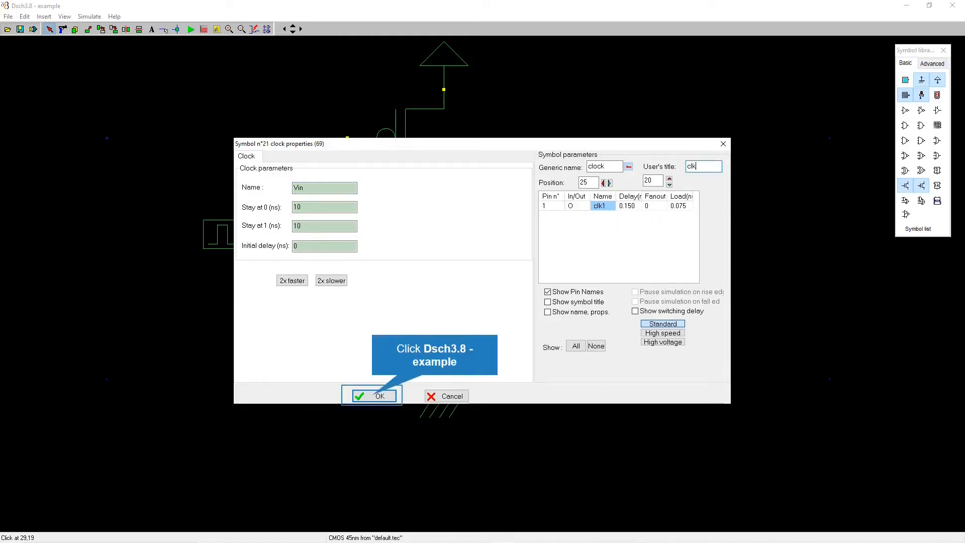
left_click(372, 396)
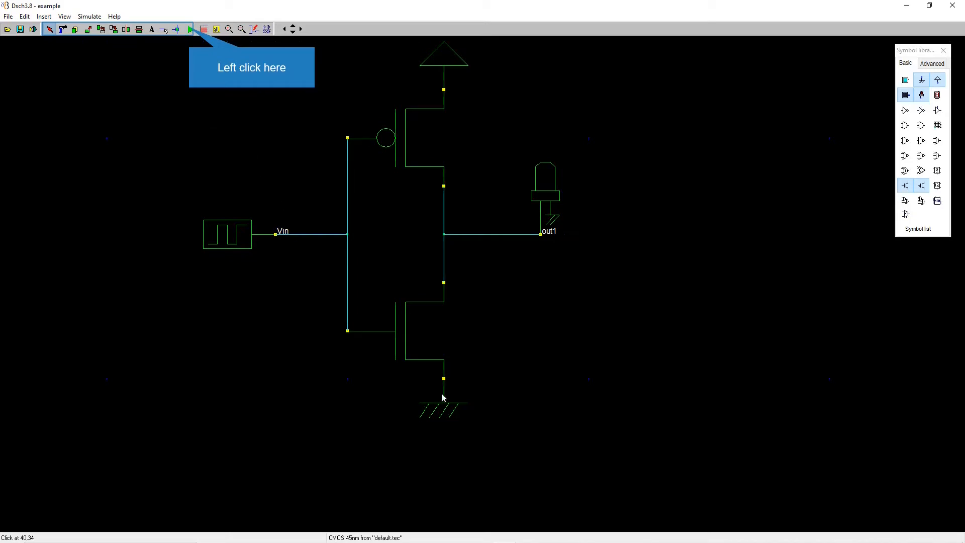
mouse_move(482, 186)
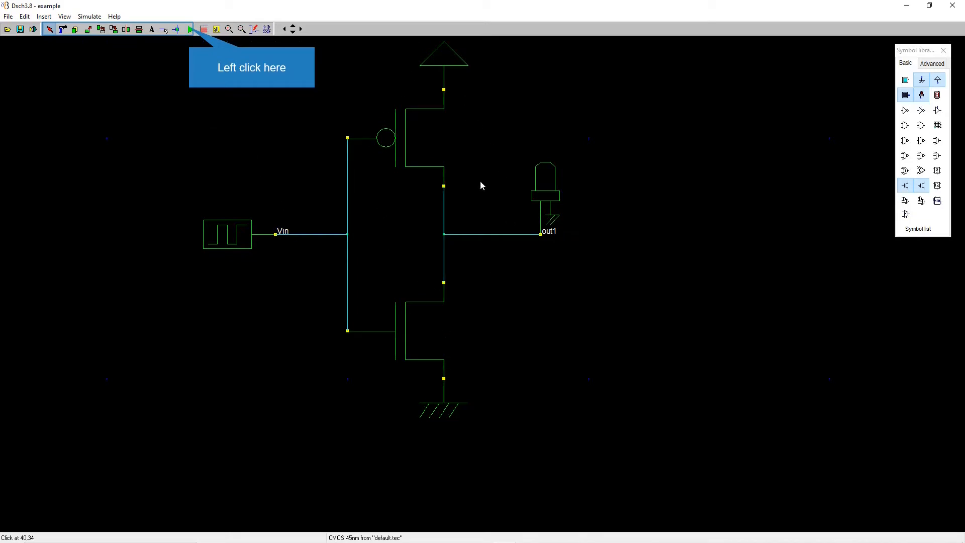
- Run the logic simulation with Pin state and Symbol state shown, then turn both displays off
left_click(190, 29)
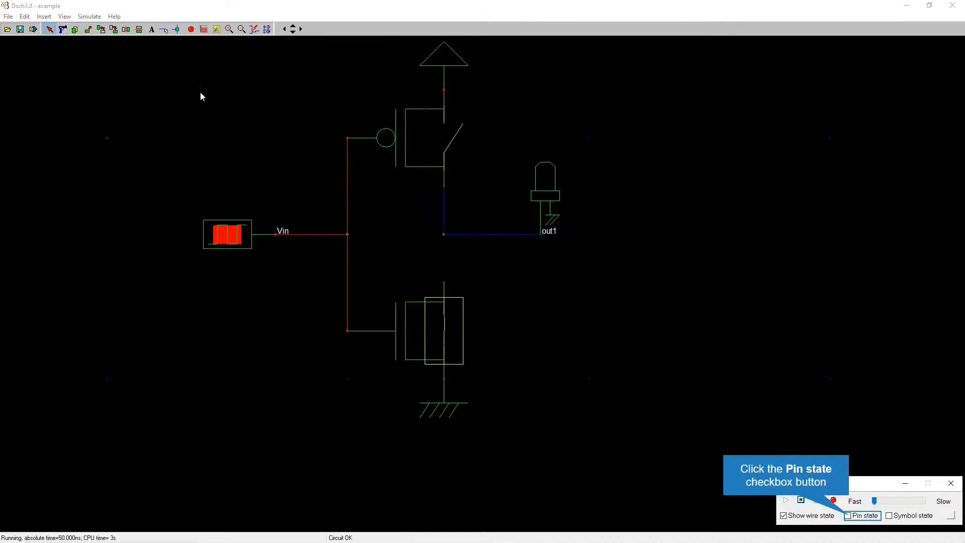
mouse_move(600, 422)
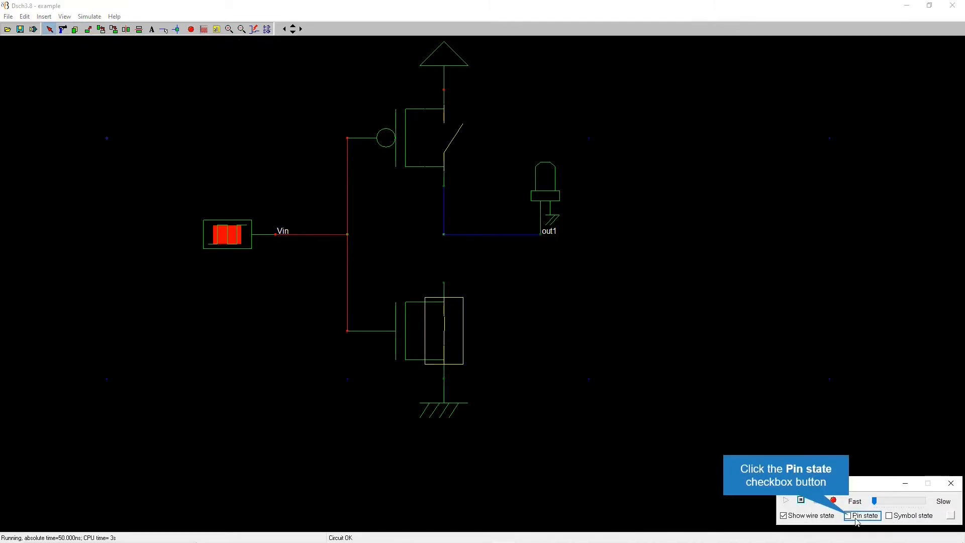
left_click(848, 515)
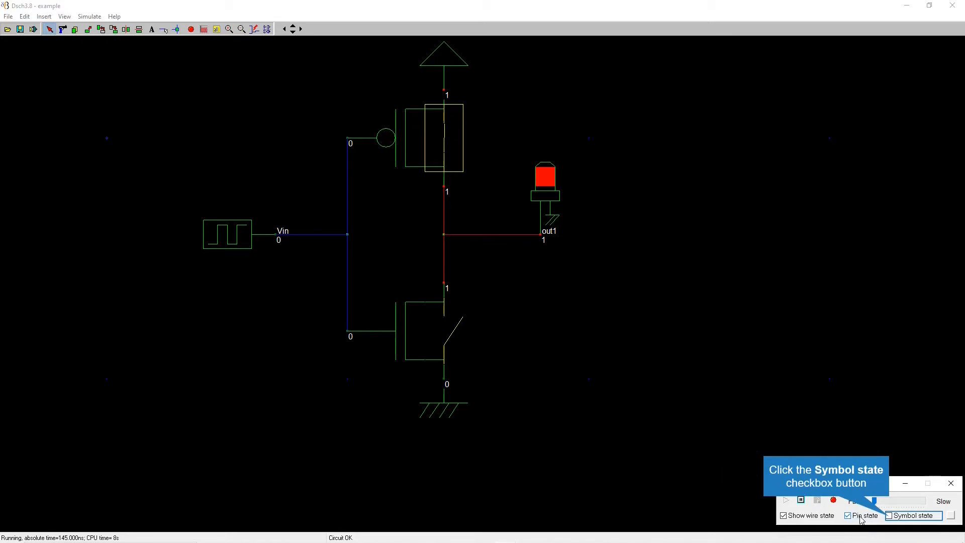
left_click(887, 515)
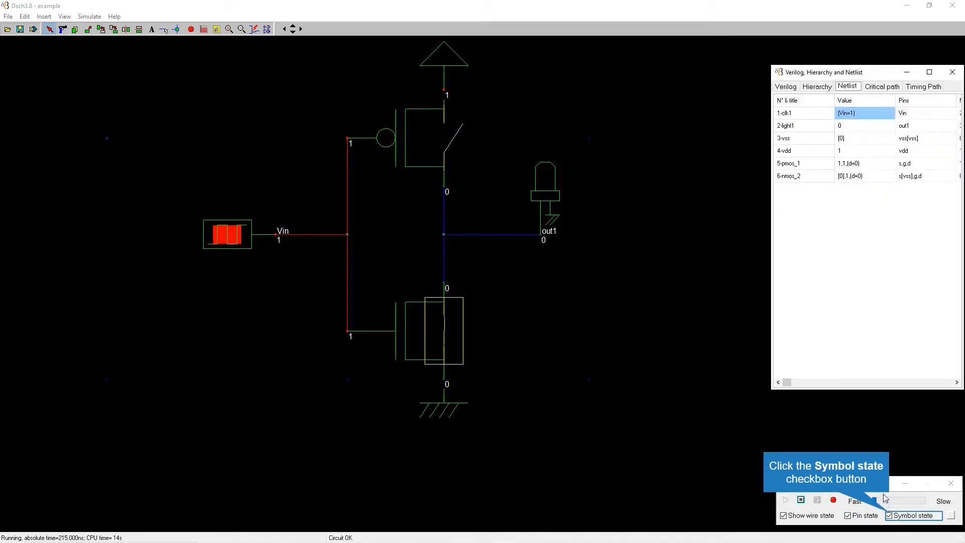
mouse_move(884, 133)
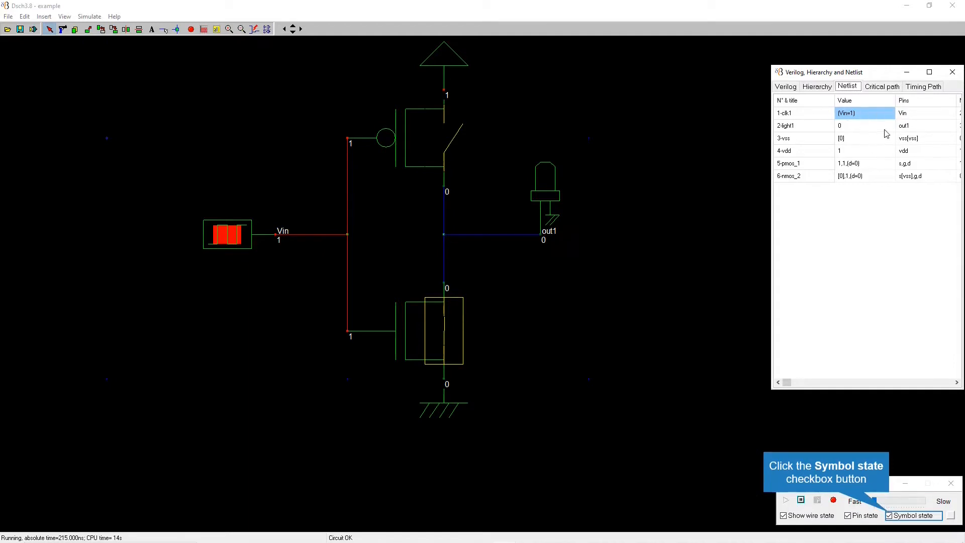
left_click(892, 515)
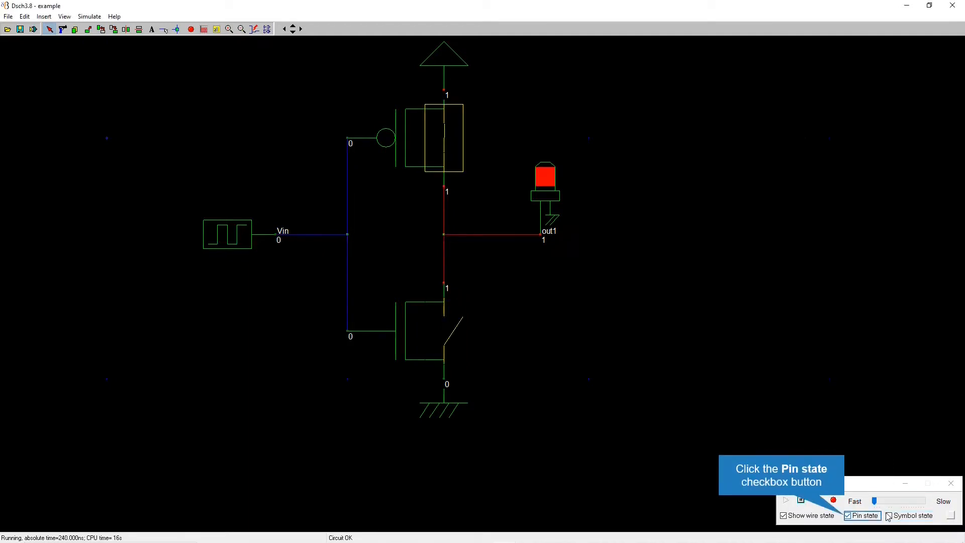
left_click(849, 514)
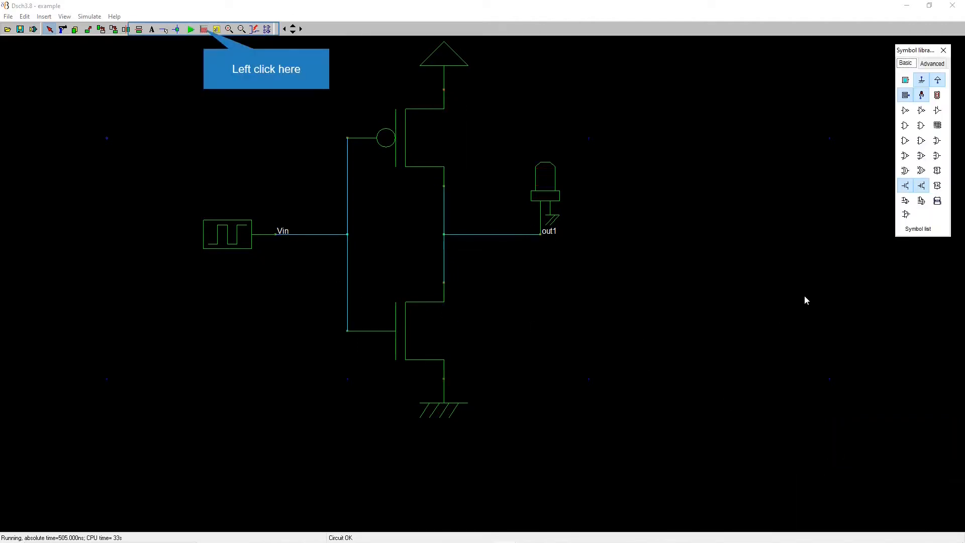
left_click(203, 30)
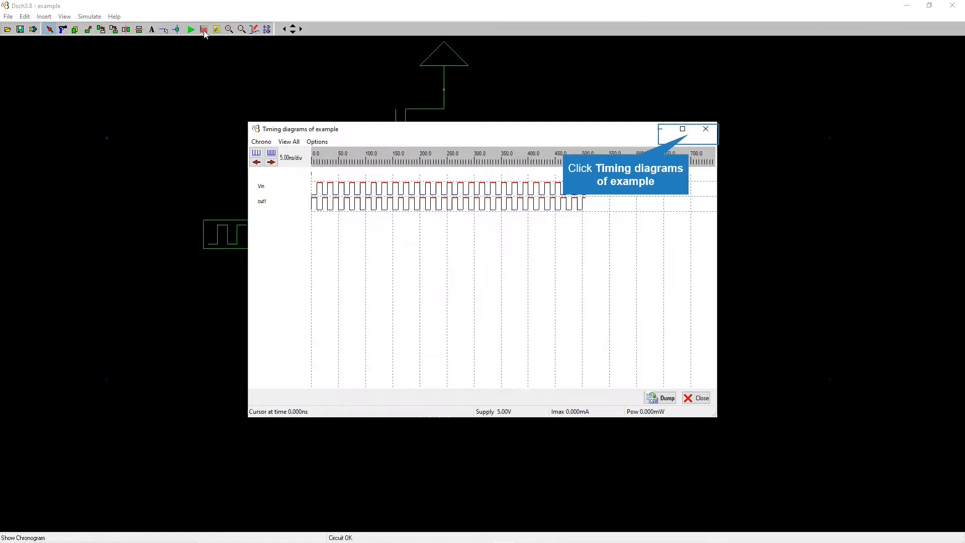
mouse_move(692, 134)
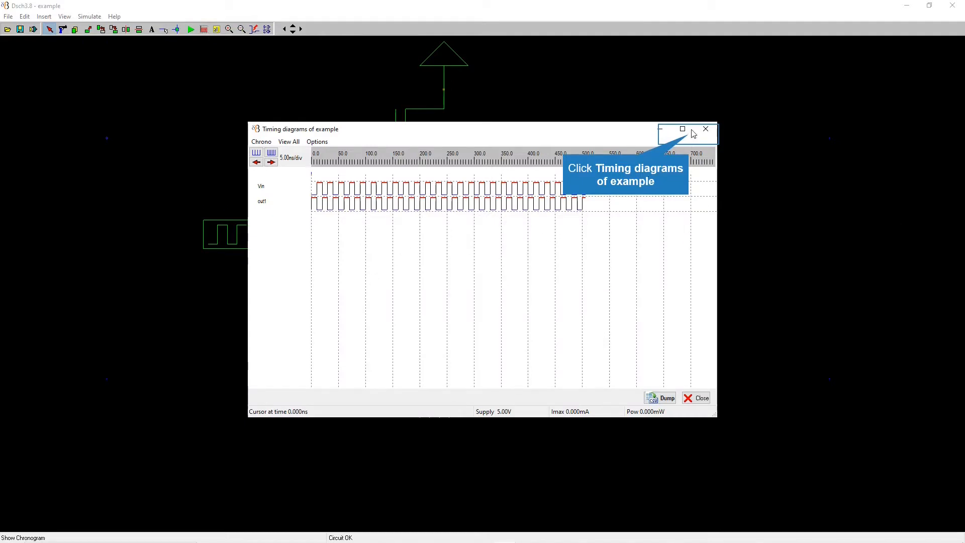
left_click(682, 128)
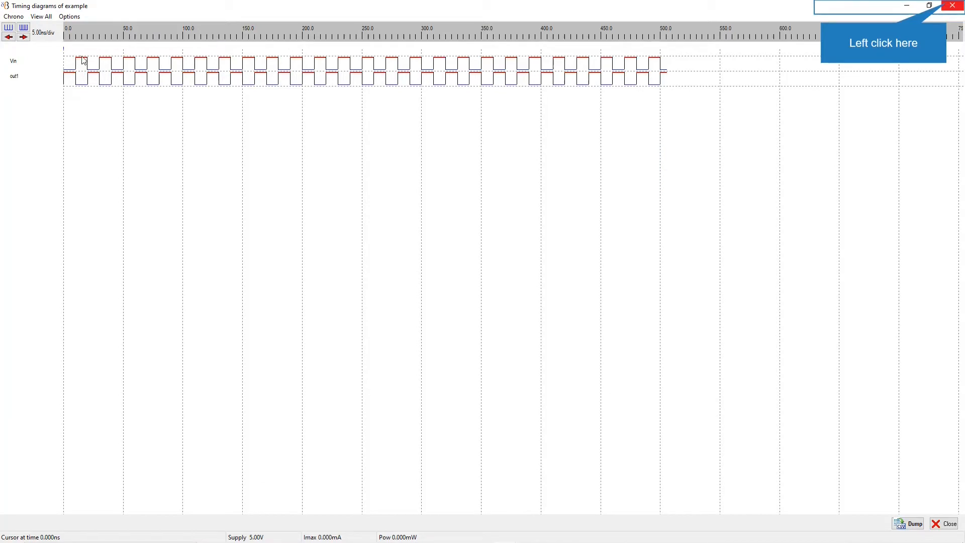
mouse_move(23, 31)
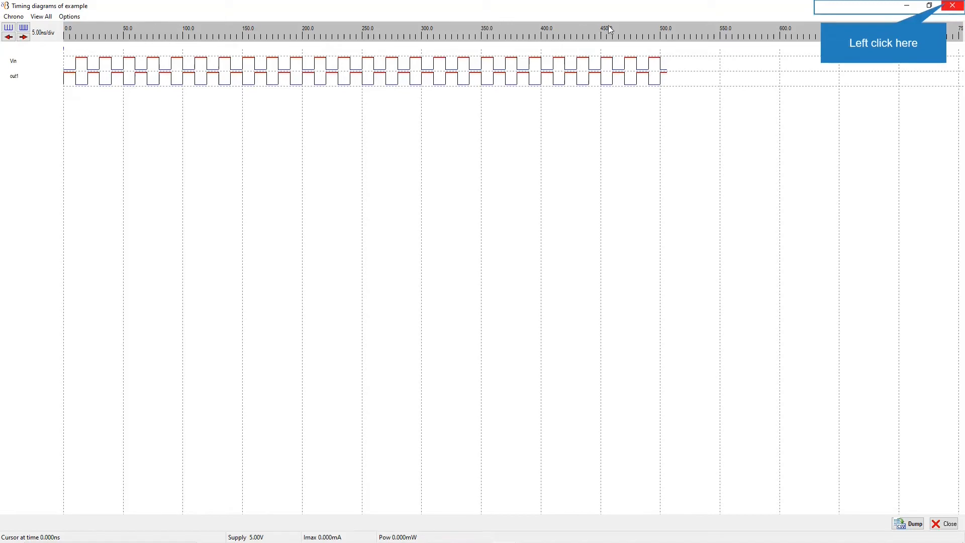
left_click(953, 523)
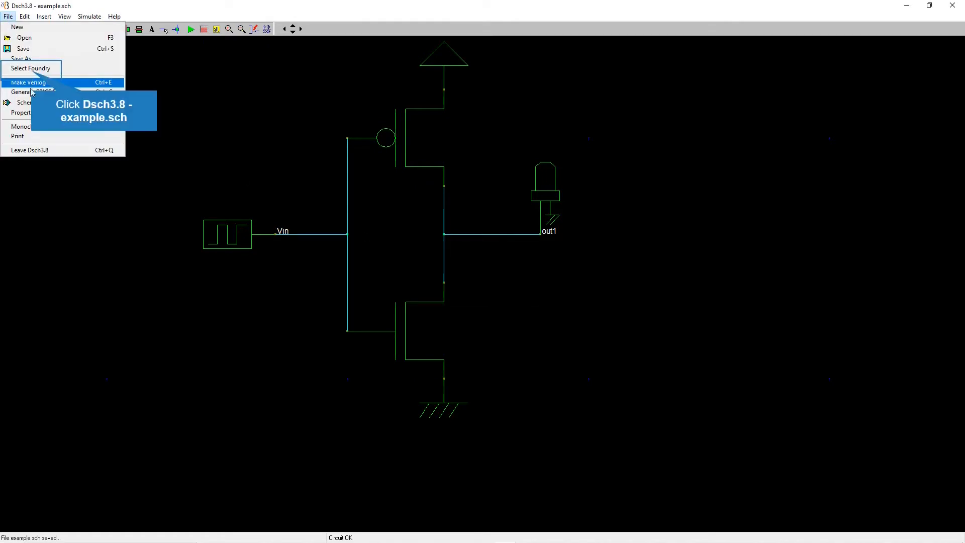
- Select the CMOS 45 nm foundry technology file
left_click(31, 67)
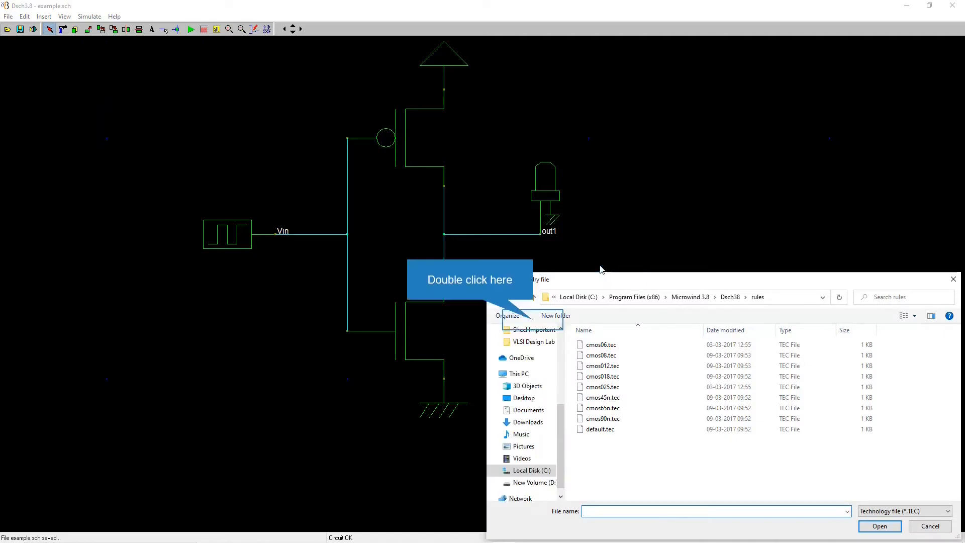
double_click(601, 397)
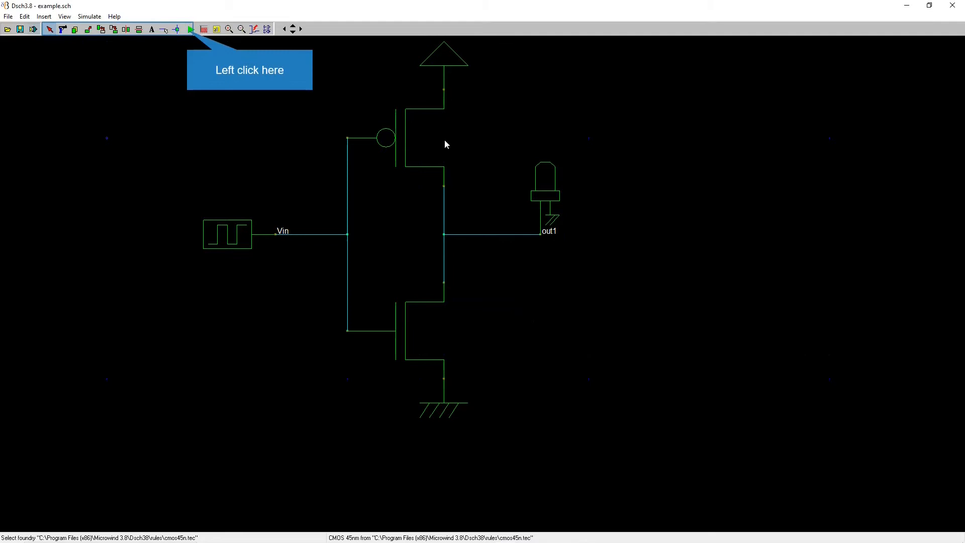
- Re-simulate the inverter and confirm saving the schematic when prompted
left_click(190, 29)
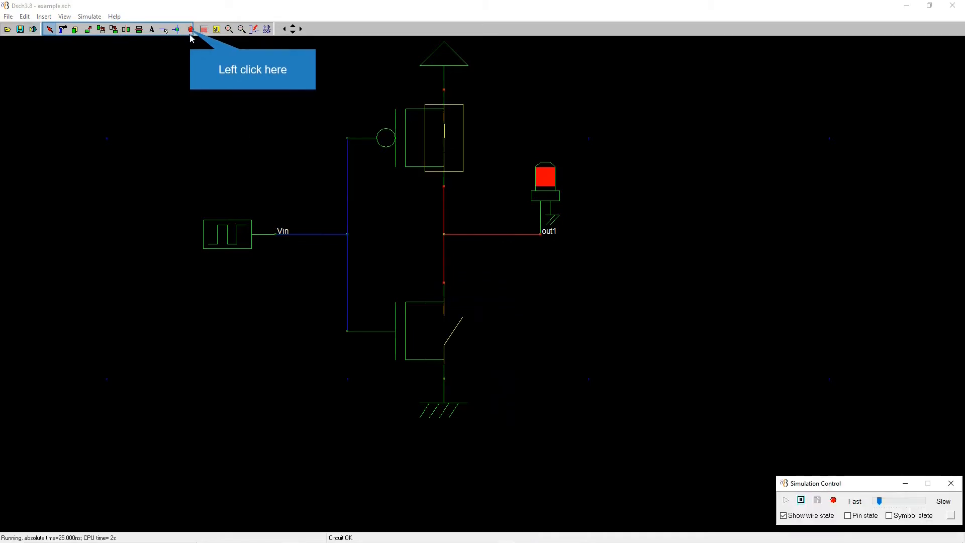
mouse_move(196, 36)
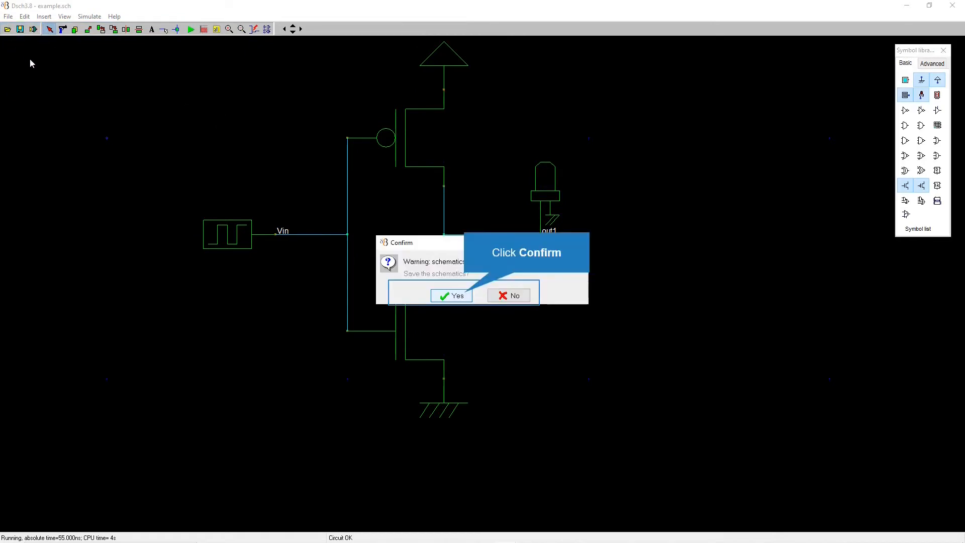
mouse_move(499, 307)
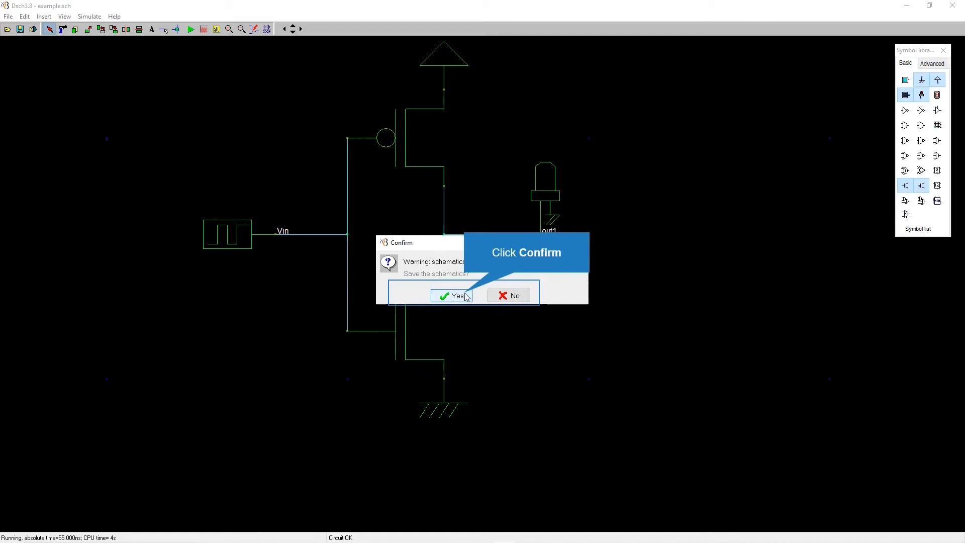
left_click(453, 295)
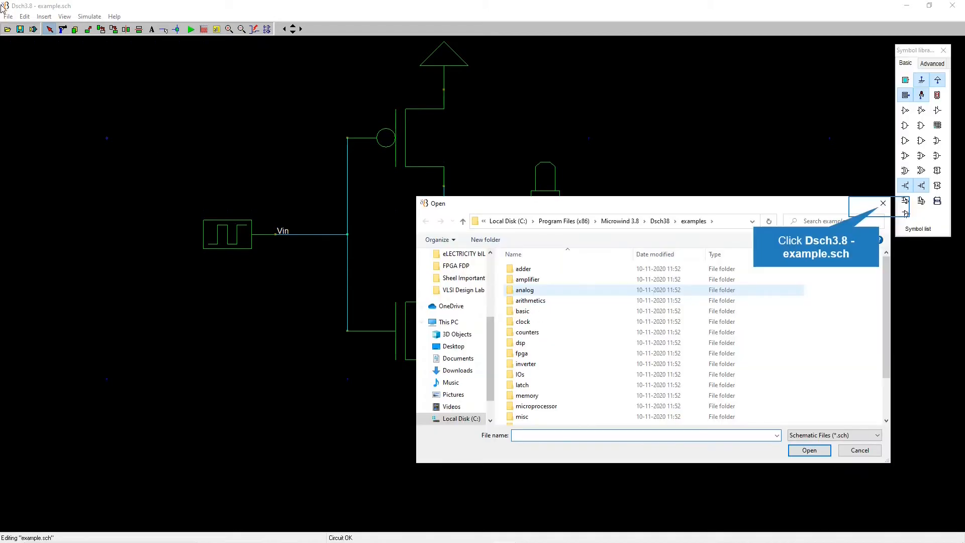
mouse_move(602, 270)
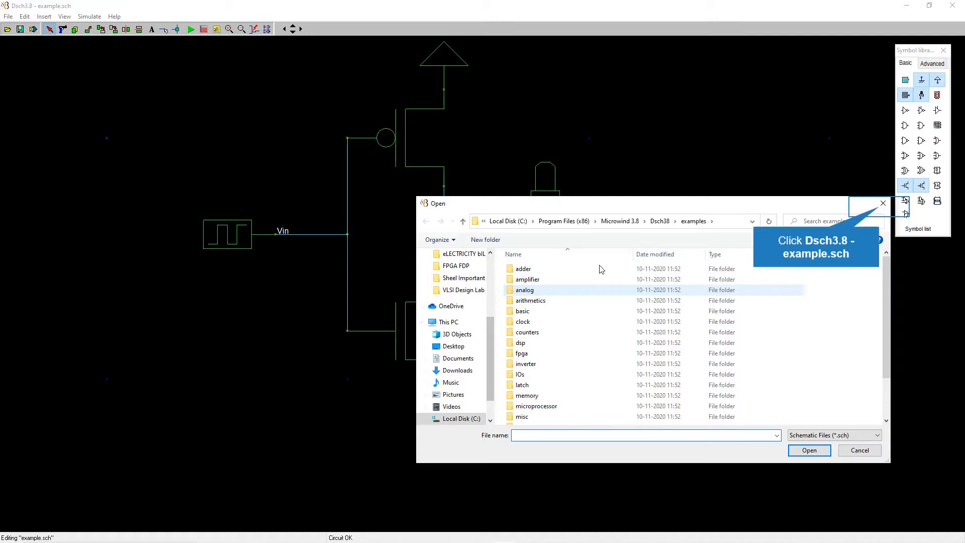
- Close the Open dialog and begin Save As in the Experiments workspace folder
left_click(9, 16)
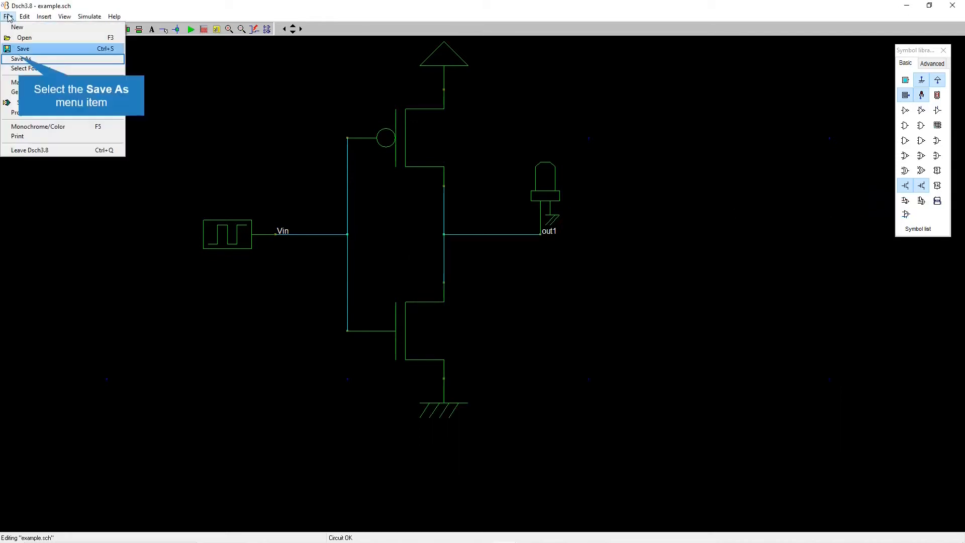
left_click(23, 58)
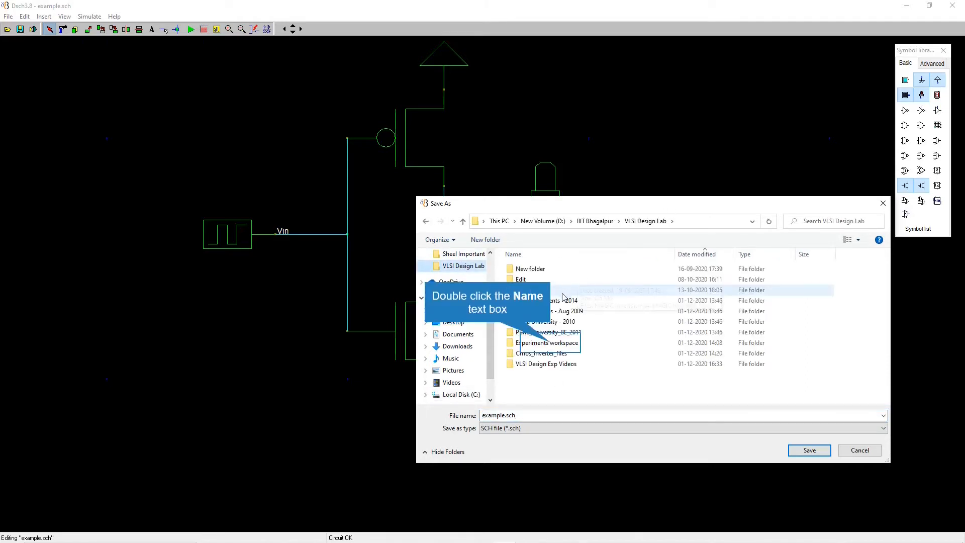
double_click(548, 342)
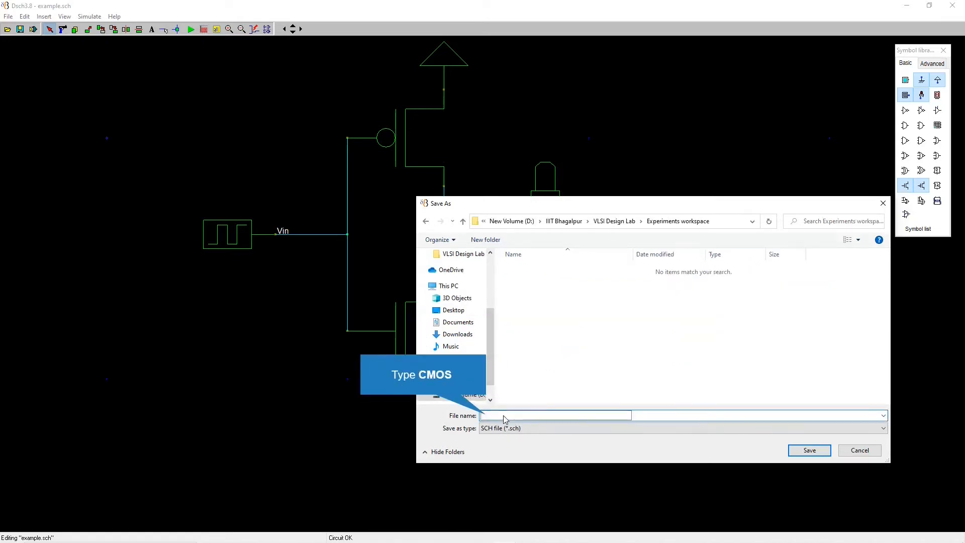
- Save the schematic as CMOS_Inverter.sch
type("CMOS")
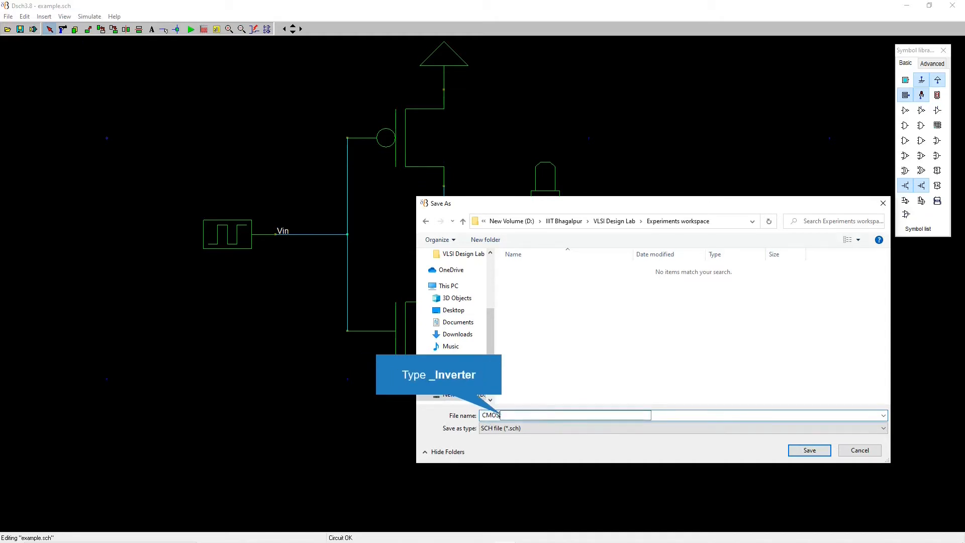
type("Inverter.sch")
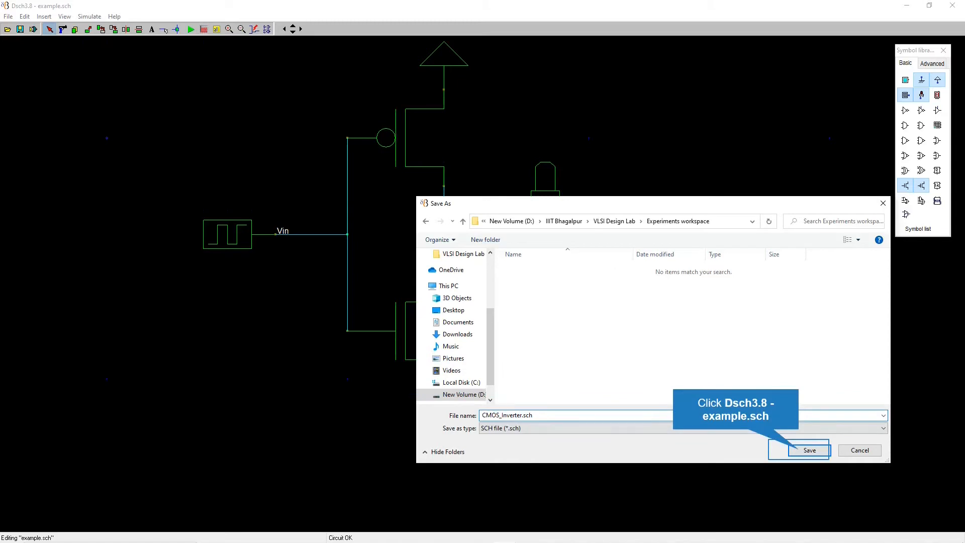
mouse_move(658, 305)
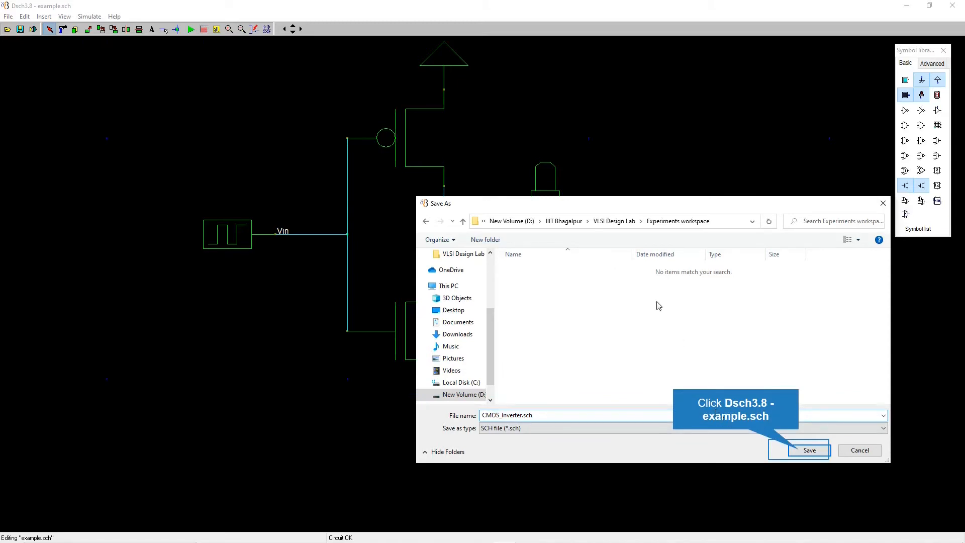
left_click(810, 451)
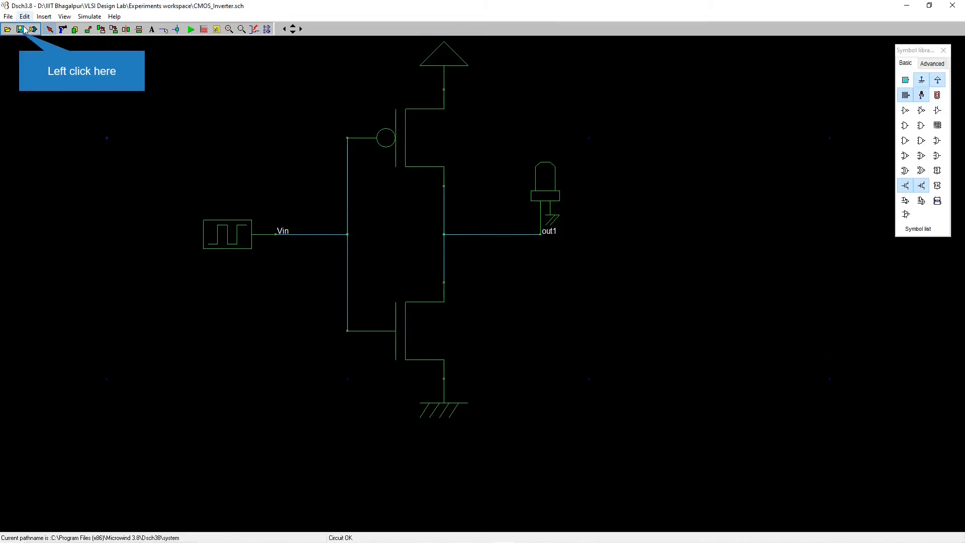
- Resave the schematic and generate its SPICE netlist CMOS_Inverter.cir
left_click(21, 29)
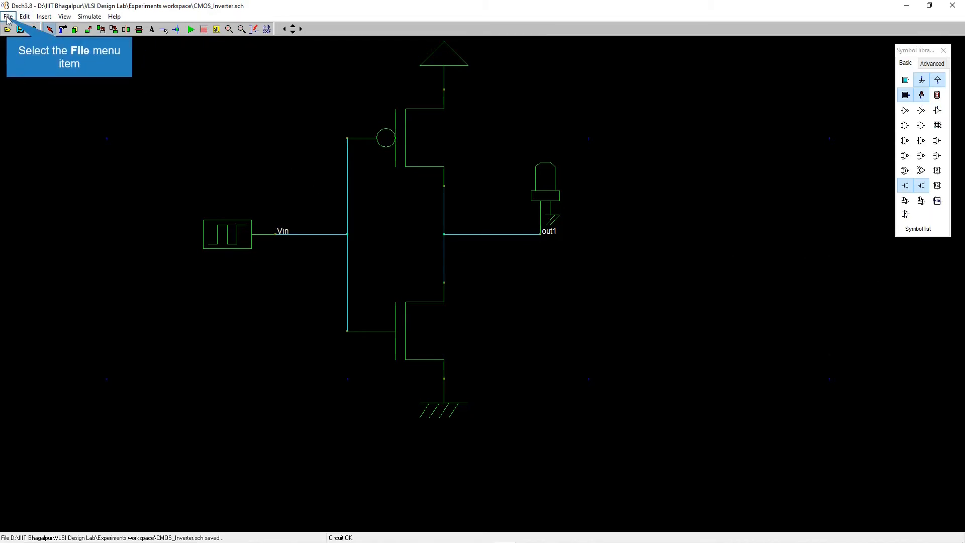
left_click(8, 16)
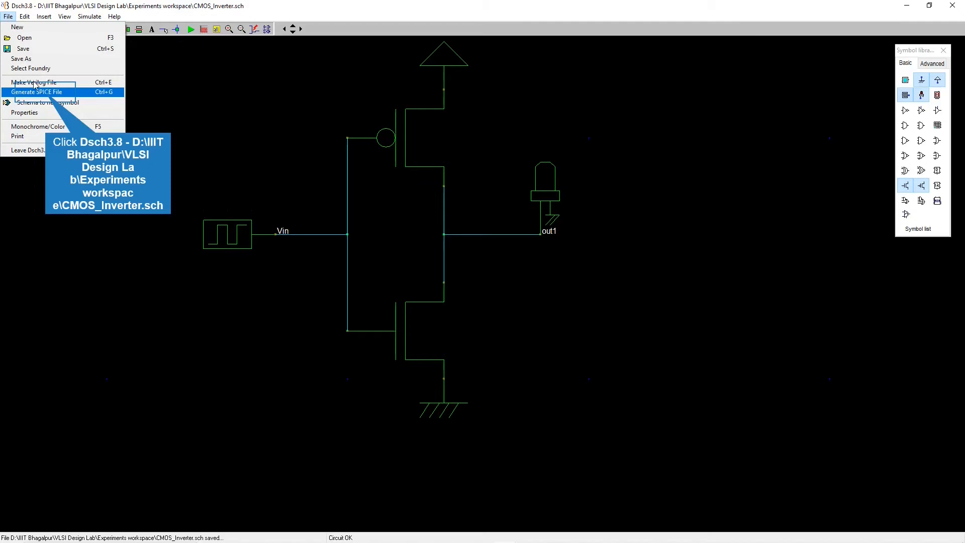
mouse_move(52, 112)
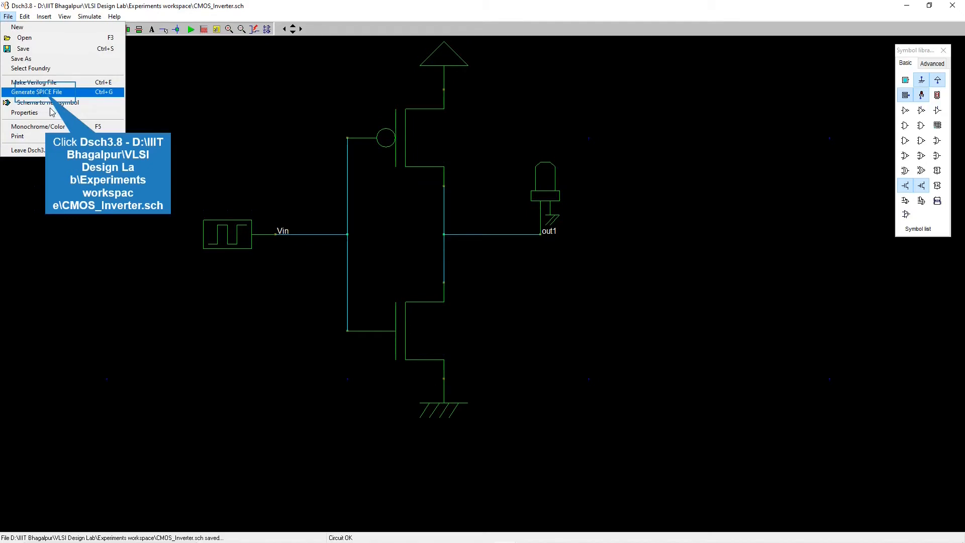
mouse_move(60, 105)
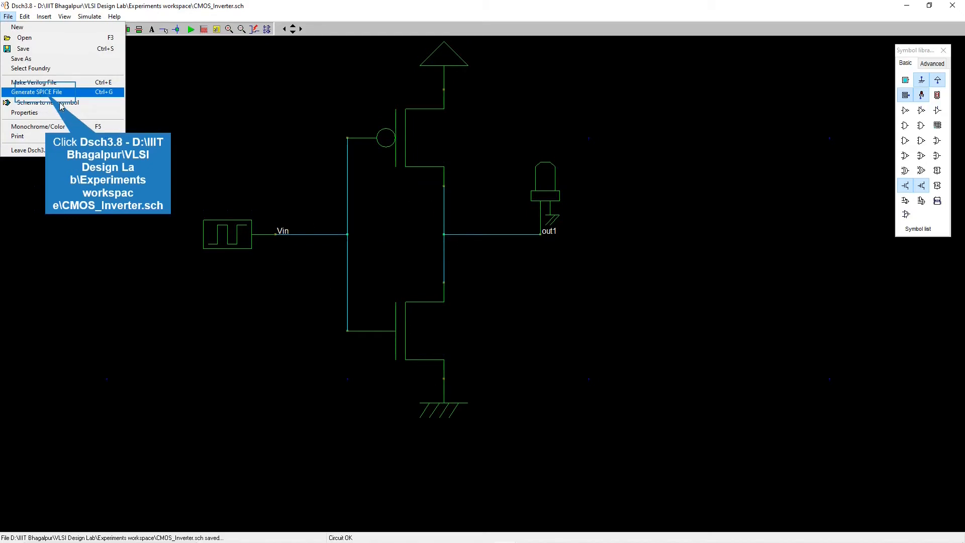
mouse_move(43, 91)
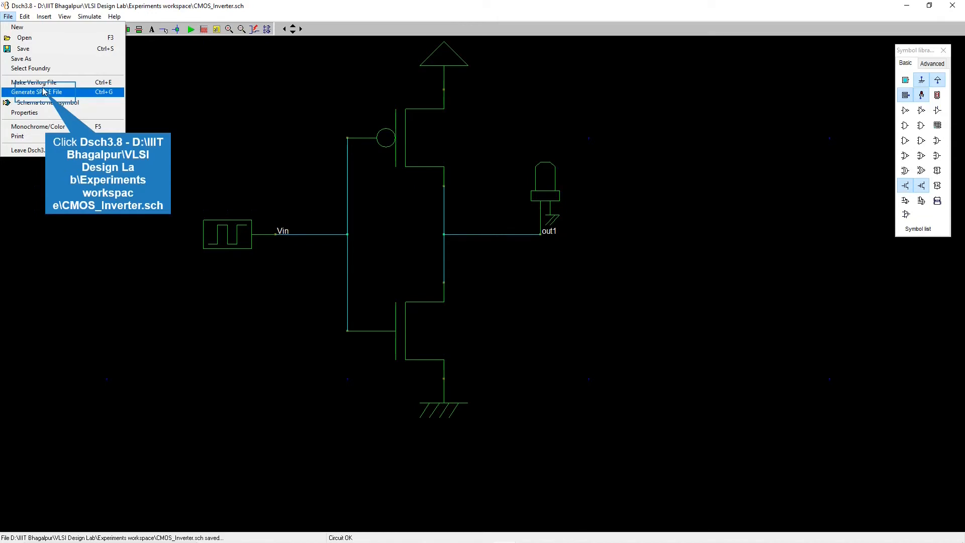
mouse_move(36, 51)
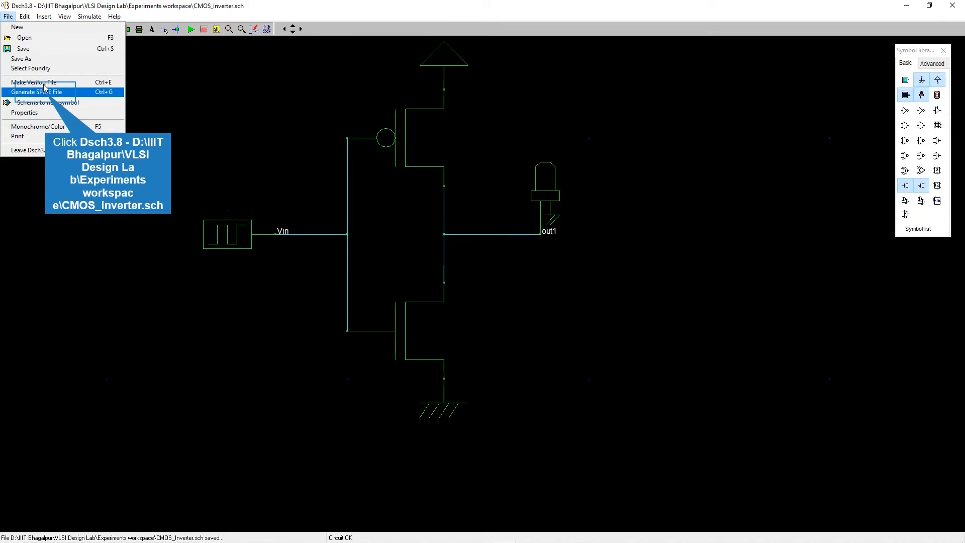
left_click(36, 92)
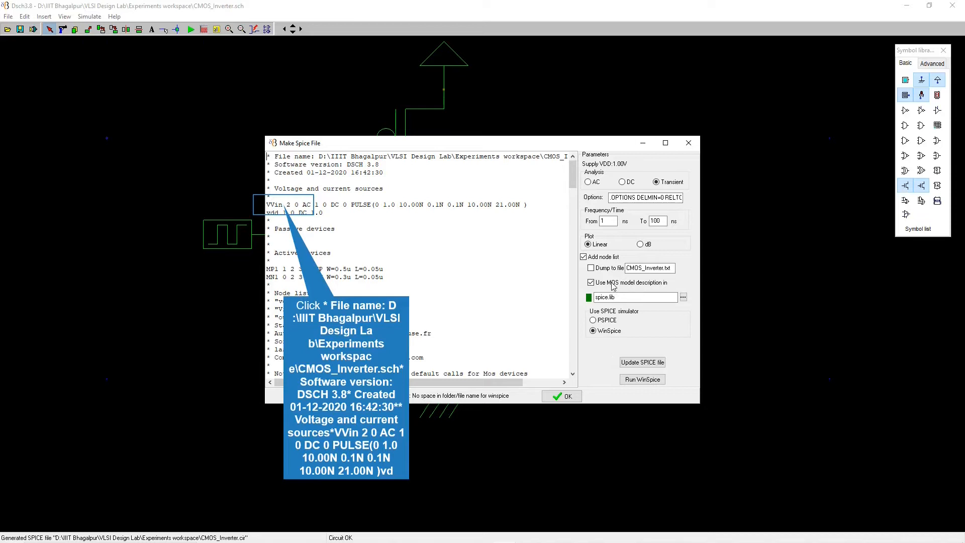
mouse_move(593, 191)
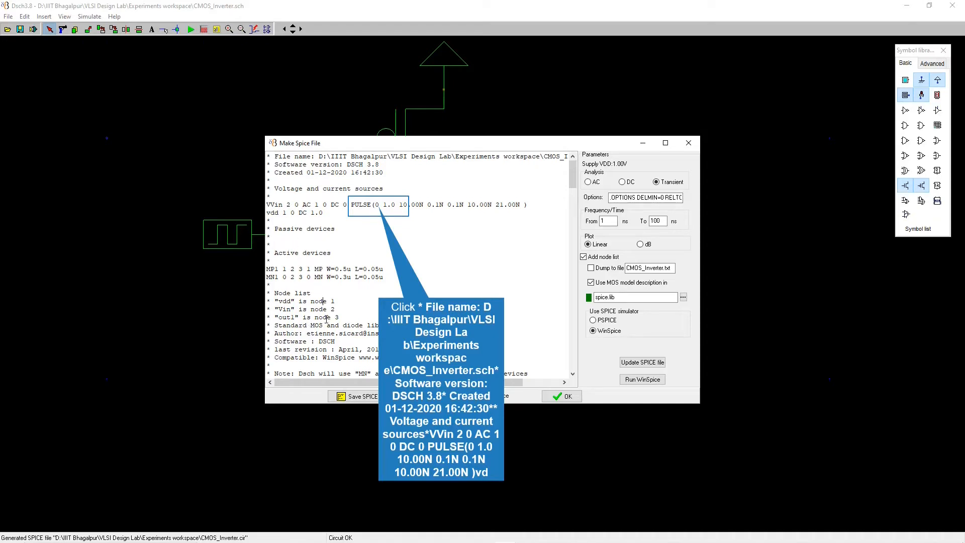
mouse_move(333, 209)
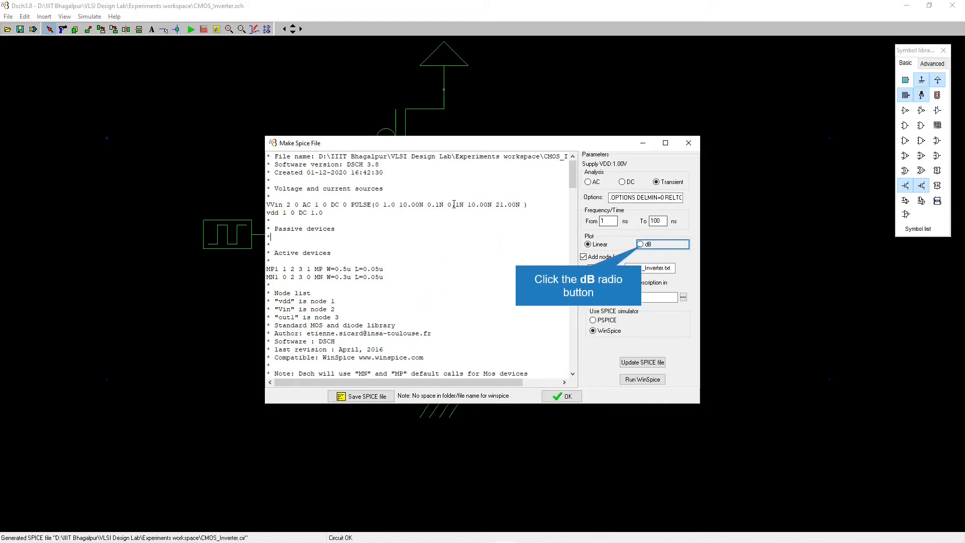
mouse_move(569, 244)
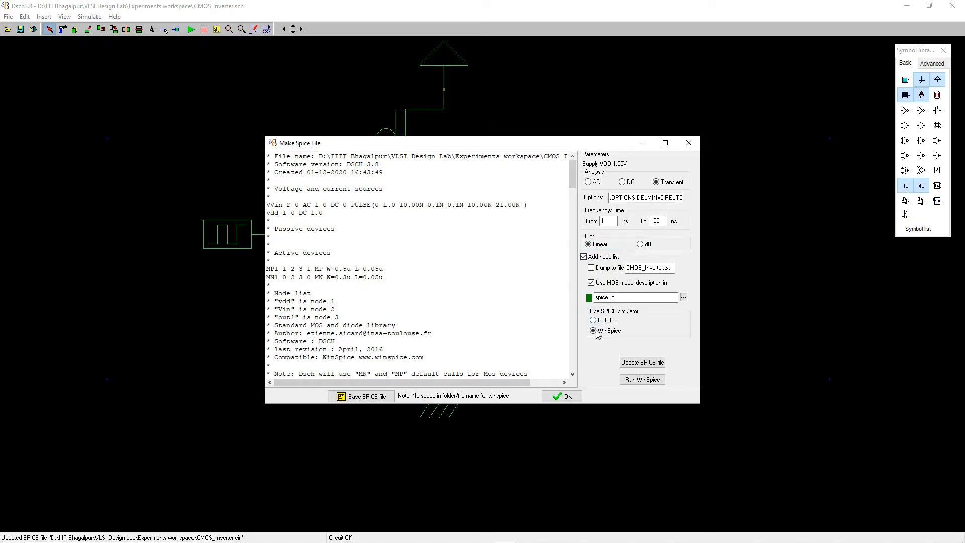
- Review the netlist's diode and MOS model sections, then close the Make Spice File window
scroll("down", 3)
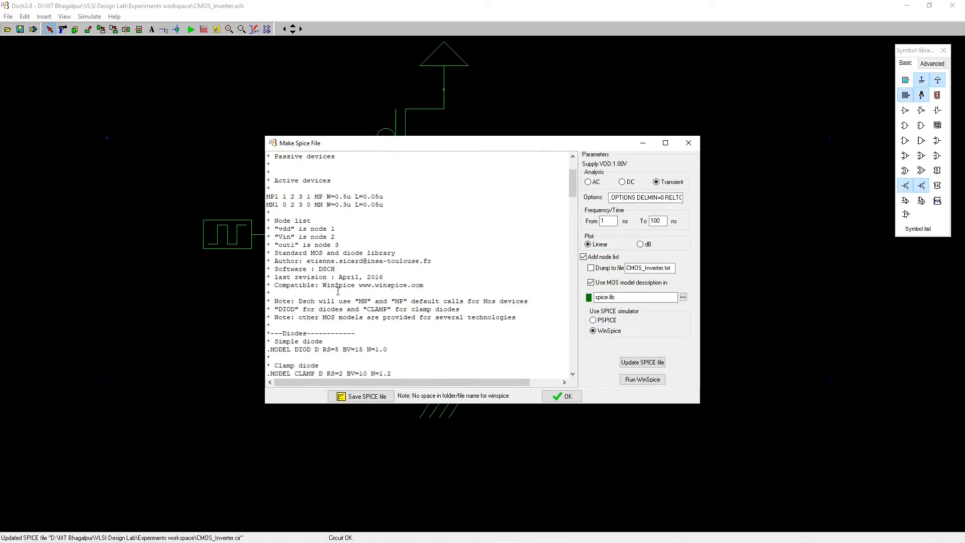
scroll("down", 3)
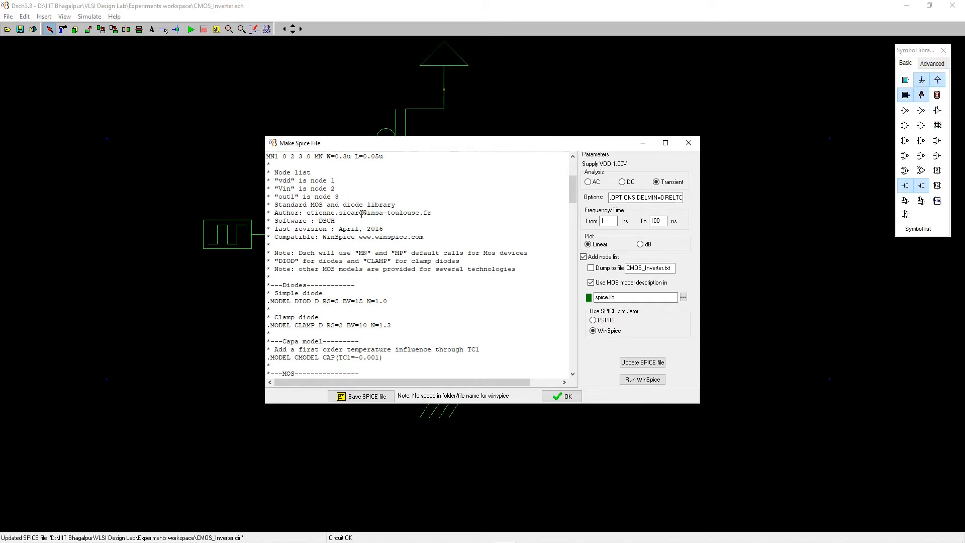
scroll("down", 3)
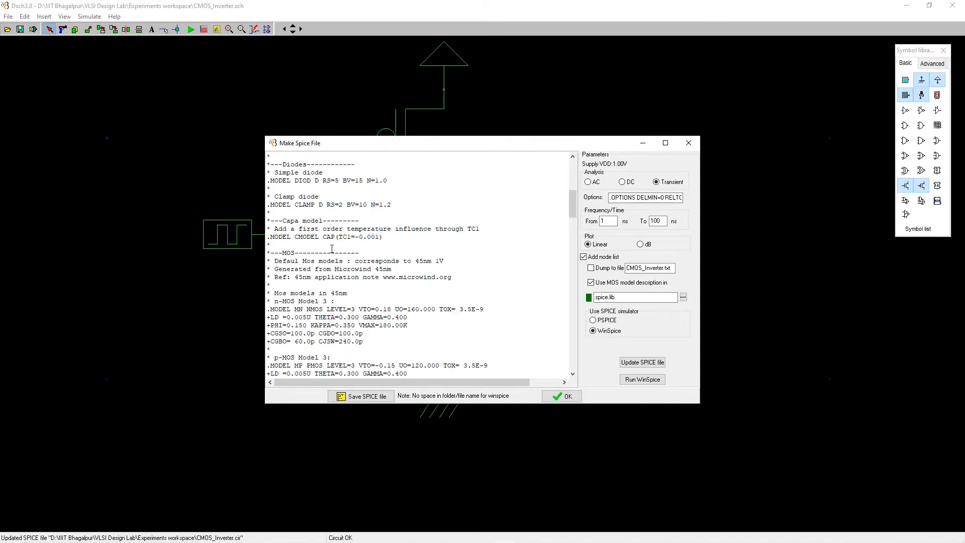
scroll("down", 3)
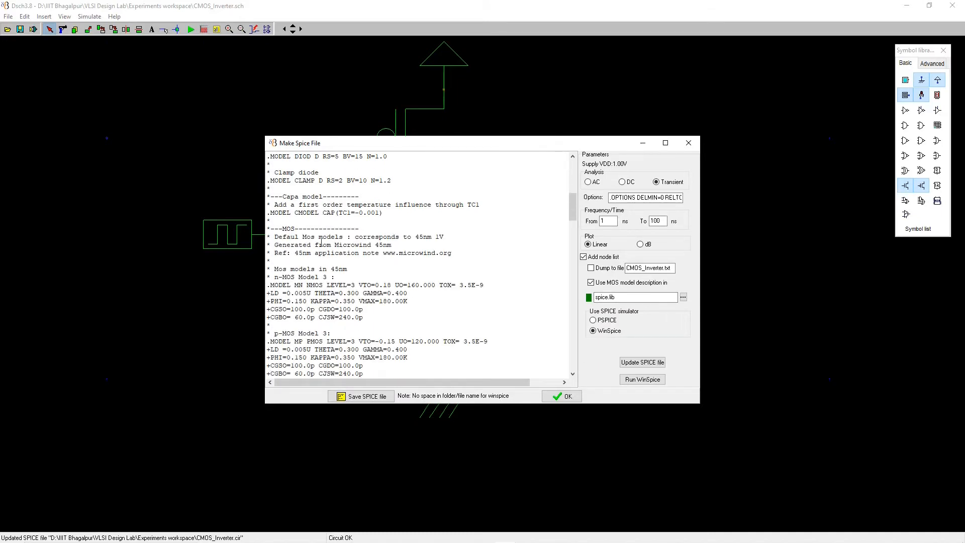
left_click(560, 396)
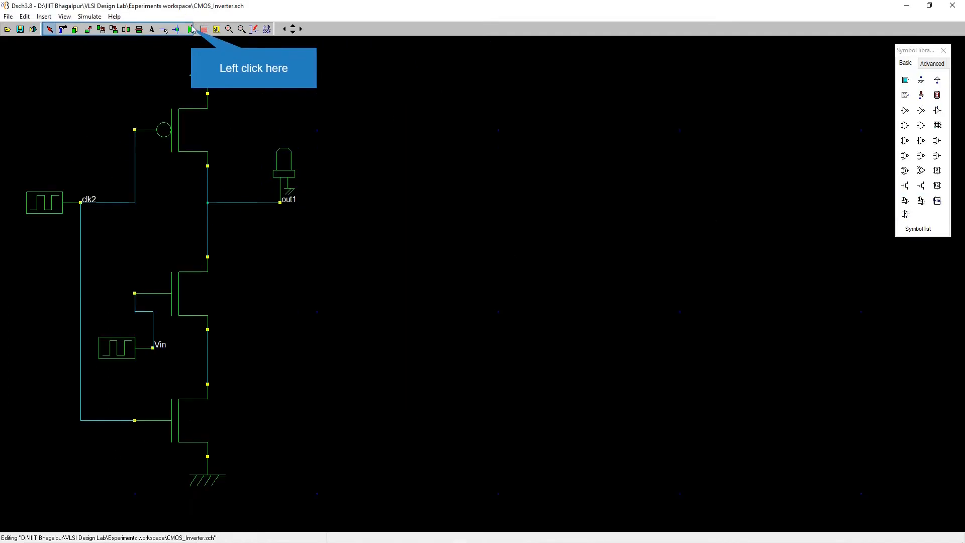
- Toggle the logic simulation of the dynamic inverter from the toolbar
left_click(191, 29)
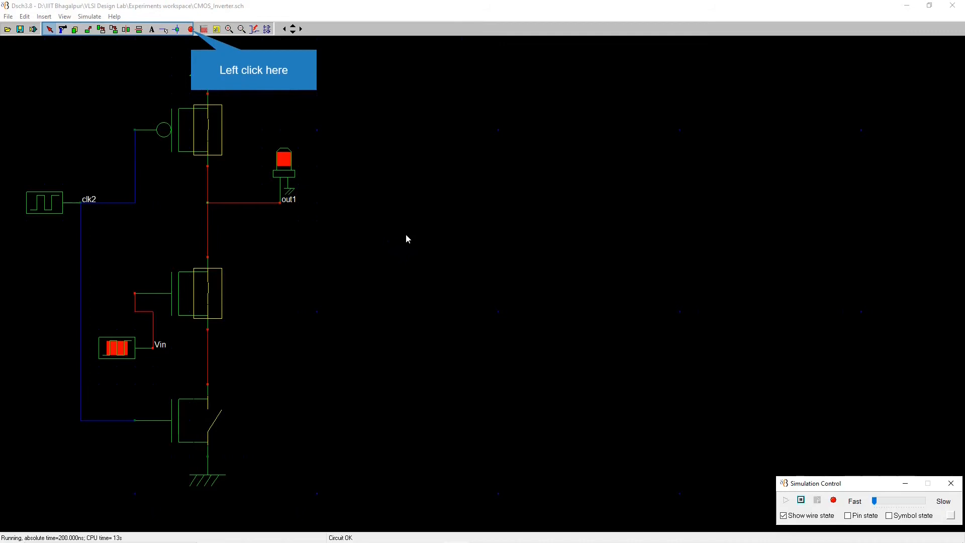
mouse_move(397, 249)
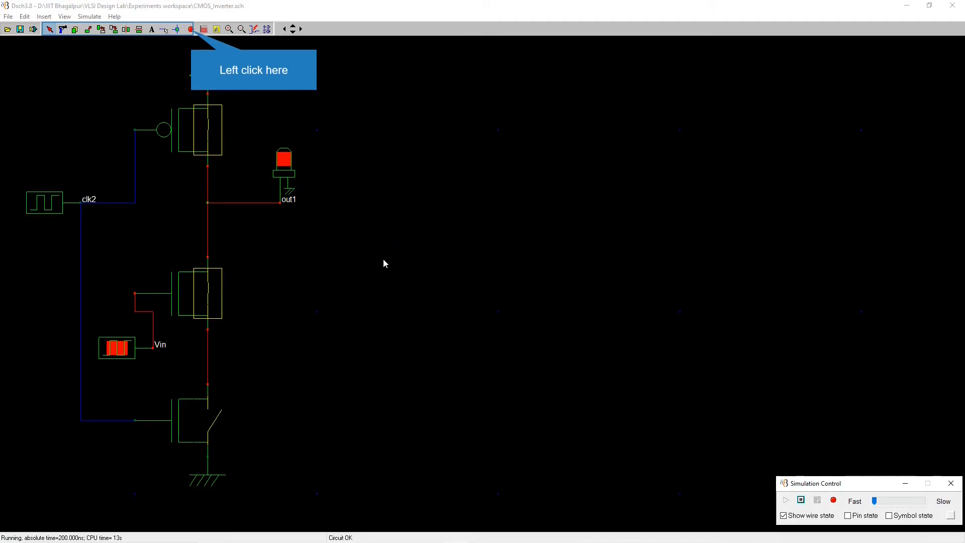
mouse_move(380, 269)
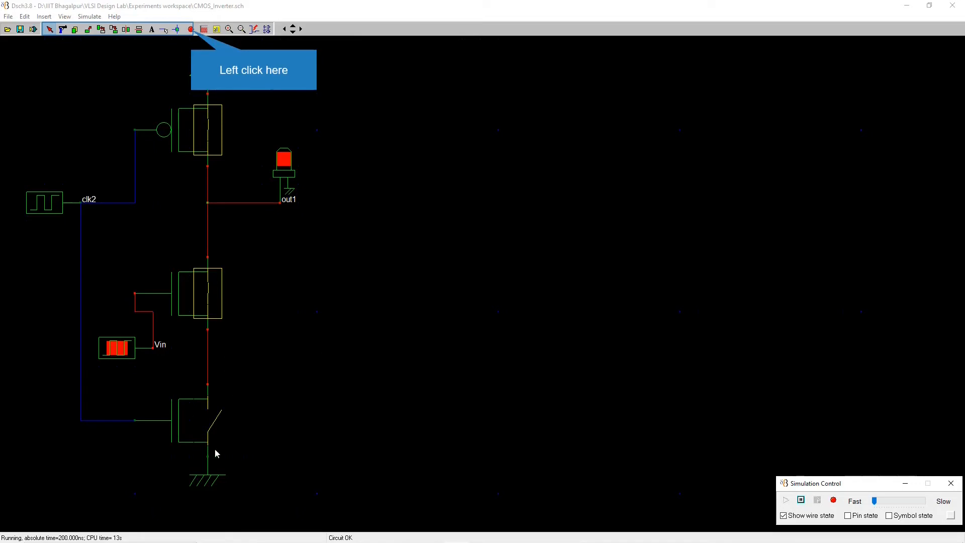
mouse_move(187, 96)
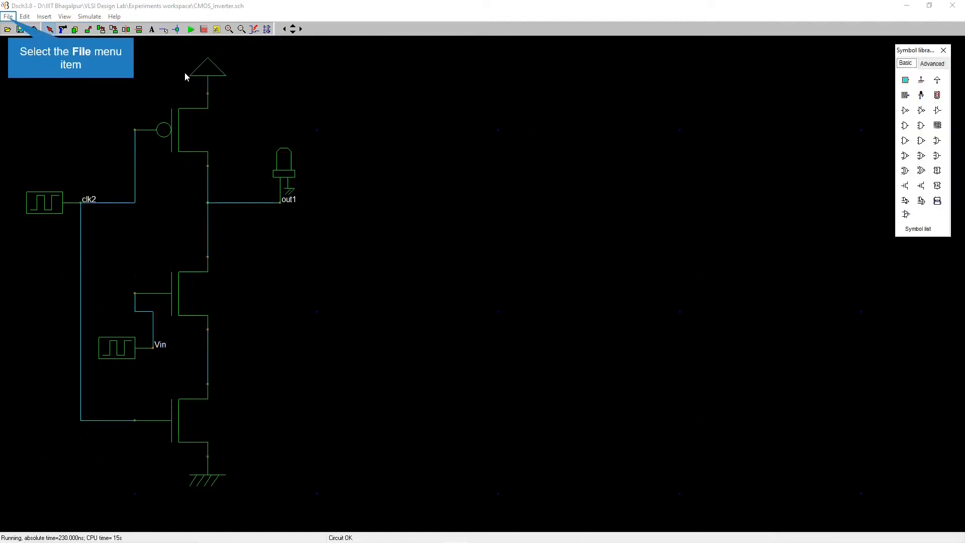
mouse_move(29, 32)
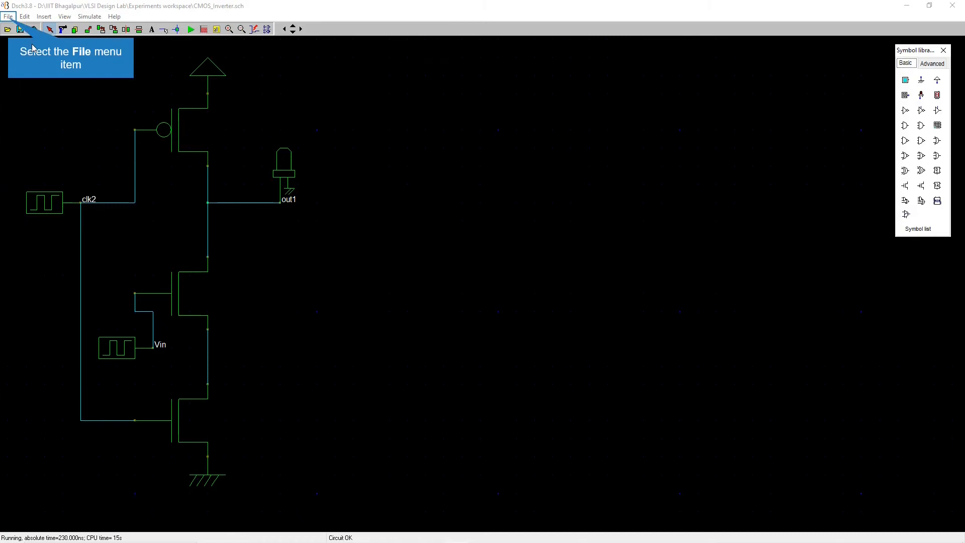
mouse_move(45, 82)
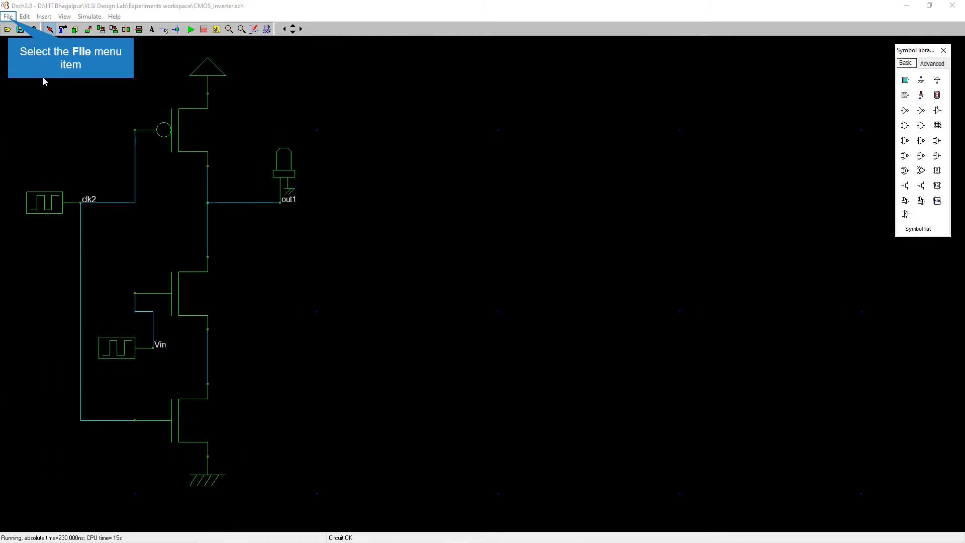
mouse_move(49, 95)
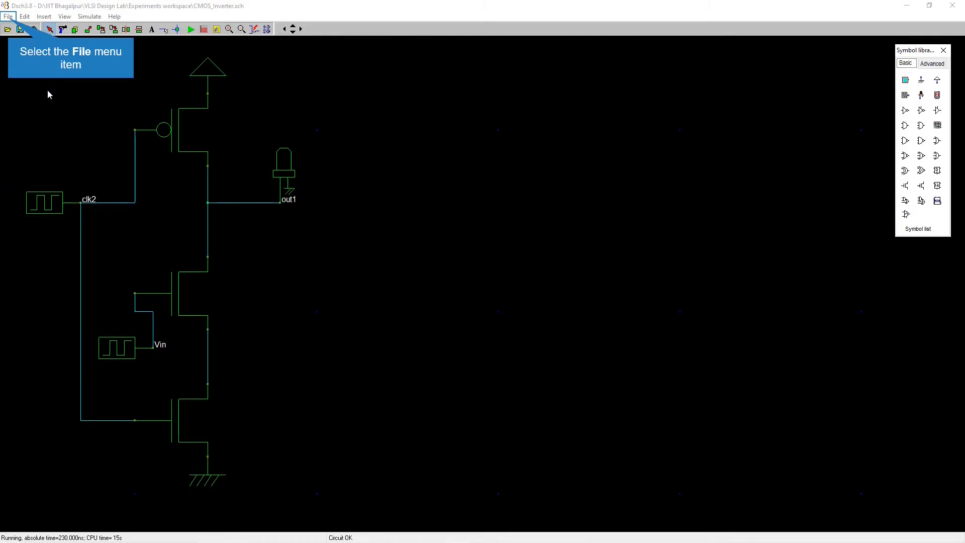
mouse_move(180, 51)
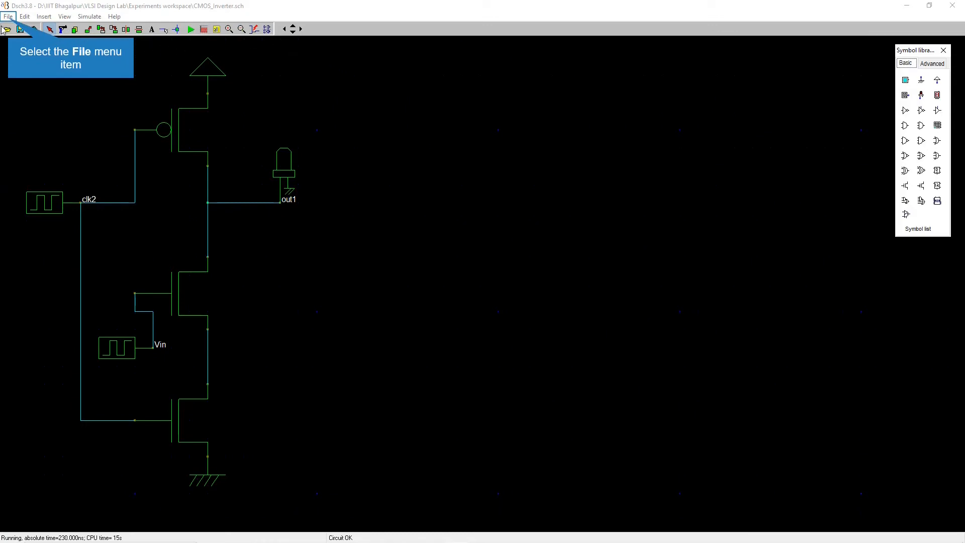
- Generate the SPICE netlist for the clocked inverter and look through its sources and devices
left_click(8, 17)
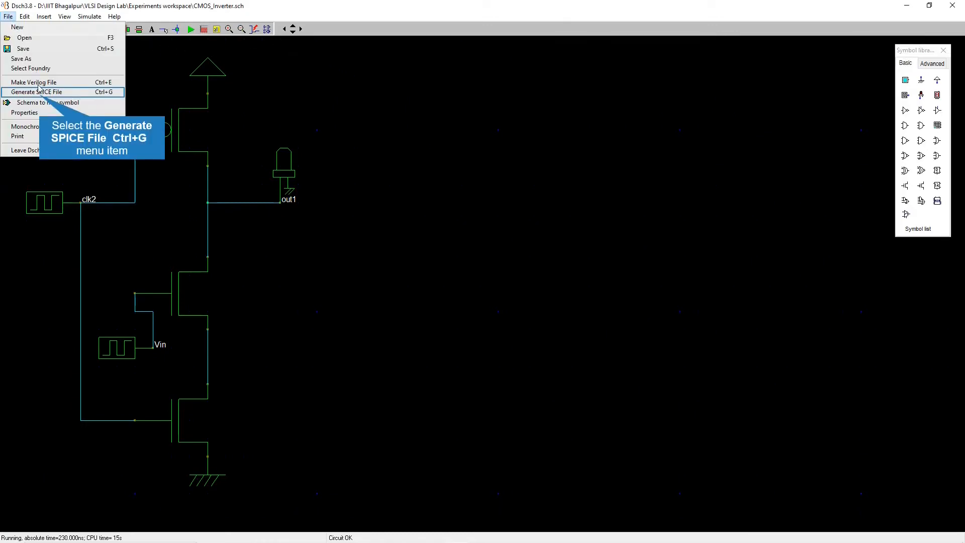
left_click(38, 91)
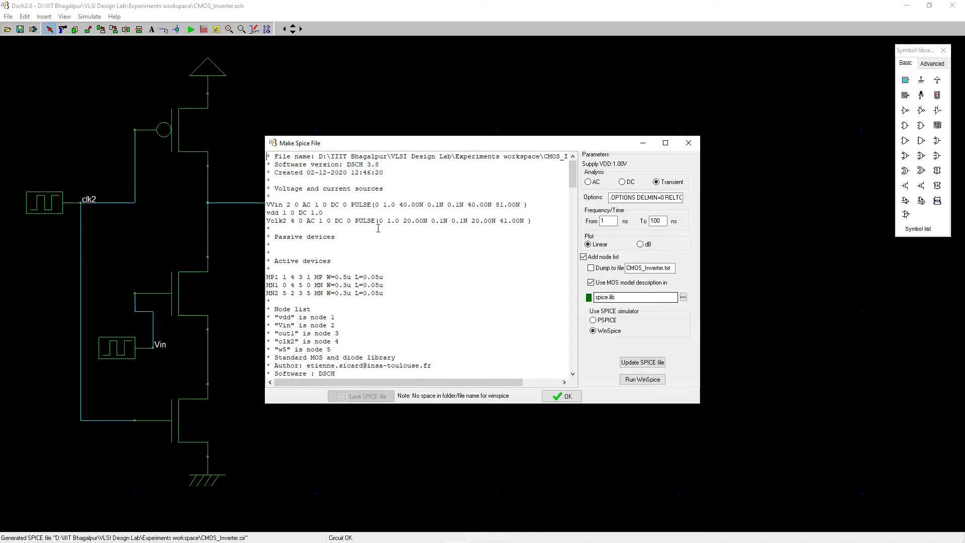
scroll("down", 3)
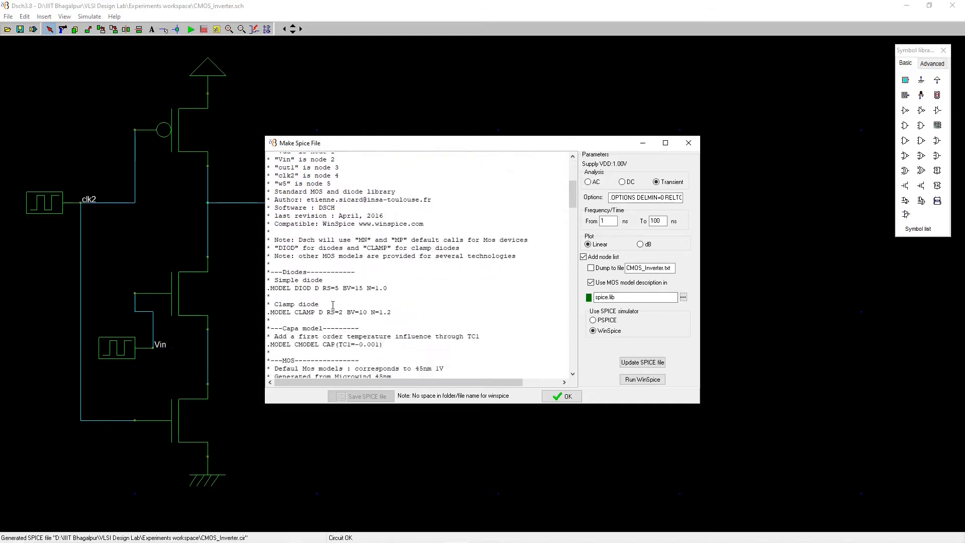
scroll("up", 3)
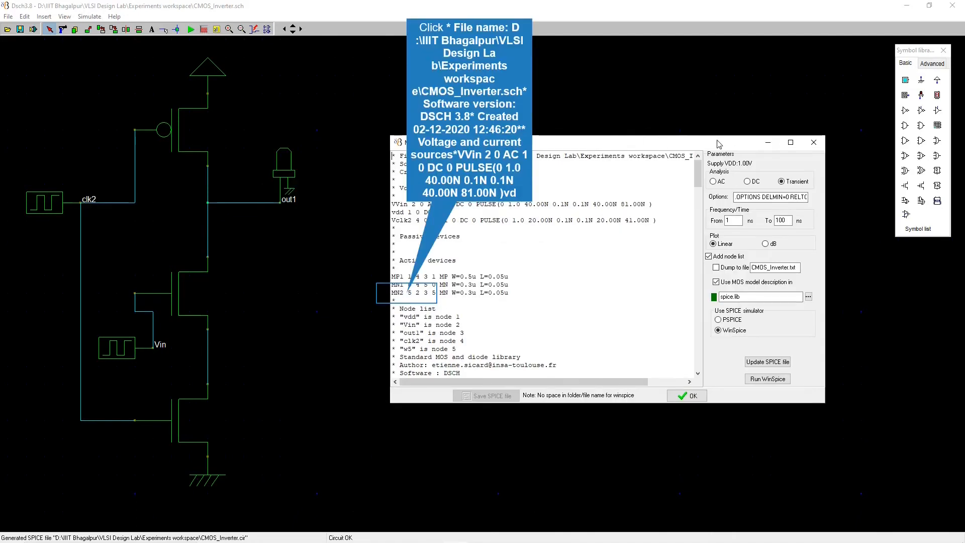
mouse_move(174, 284)
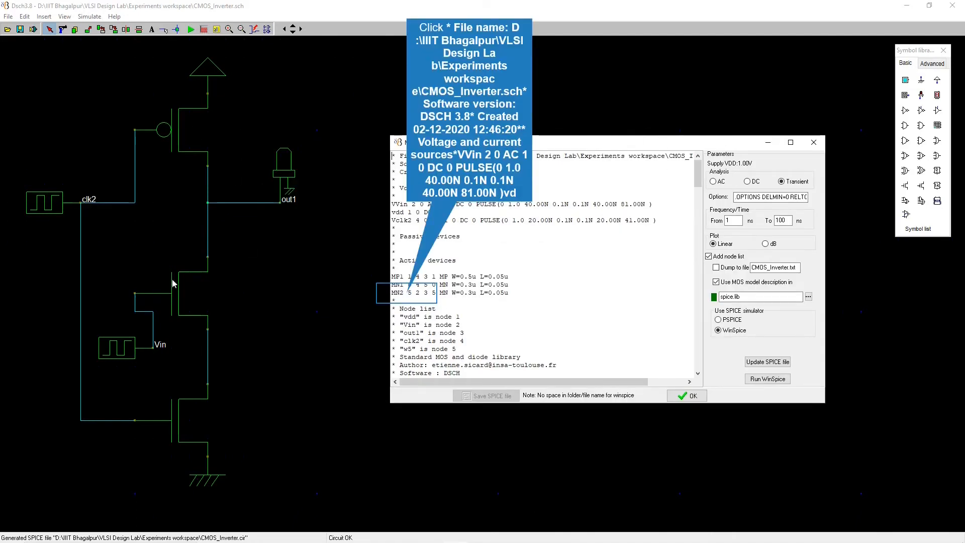
mouse_move(492, 363)
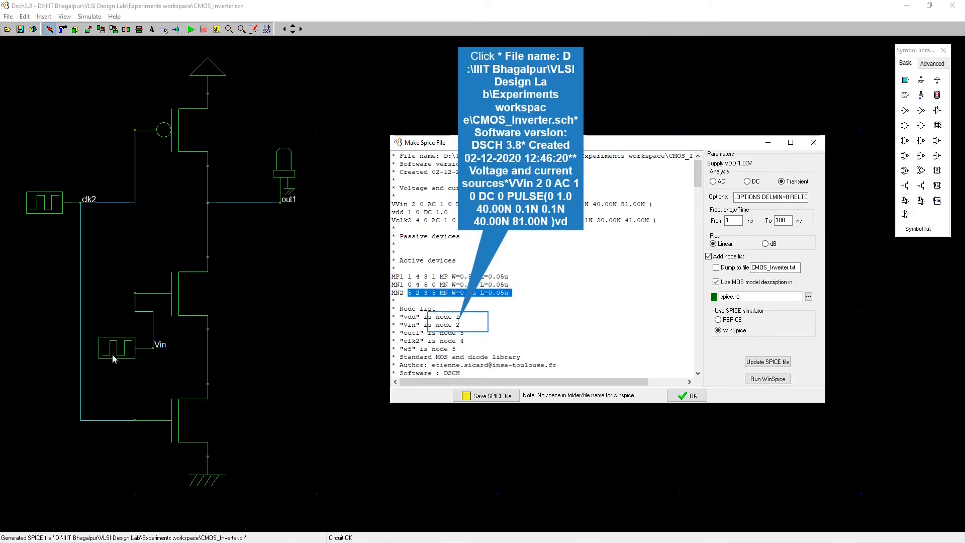
mouse_move(481, 306)
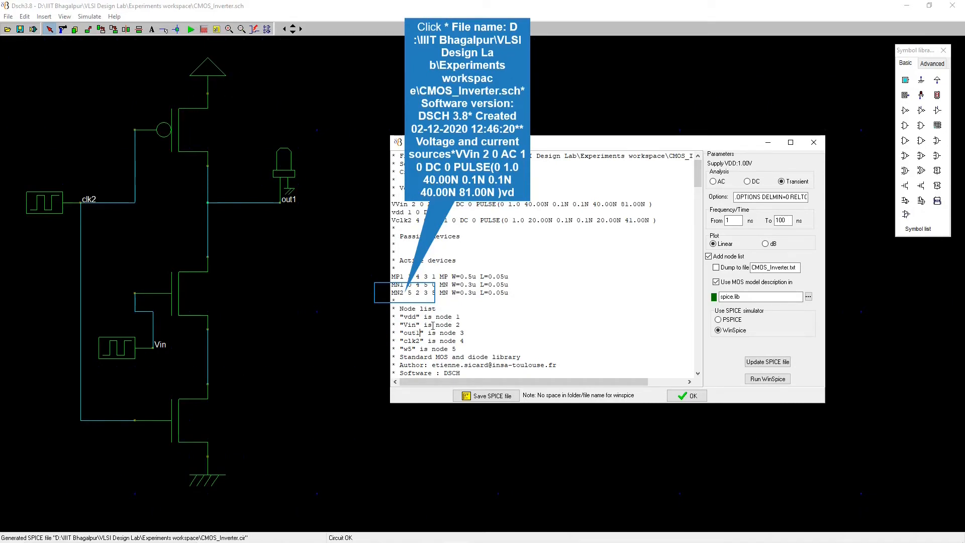
mouse_move(460, 333)
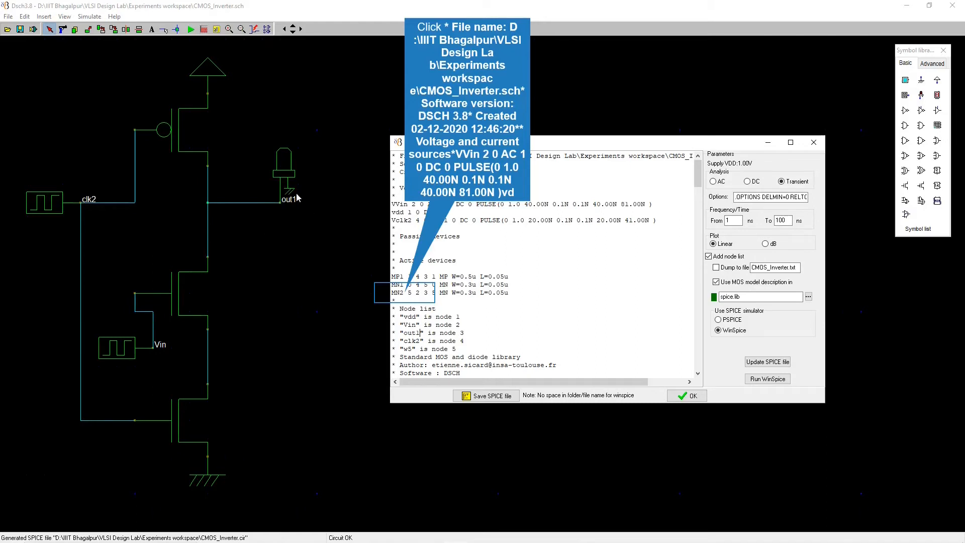
mouse_move(446, 342)
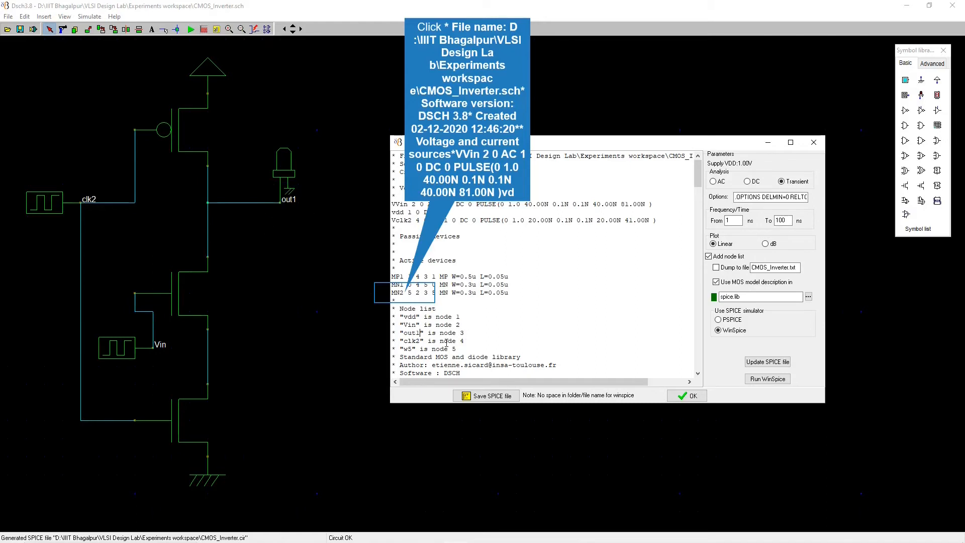
mouse_move(71, 240)
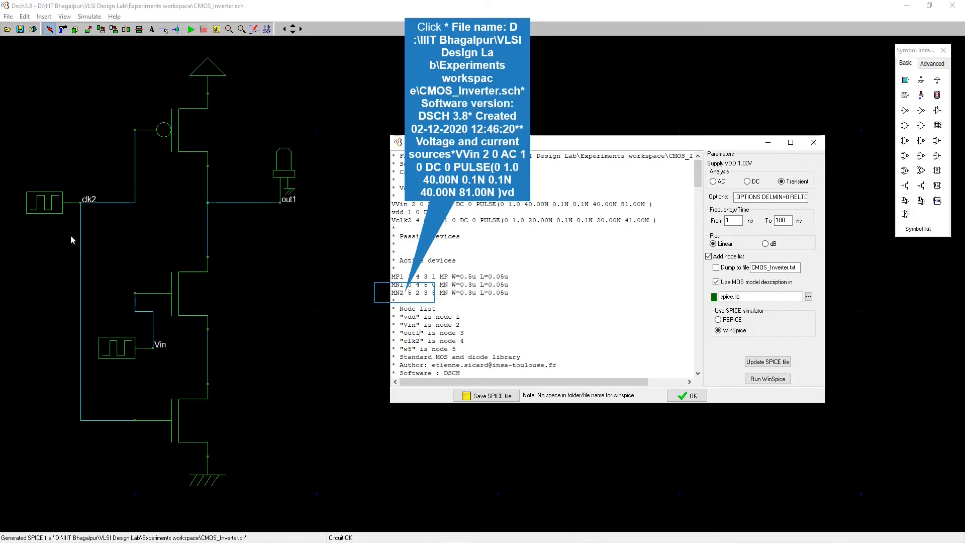
mouse_move(217, 460)
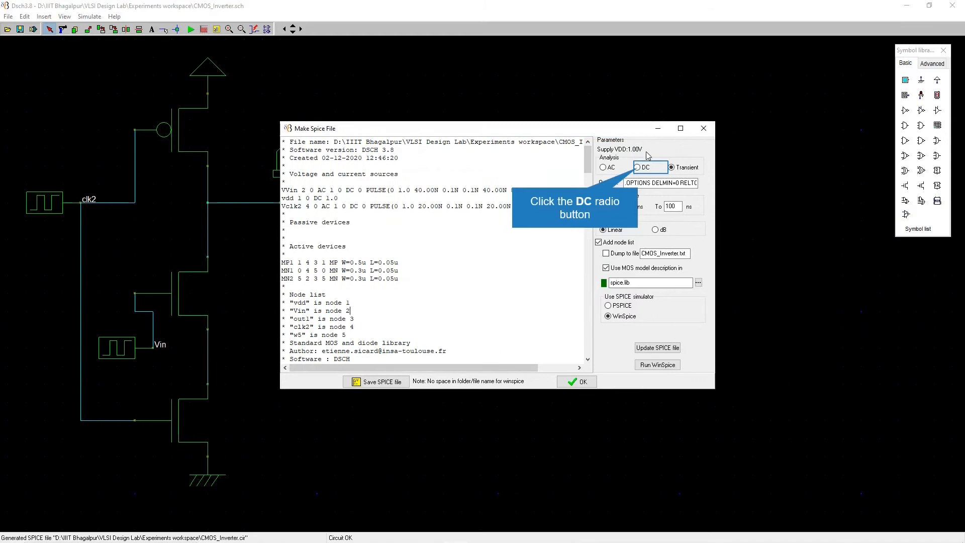
- Keep the analysis type on Transient and browse for the MOS model library
left_click(638, 167)
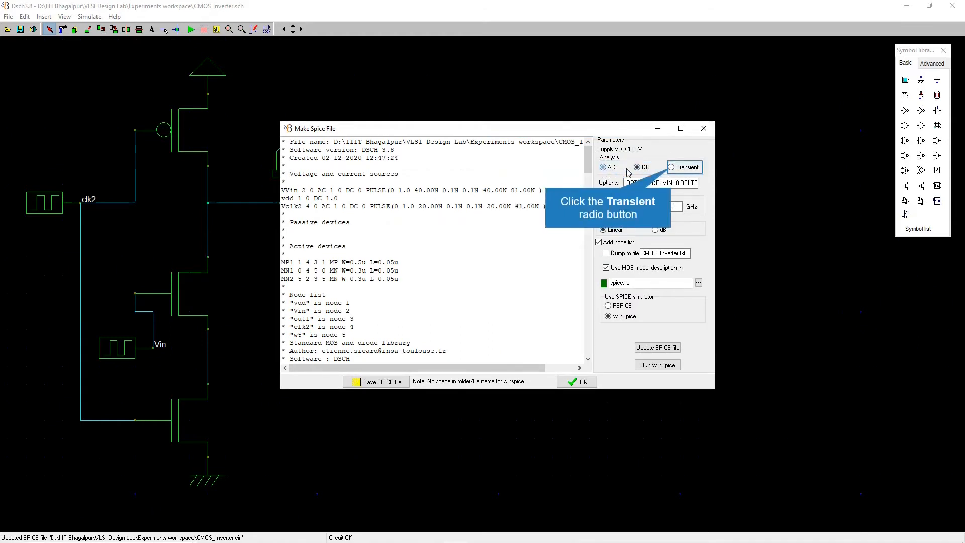
left_click(672, 167)
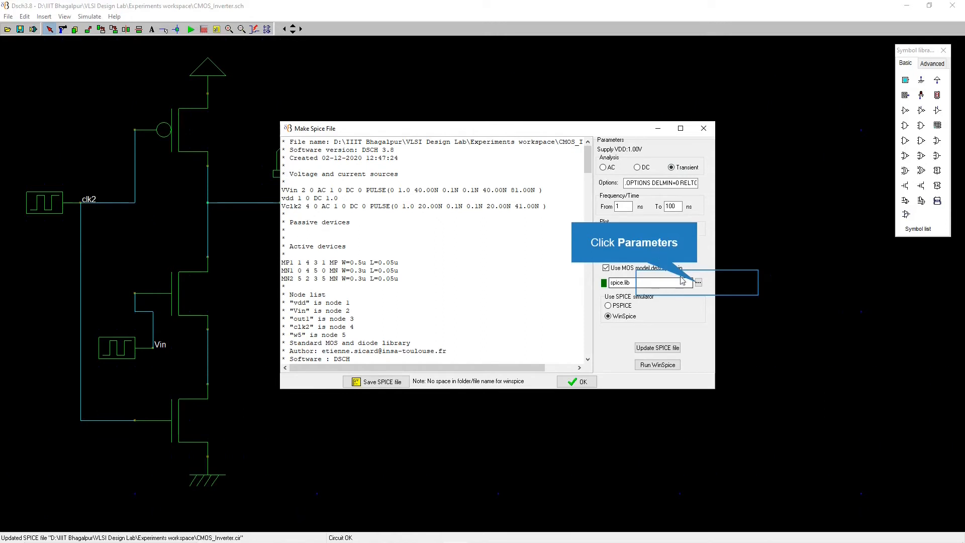
left_click(697, 282)
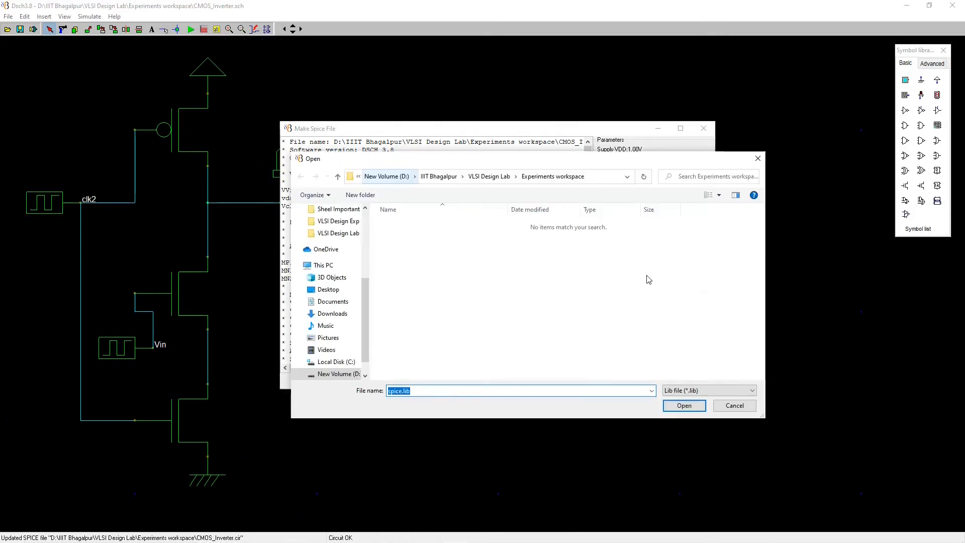
mouse_move(466, 179)
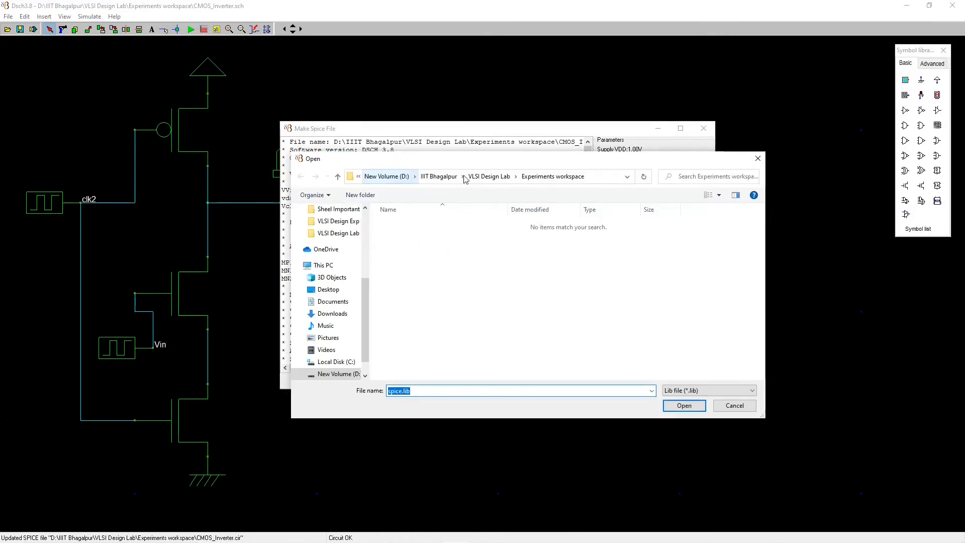
mouse_move(386, 177)
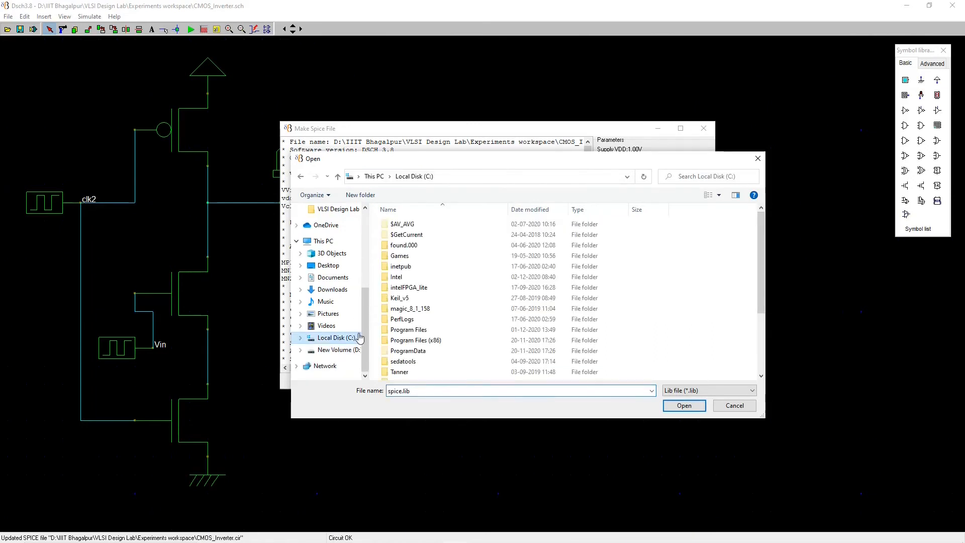
- Select spice.lib from Program Files (x86) > Microwind 3.8 > Dsch38 and update the SPICE file
scroll("down", 3)
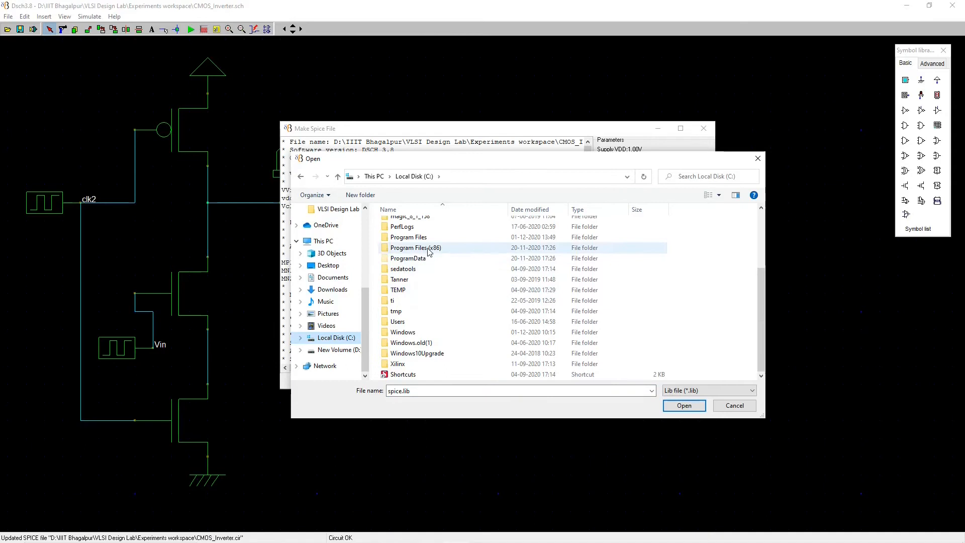
double_click(415, 247)
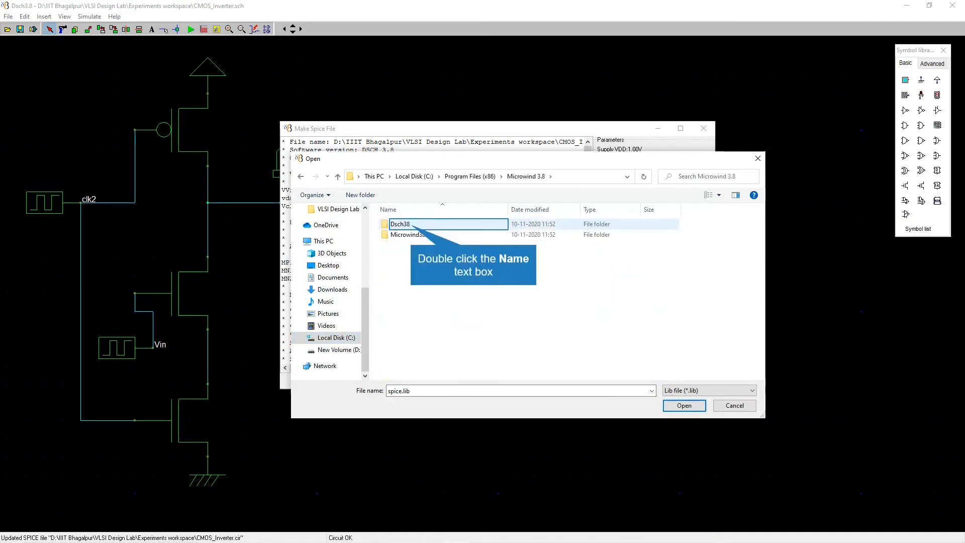
double_click(401, 223)
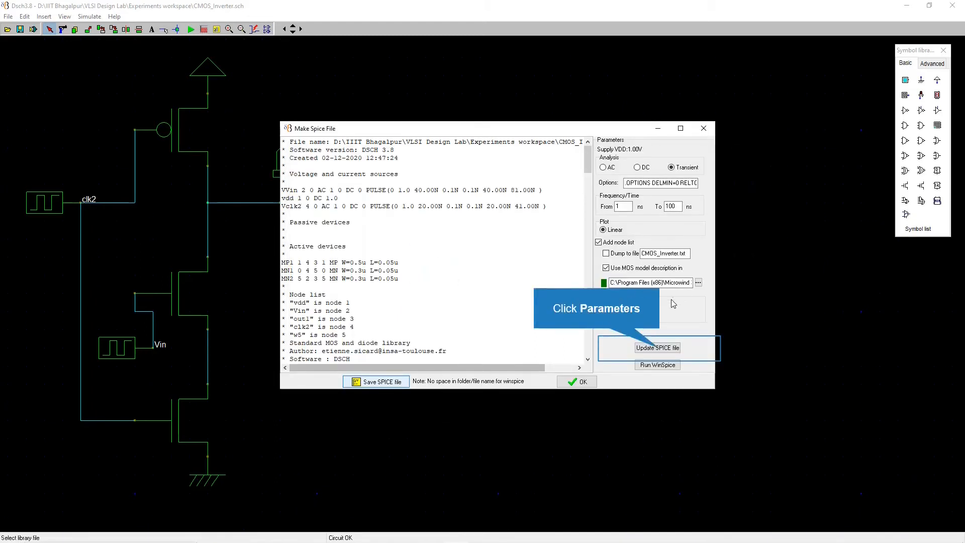
mouse_move(618, 355)
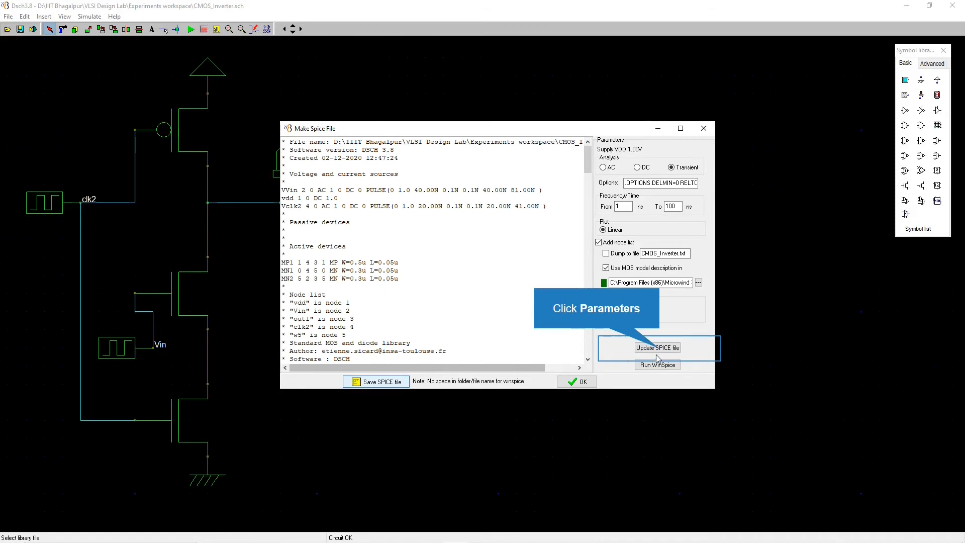
left_click(656, 347)
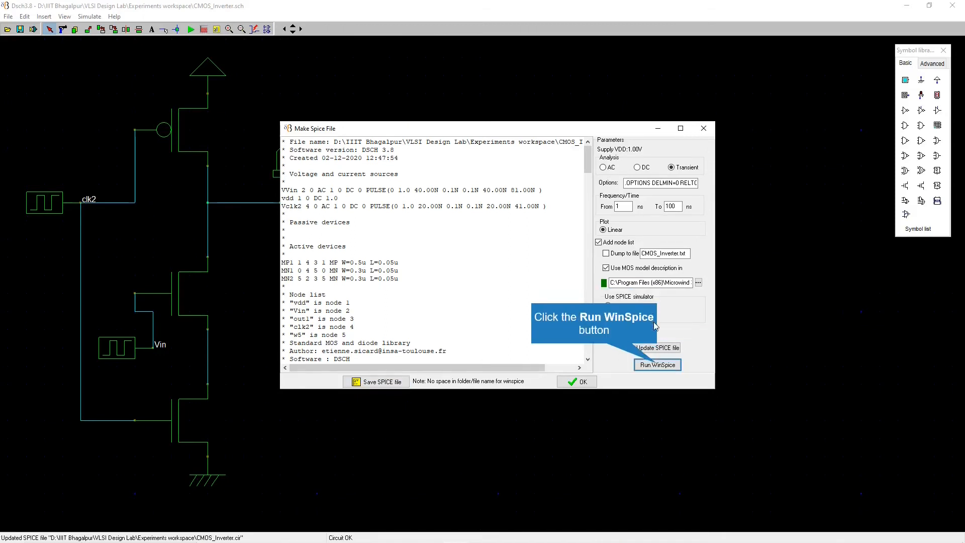
- Run the transient simulation in WinSpice and maximize the v(2), v(3), v(4) waveform plot
left_click(656, 364)
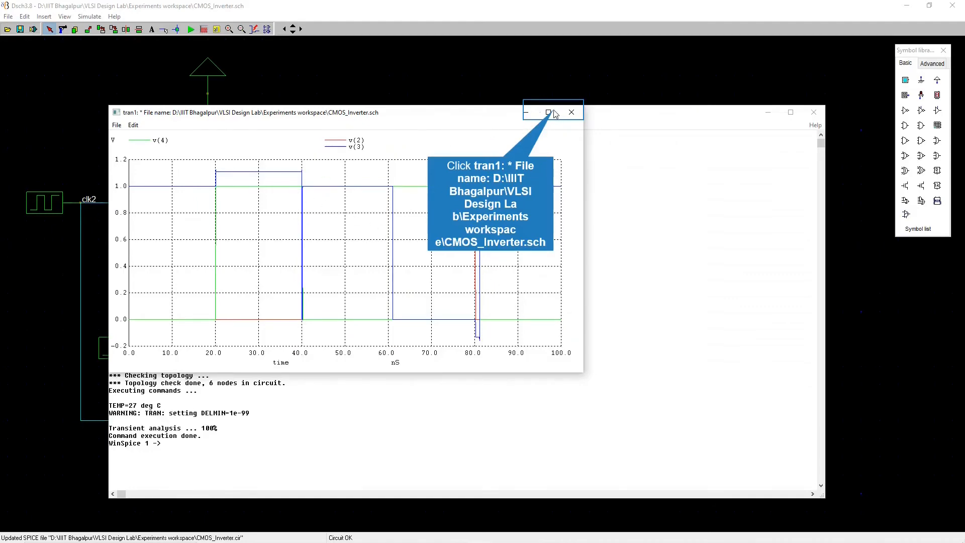
left_click(547, 112)
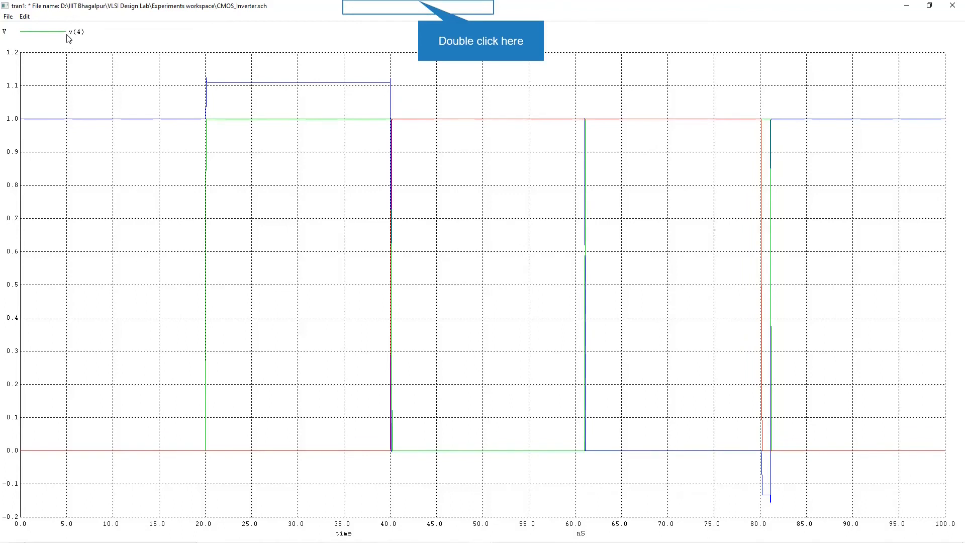
mouse_move(406, 124)
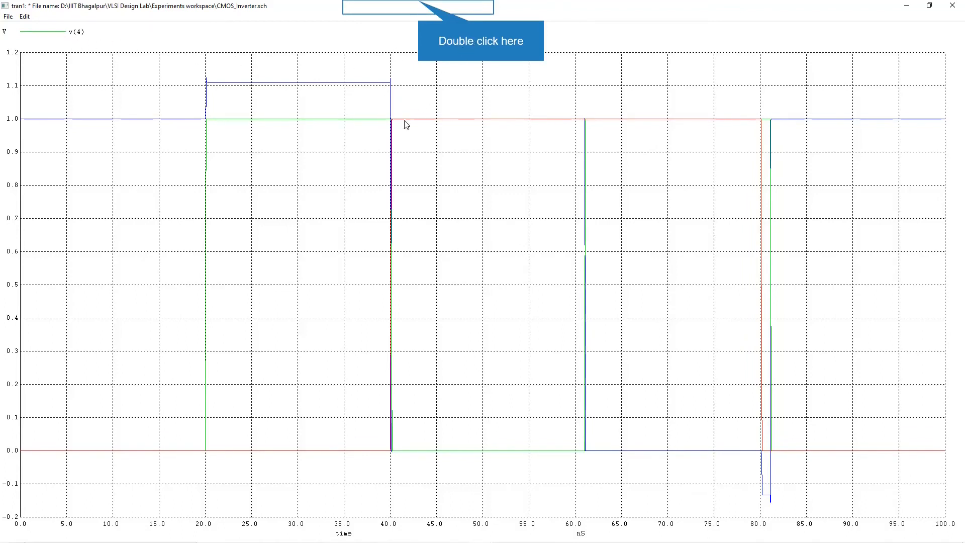
mouse_move(397, 407)
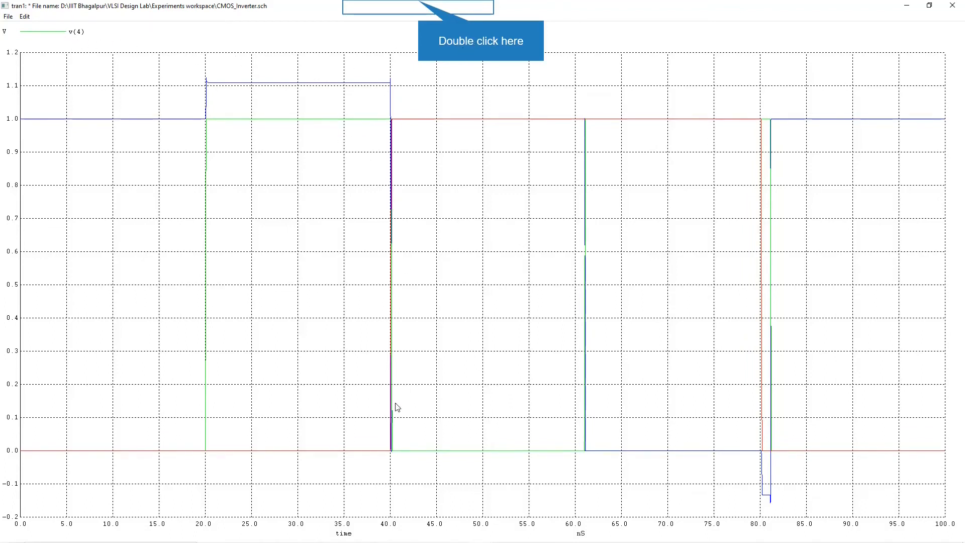
mouse_move(455, 122)
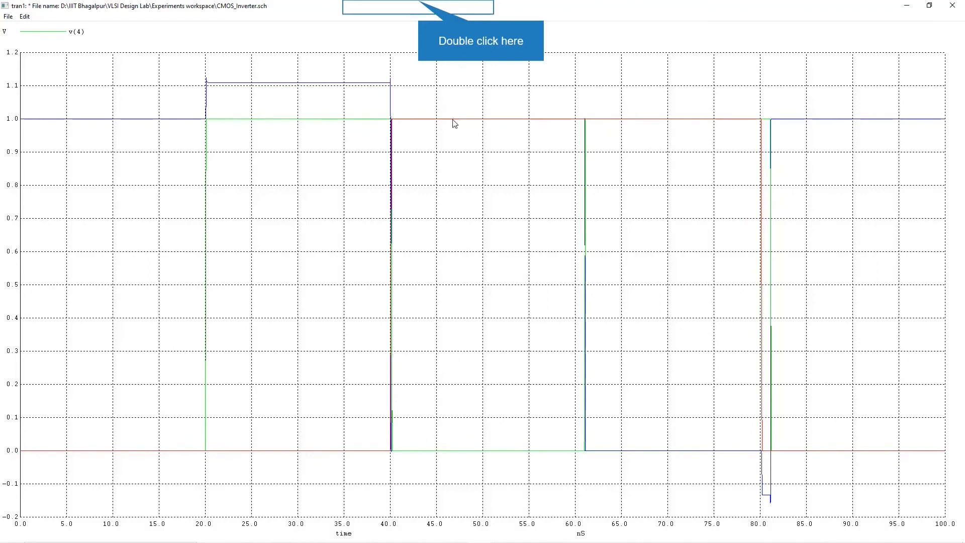
mouse_move(522, 193)
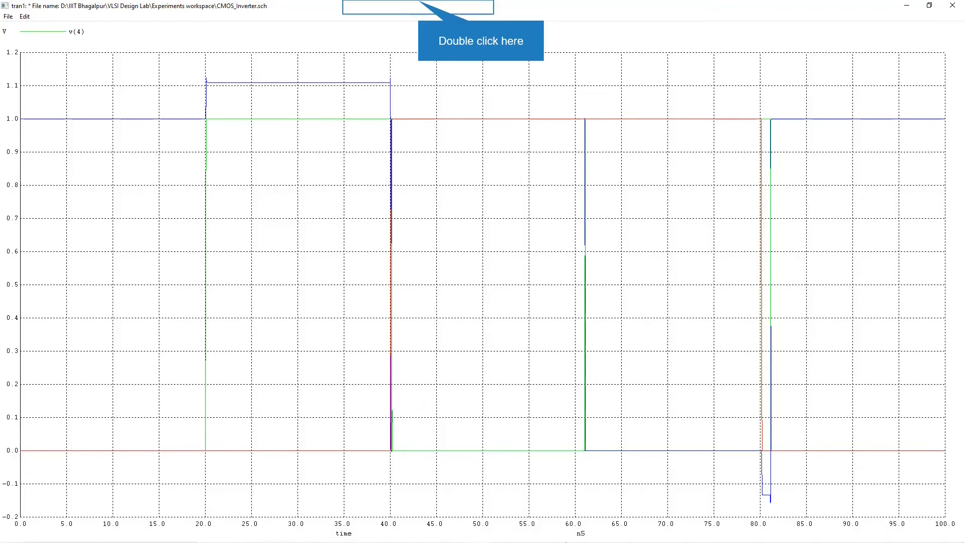
mouse_move(43, 140)
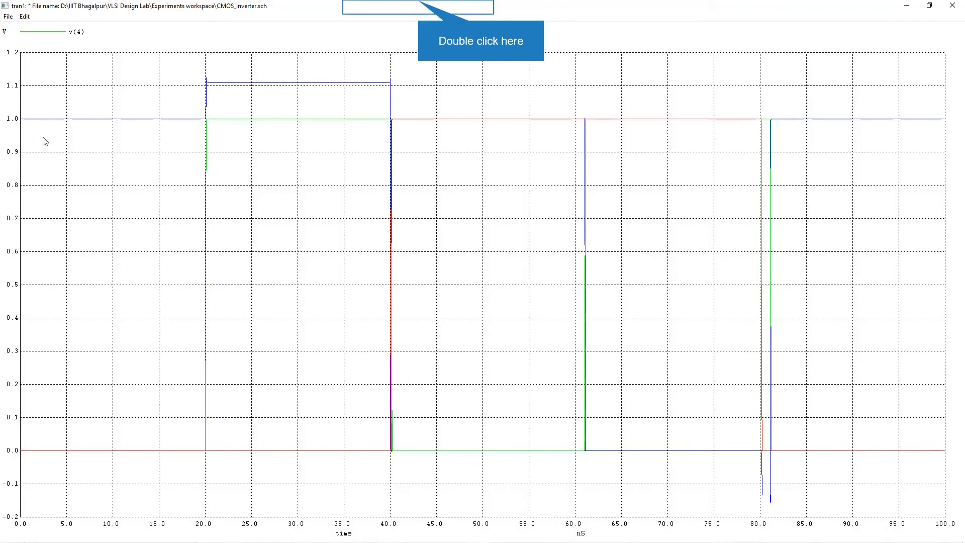
mouse_move(447, 151)
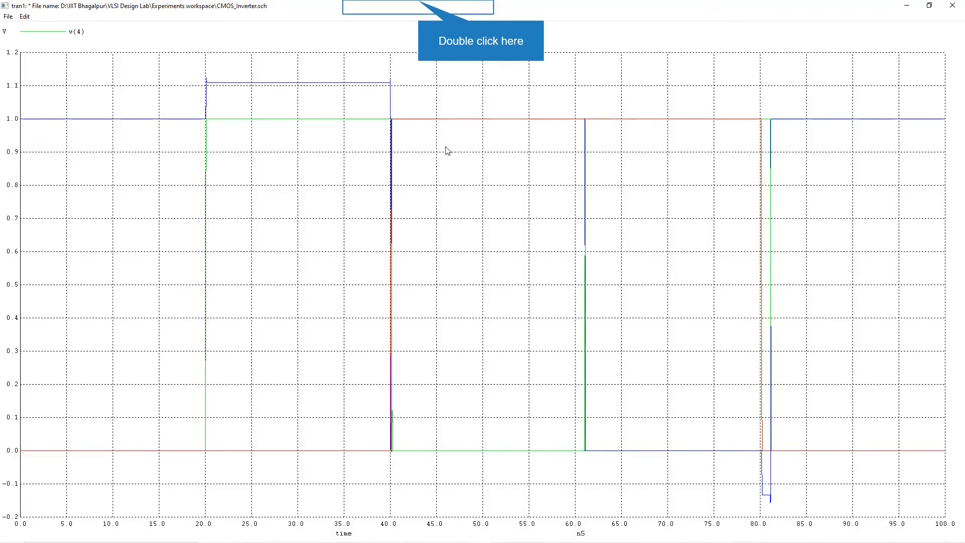
mouse_move(544, 17)
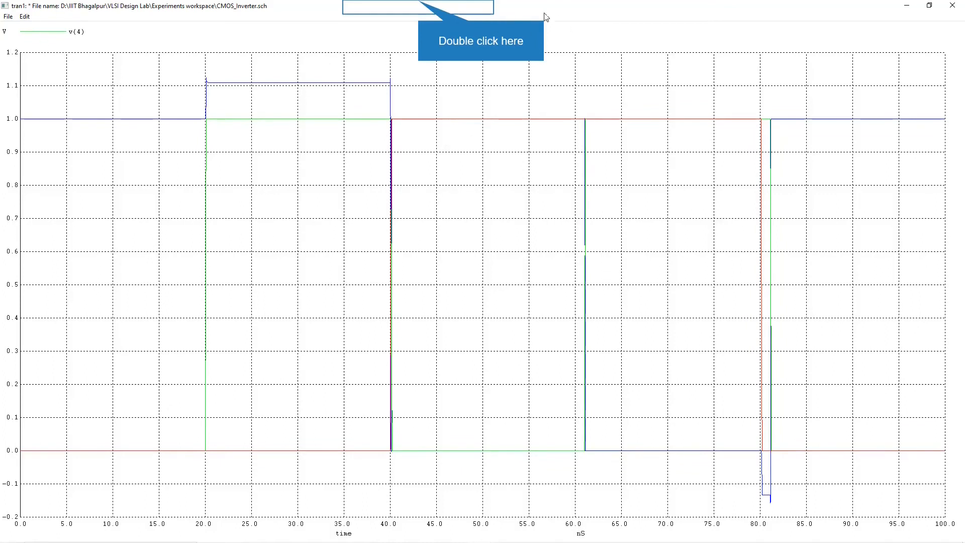
mouse_move(379, 248)
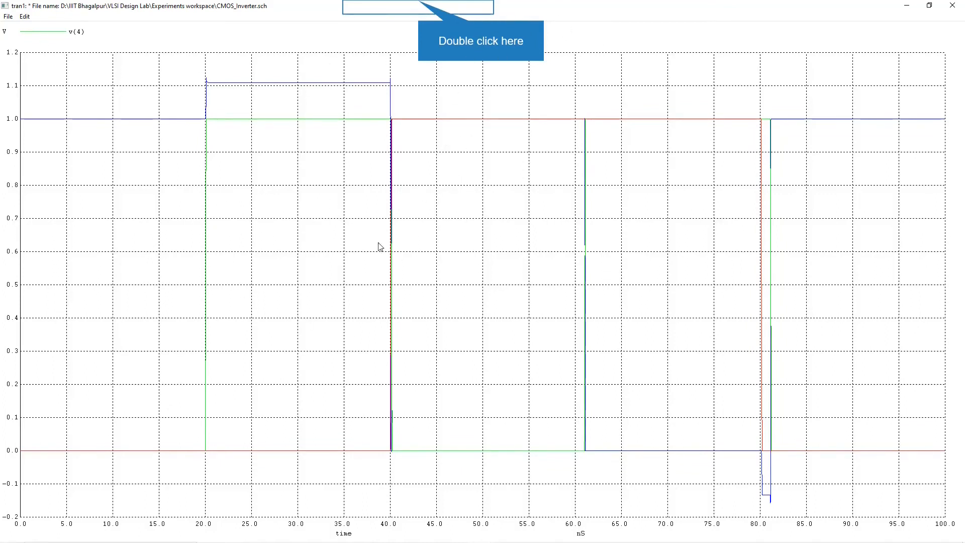
mouse_move(512, 38)
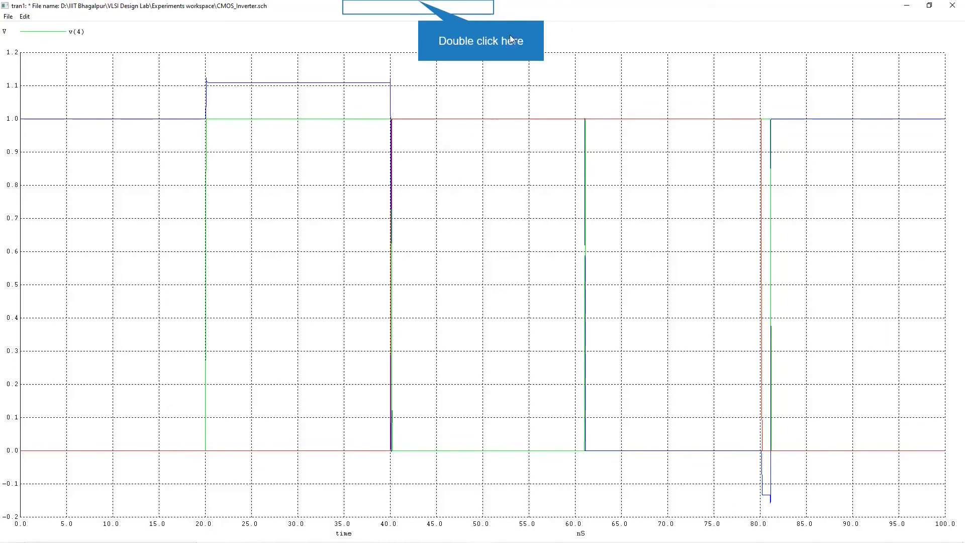
mouse_move(460, 32)
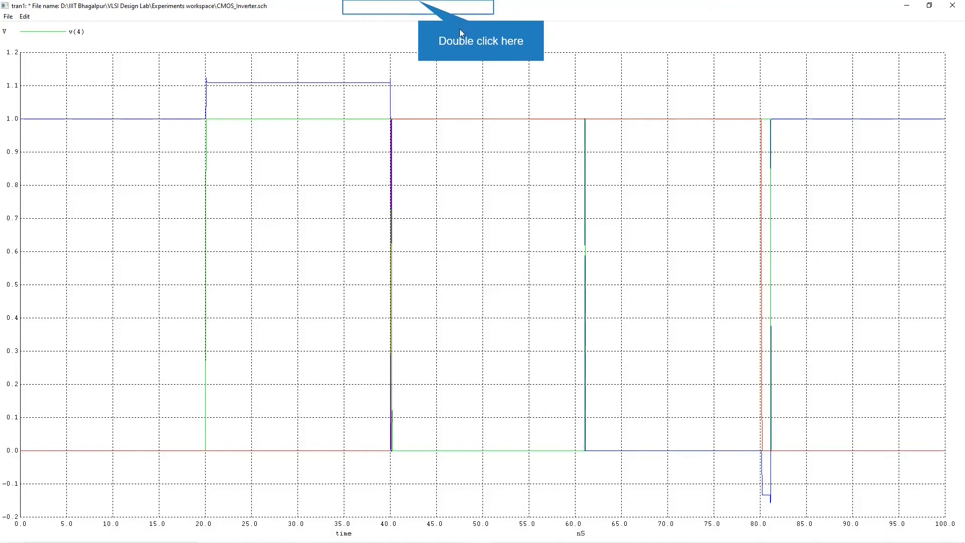
mouse_move(480, 9)
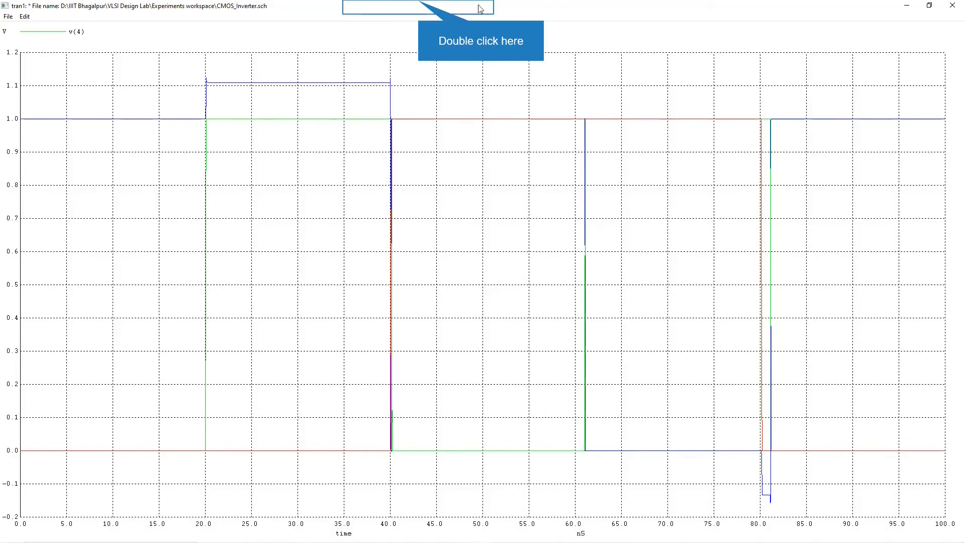
mouse_move(198, 177)
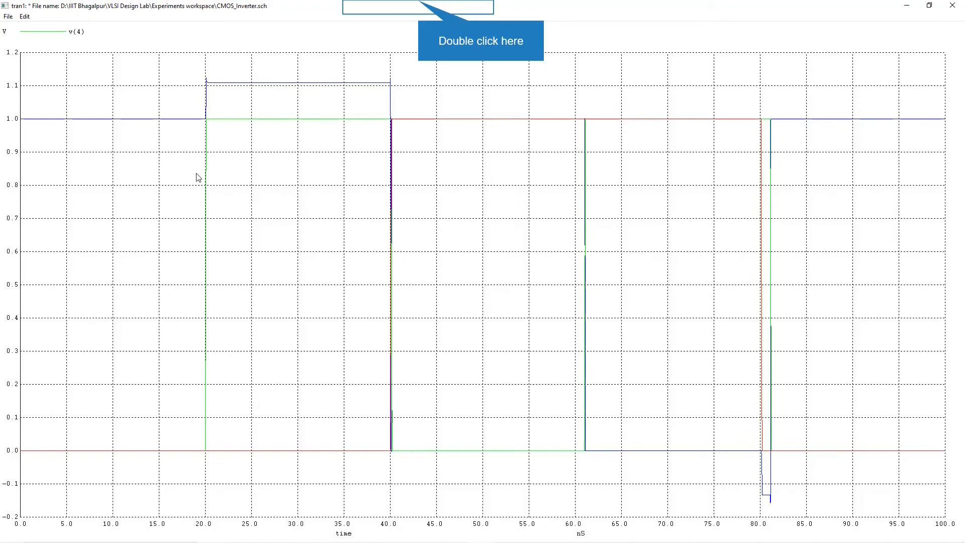
mouse_move(366, 130)
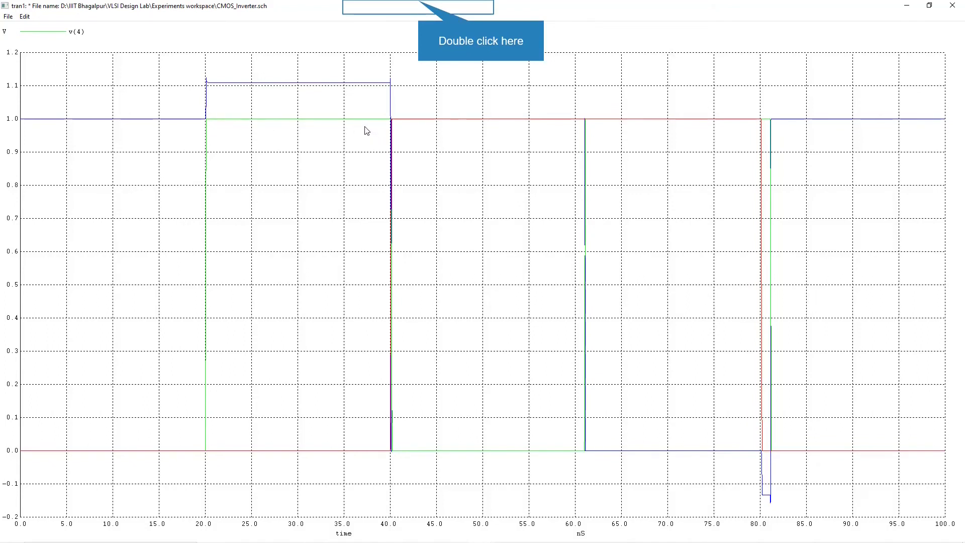
mouse_move(371, 127)
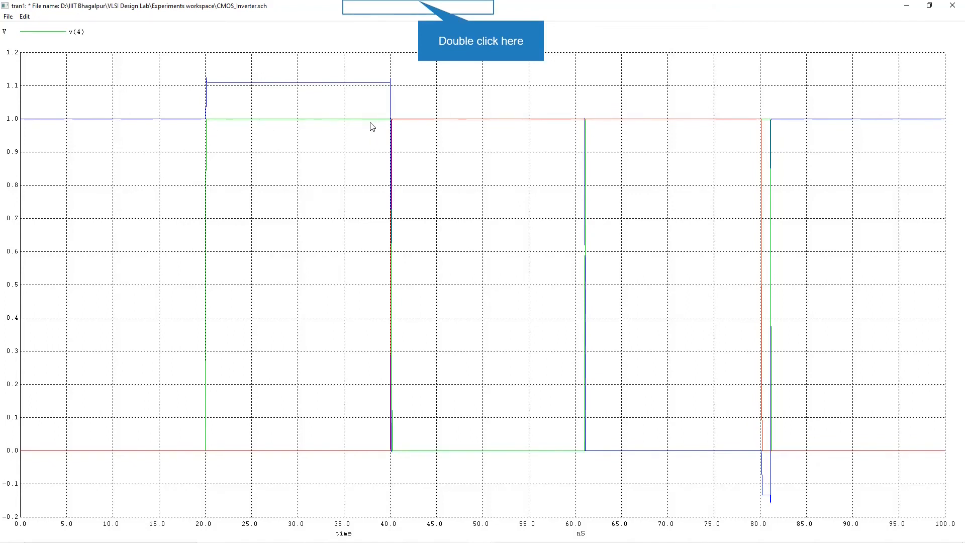
mouse_move(509, 463)
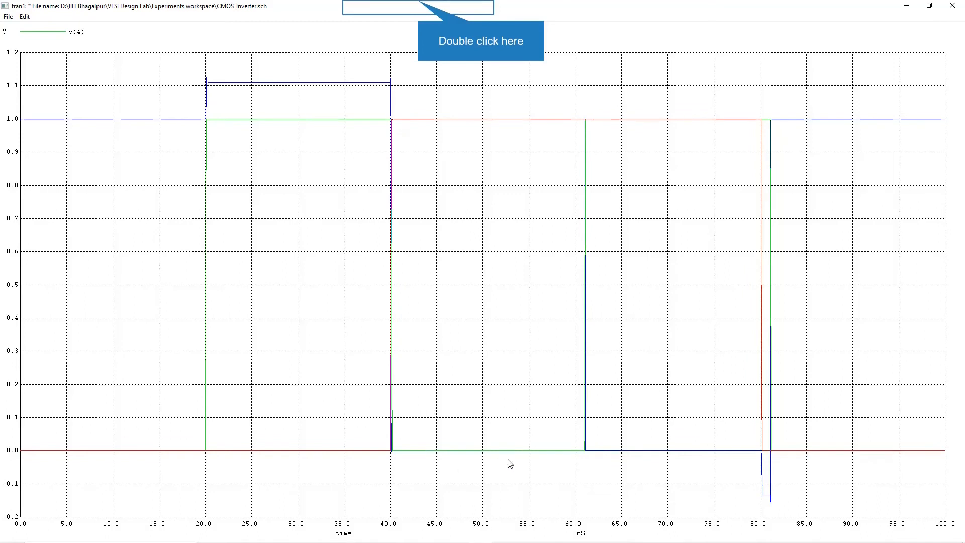
mouse_move(687, 160)
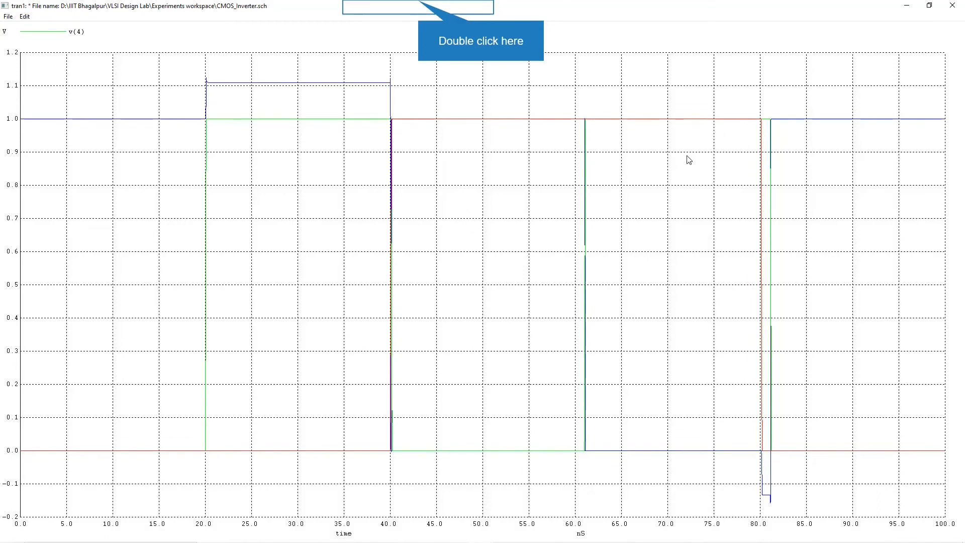
mouse_move(772, 320)
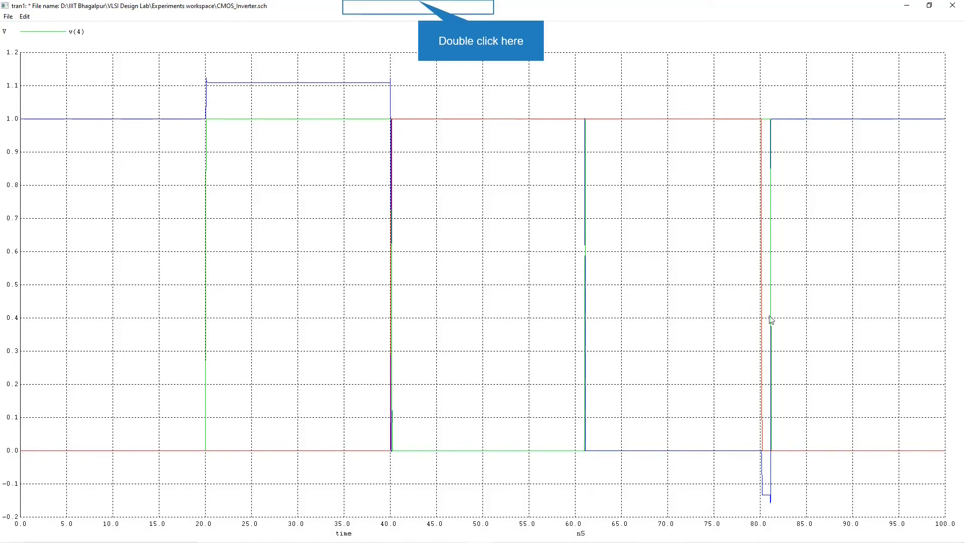
mouse_move(203, 141)
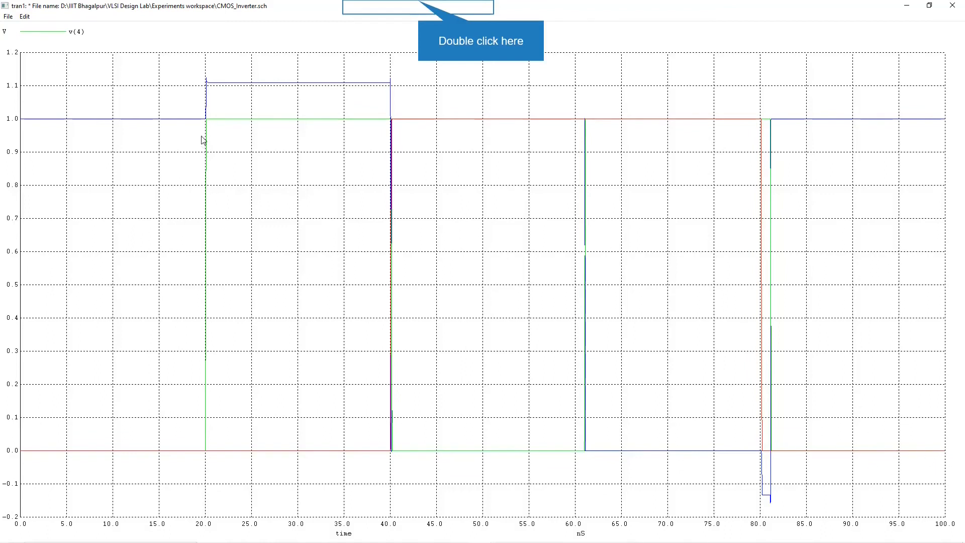
mouse_move(428, 410)
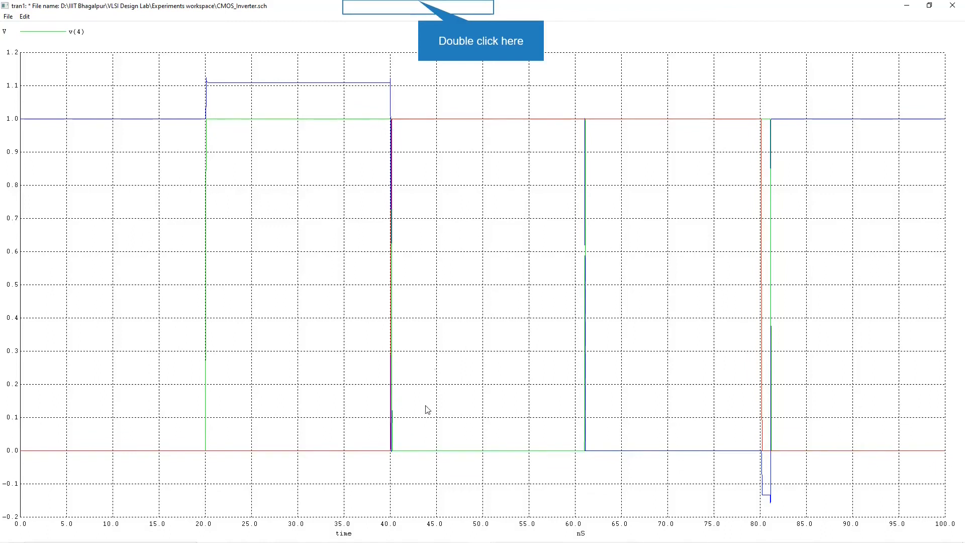
mouse_move(726, 169)
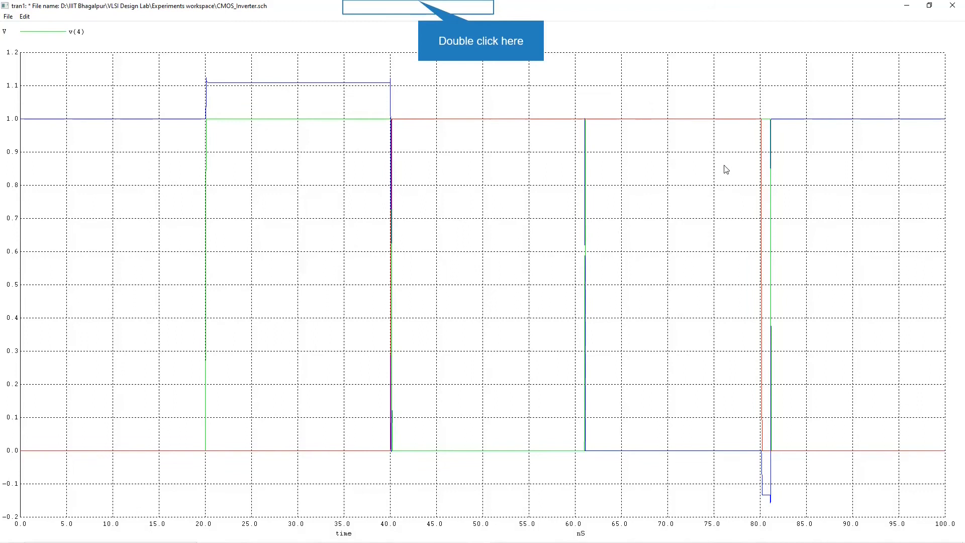
mouse_move(233, 199)
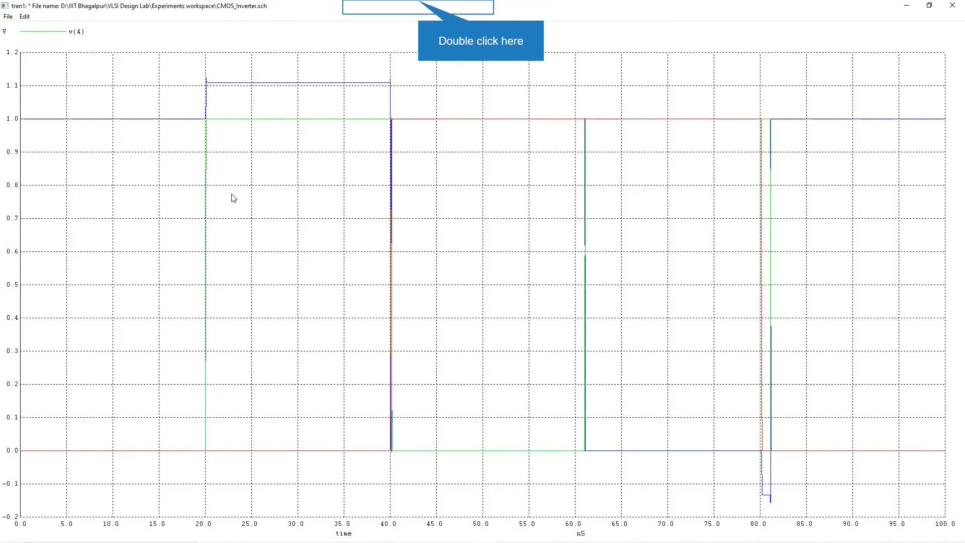
mouse_move(228, 149)
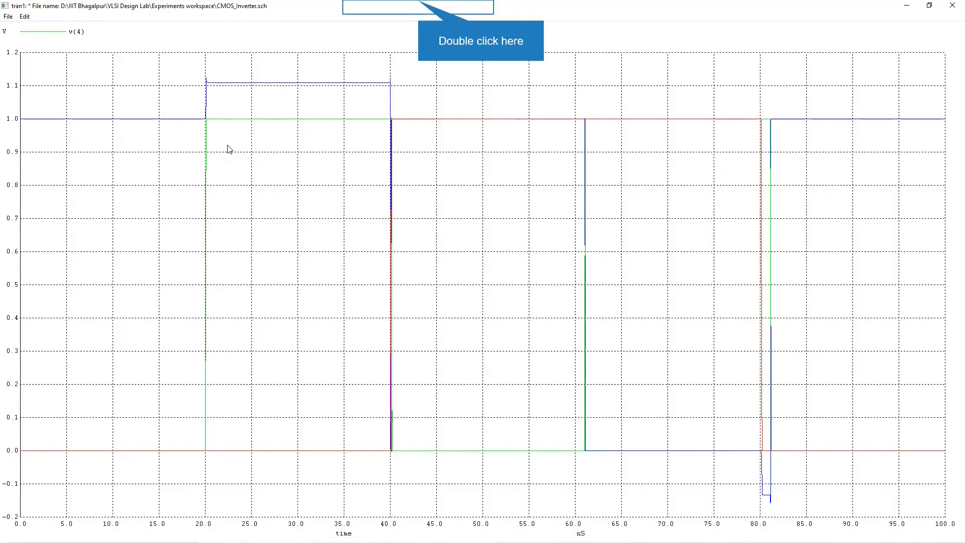
mouse_move(234, 133)
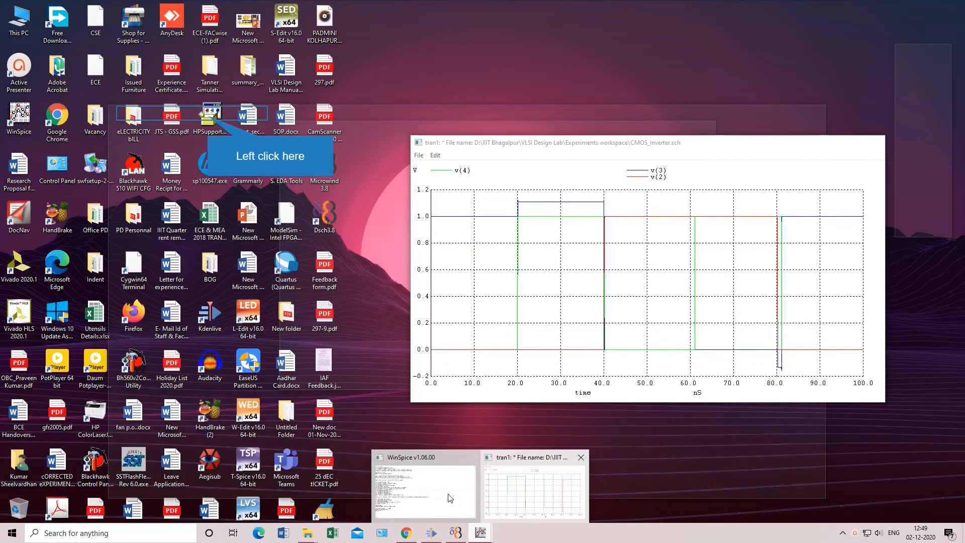
mouse_move(119, 147)
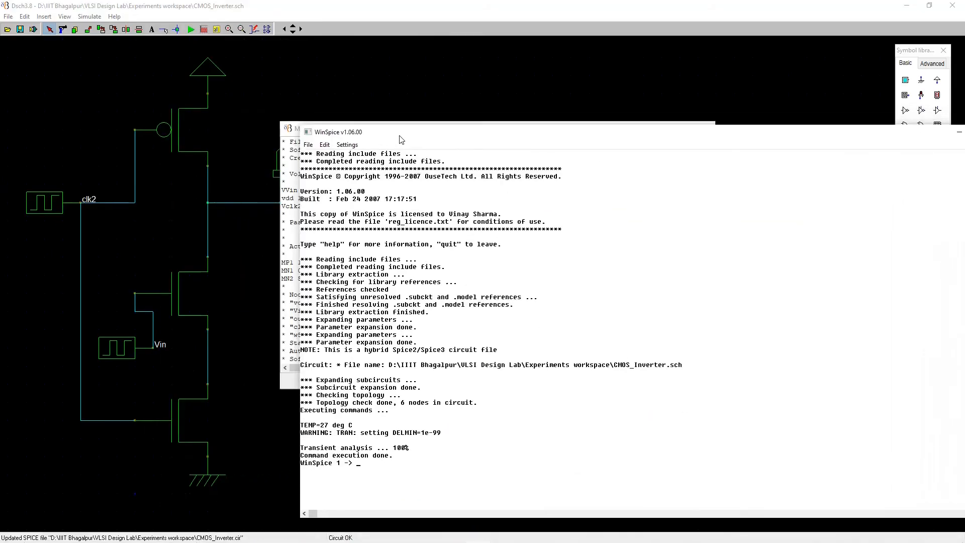
- Bring the WinSpice tran1 waveform plot to the front from the taskbar previews
left_click(480, 533)
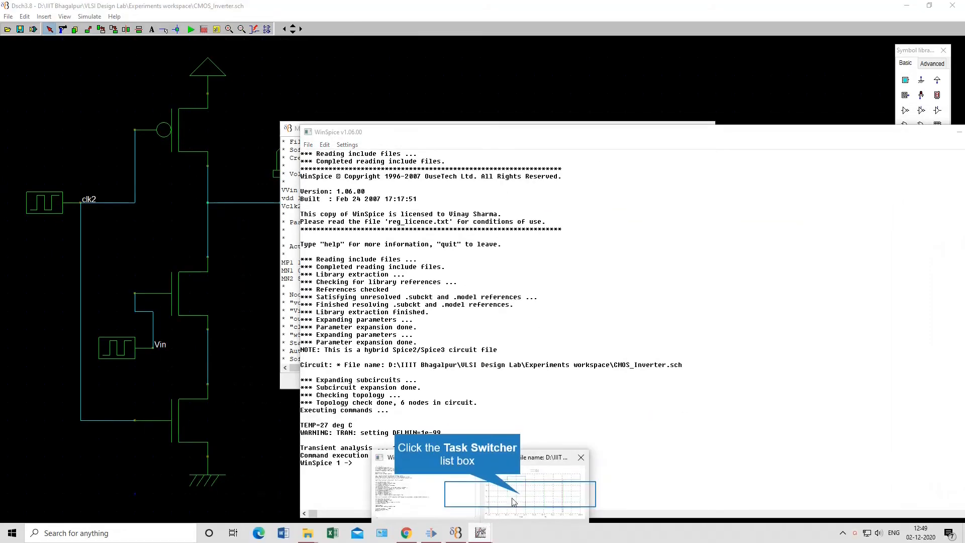
left_click(514, 493)
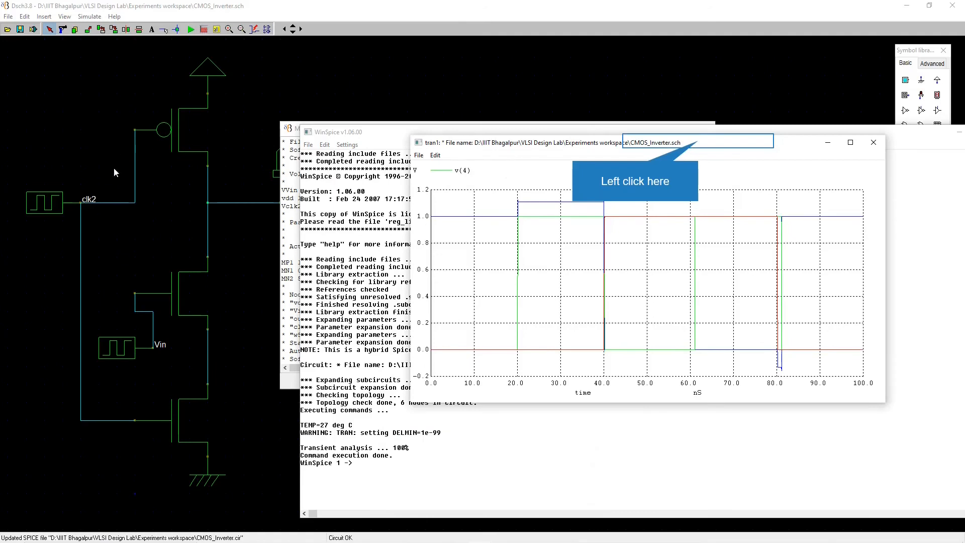
mouse_move(703, 158)
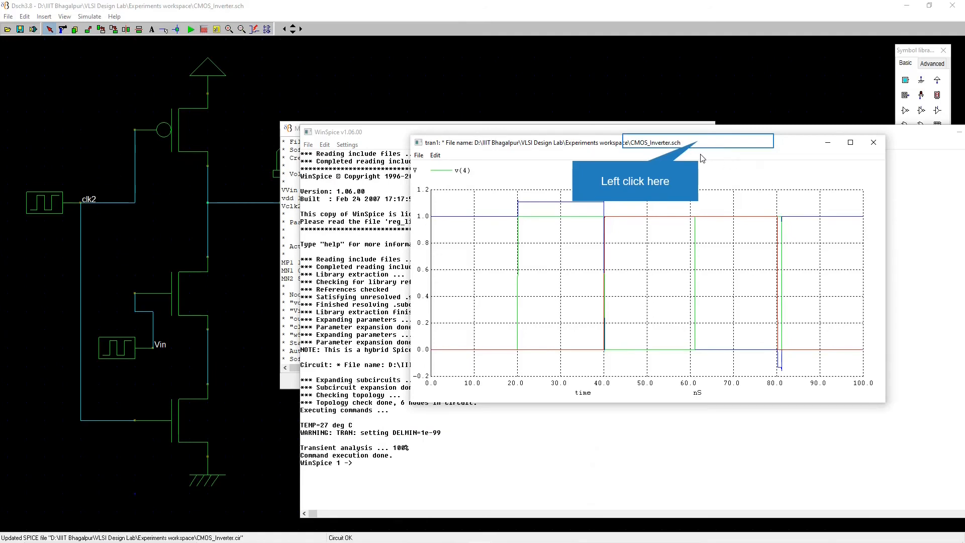
mouse_move(666, 173)
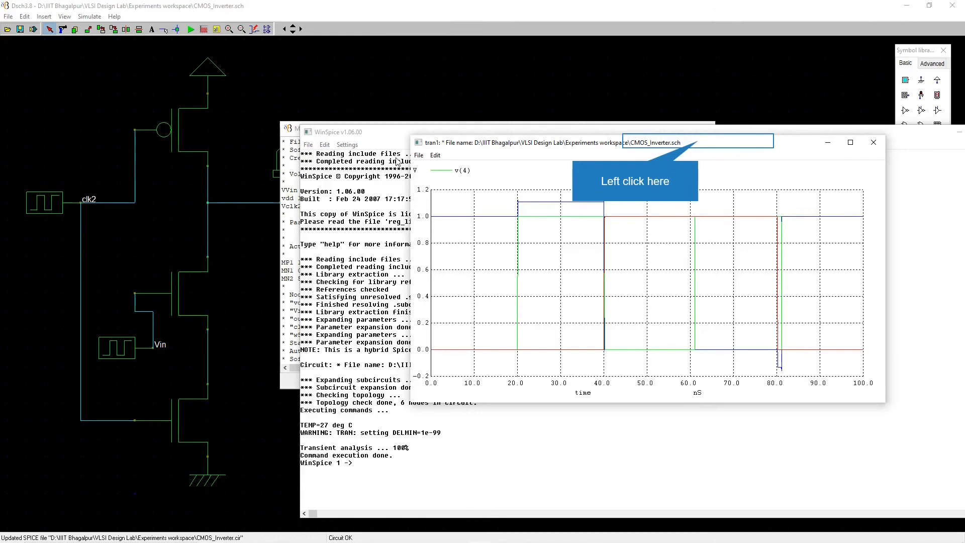
mouse_move(718, 233)
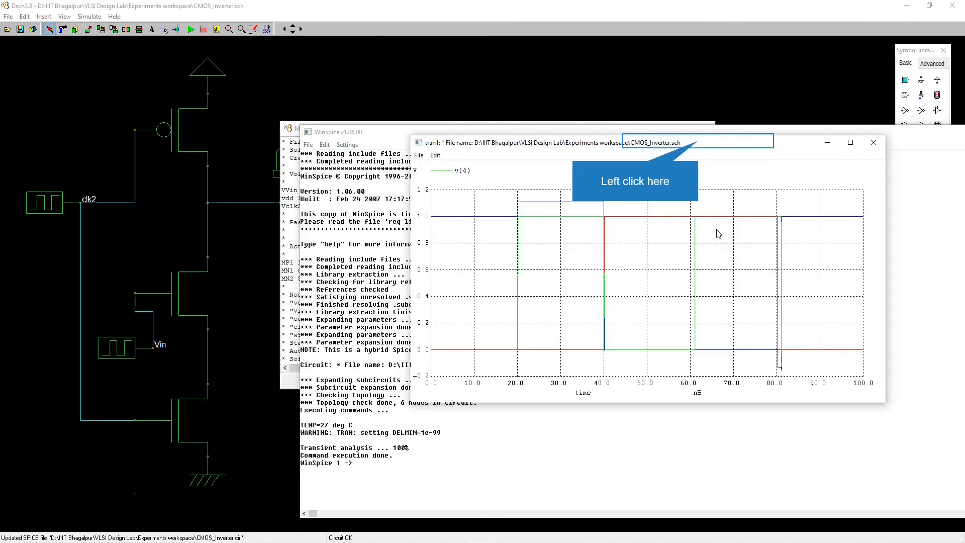
mouse_move(696, 357)
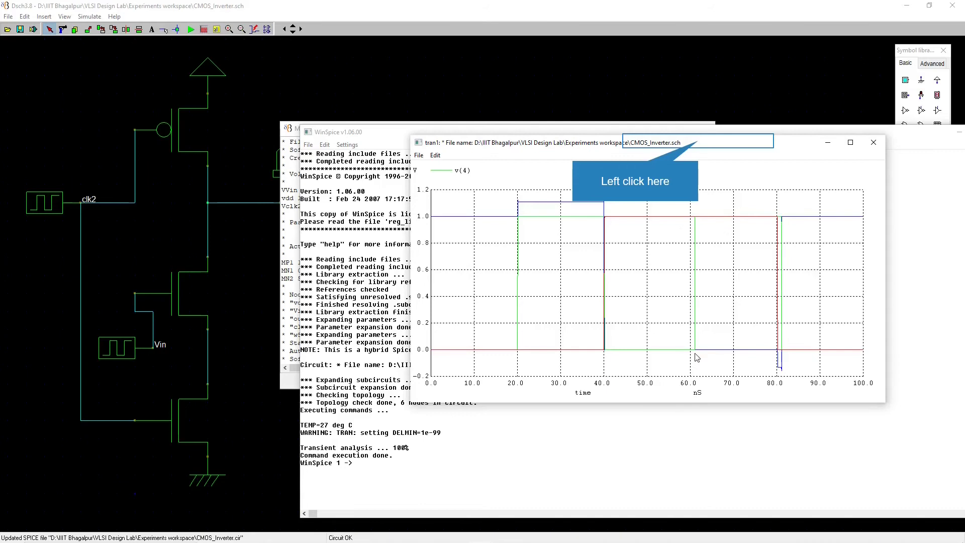
mouse_move(798, 218)
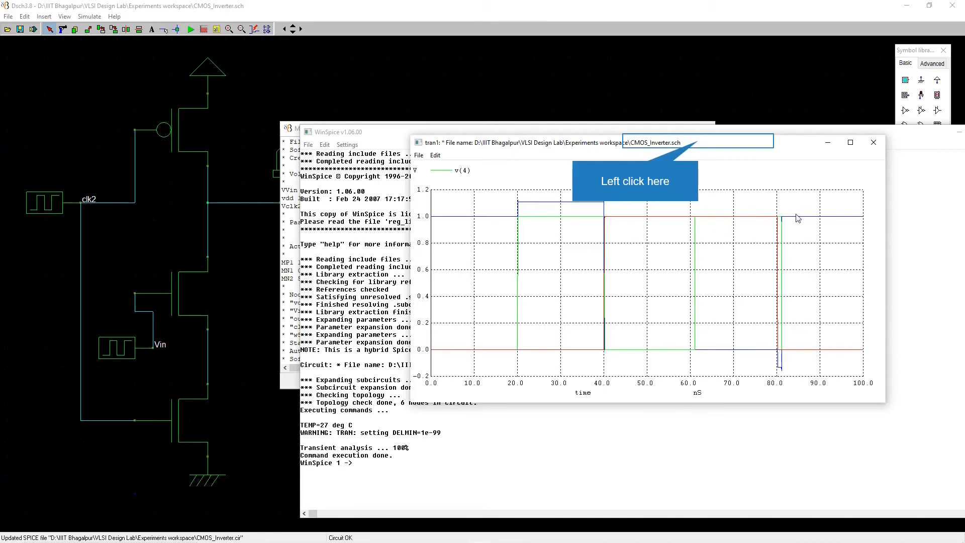
mouse_move(619, 228)
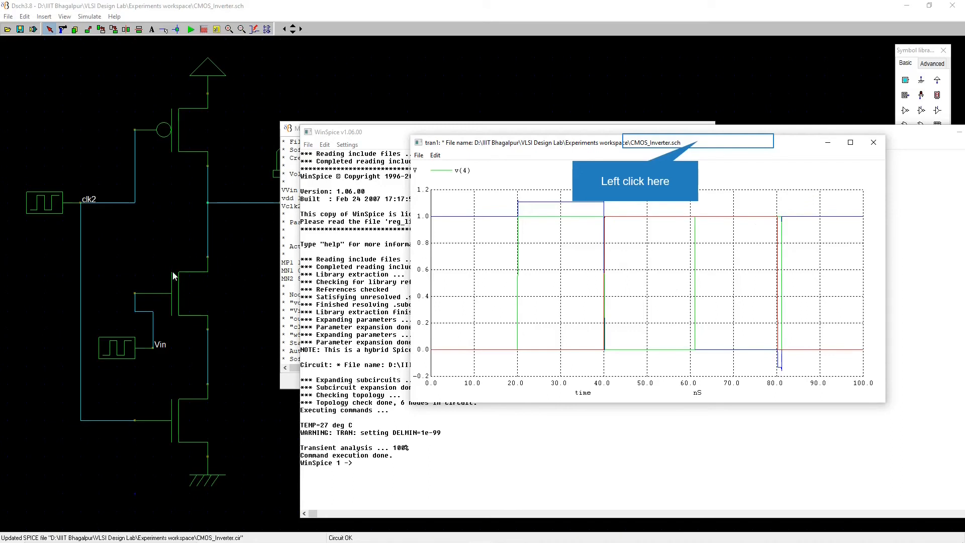
mouse_move(331, 174)
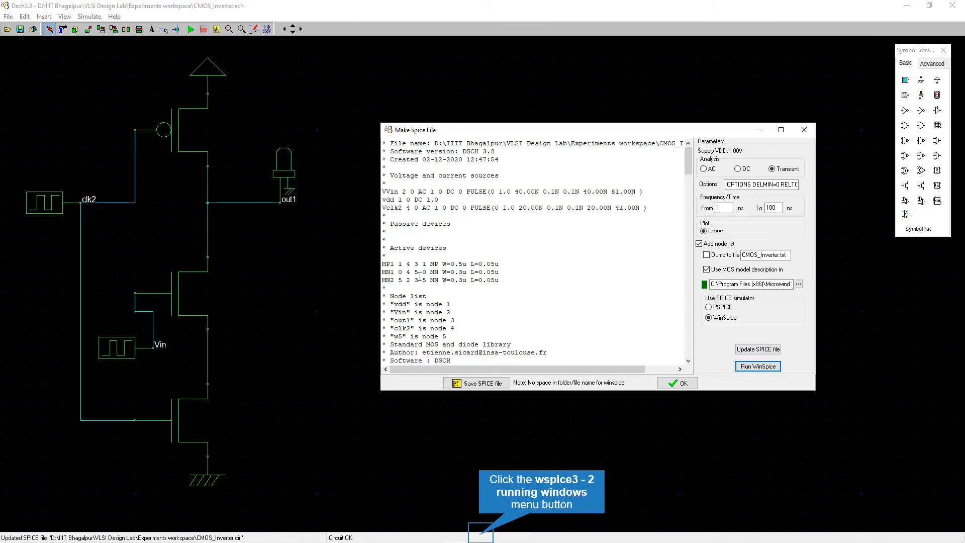
mouse_move(480, 533)
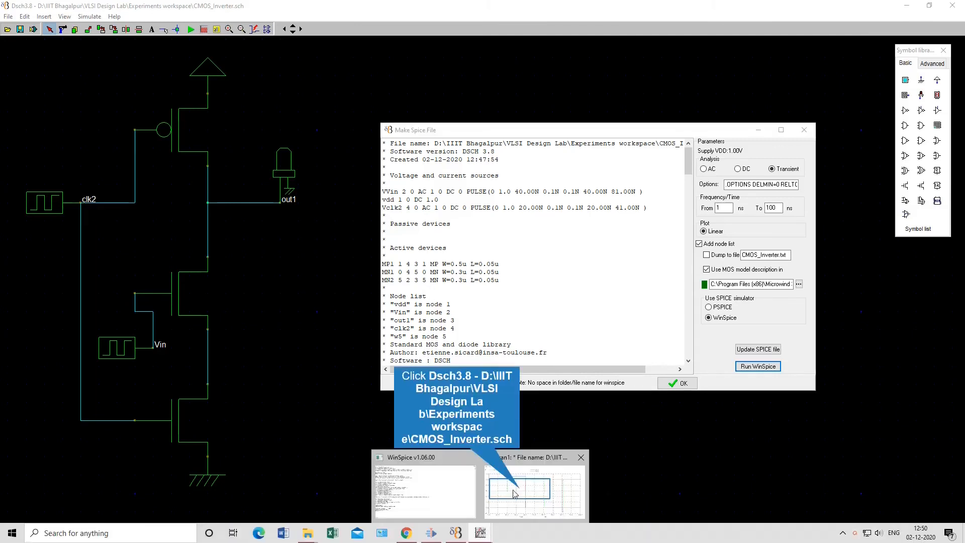
- Restore the tran1 waveform plot window over the DSCH netlist dialog
left_click(519, 487)
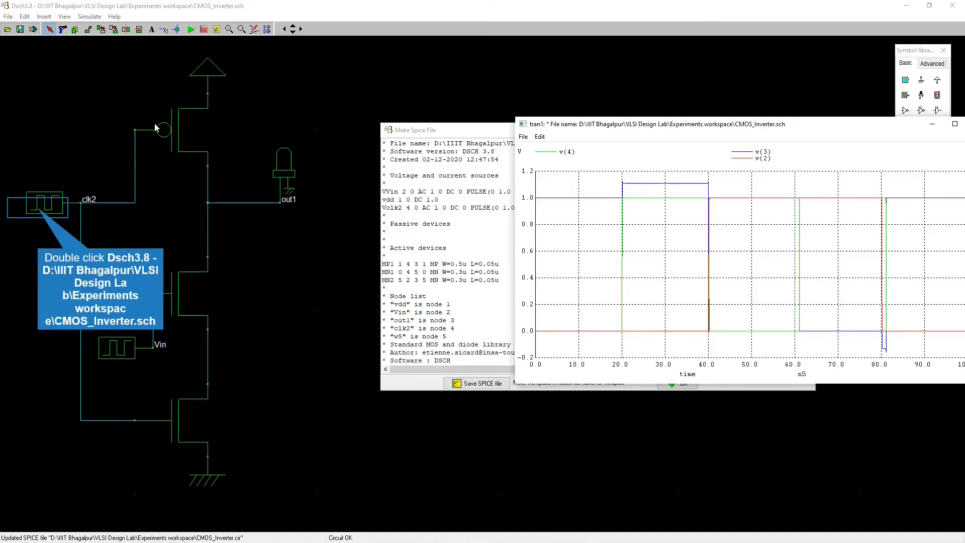
mouse_move(177, 157)
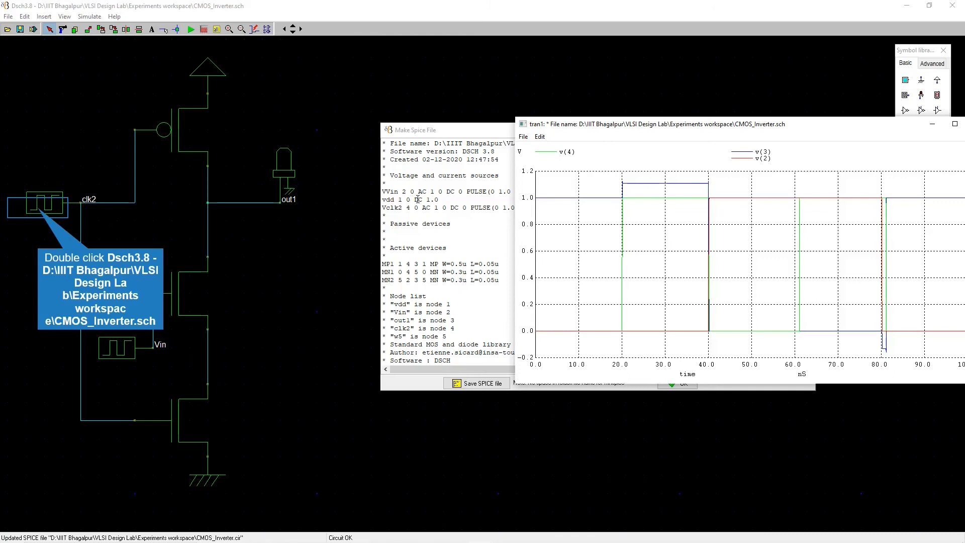
mouse_move(354, 203)
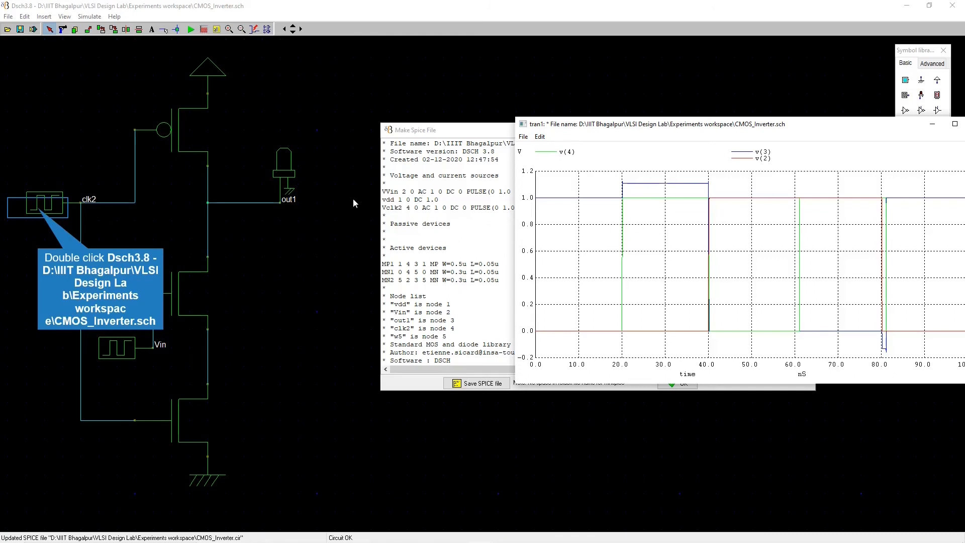
mouse_move(96, 190)
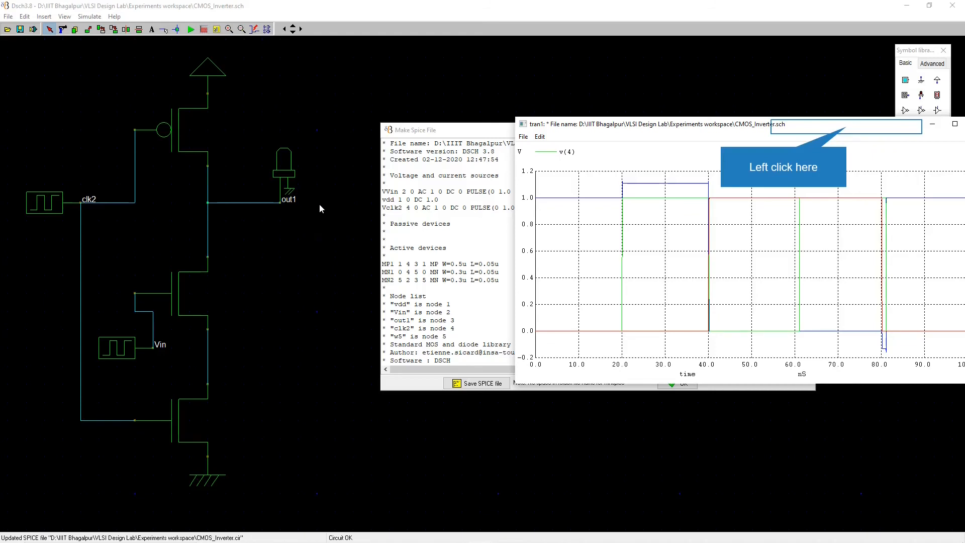
mouse_move(413, 328)
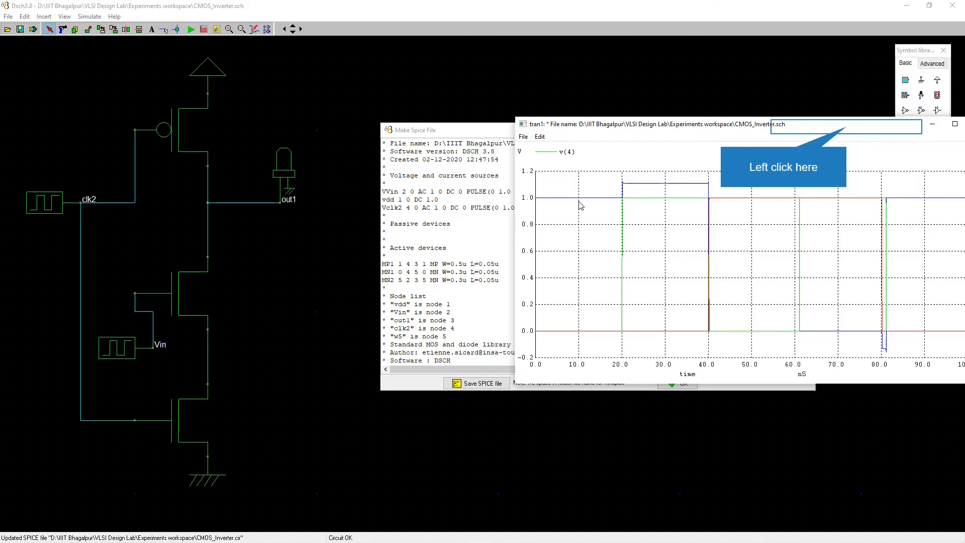
mouse_move(710, 198)
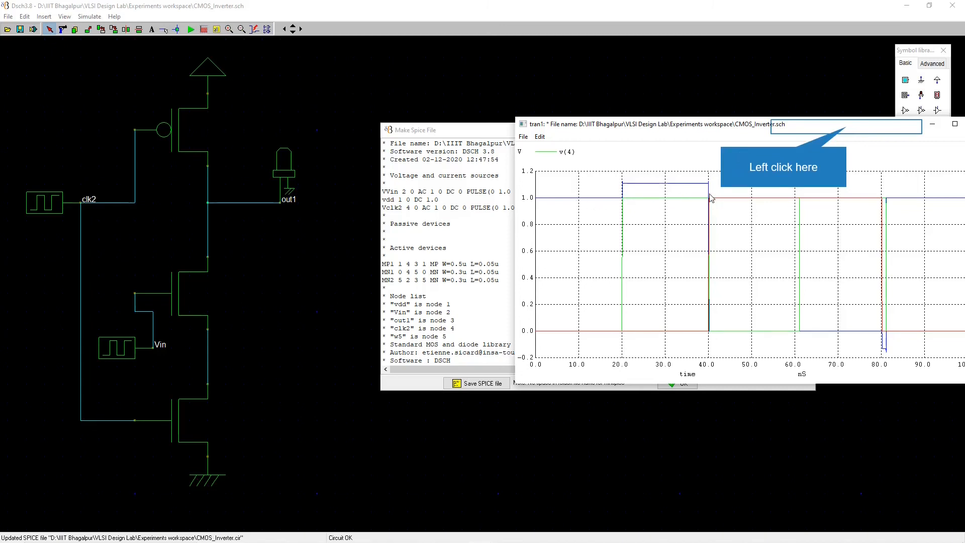
mouse_move(556, 161)
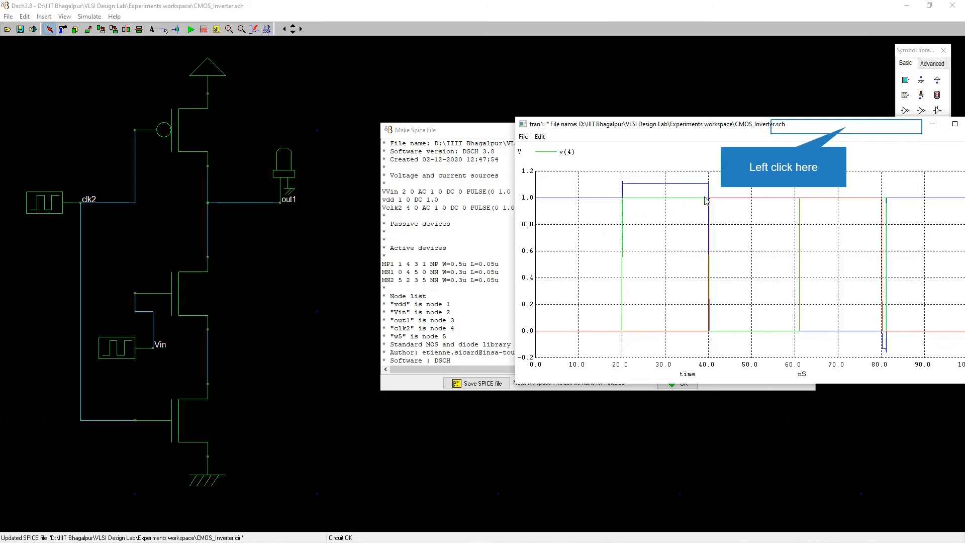
mouse_move(793, 196)
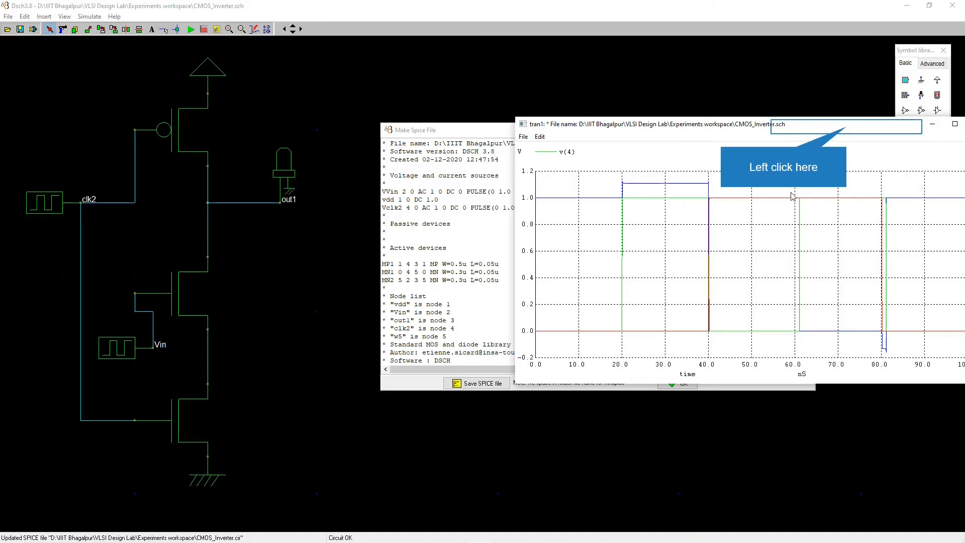
mouse_move(856, 214)
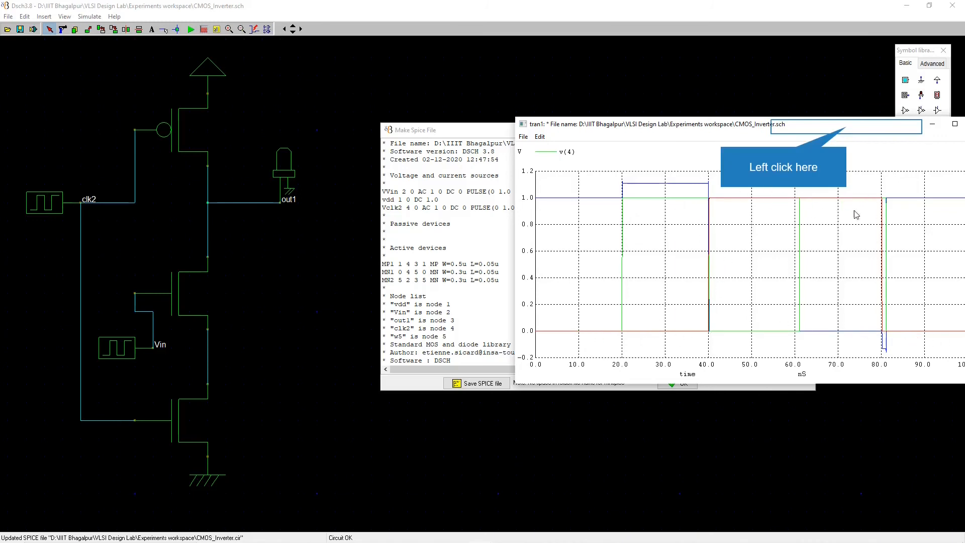
mouse_move(606, 203)
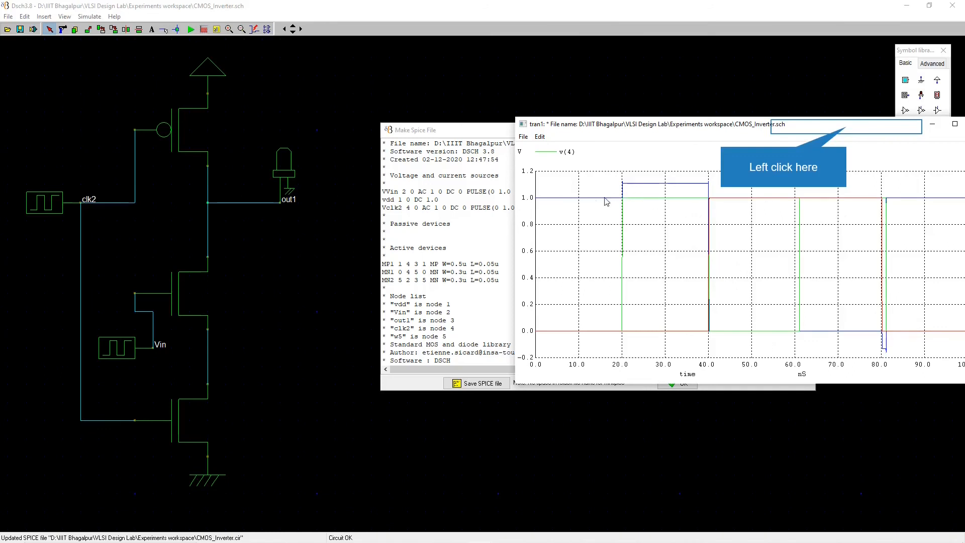
mouse_move(572, 160)
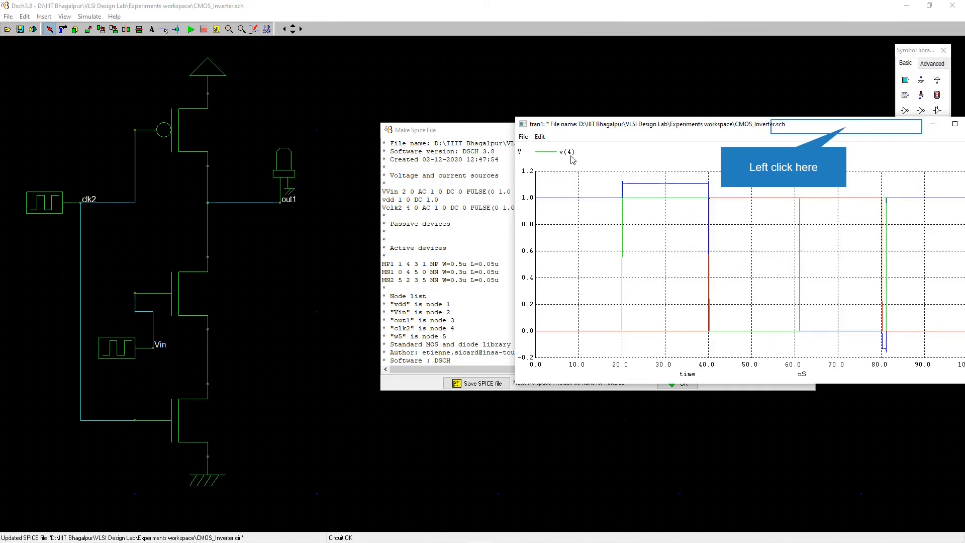
mouse_move(638, 246)
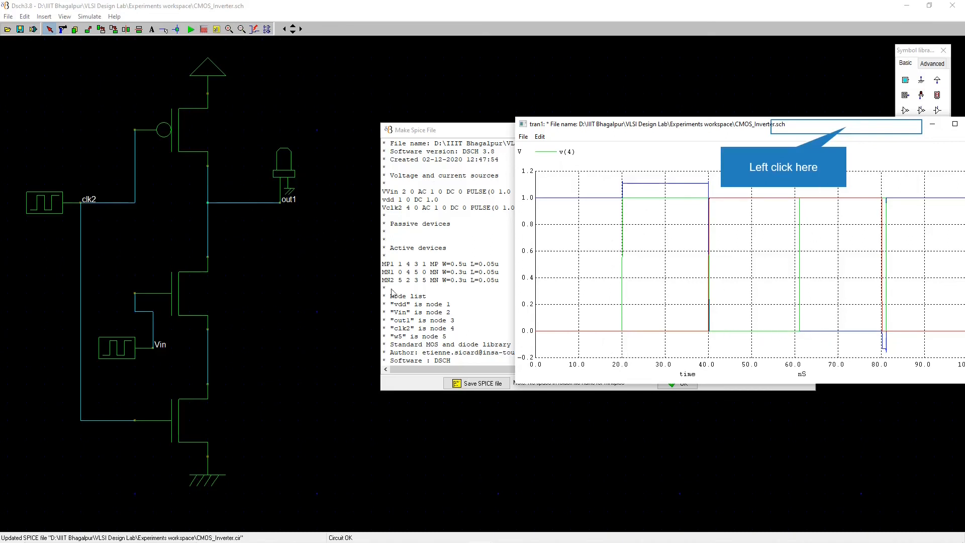
mouse_move(567, 163)
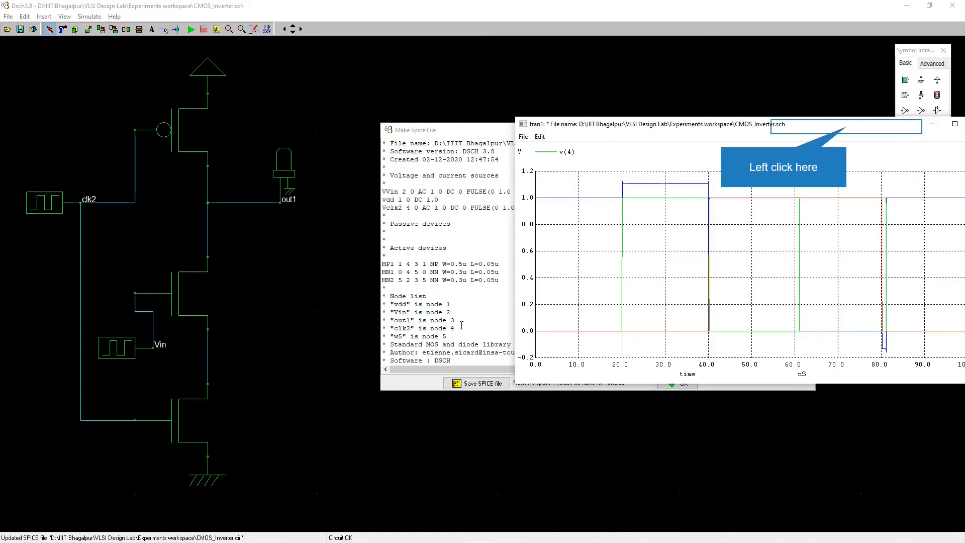
mouse_move(635, 142)
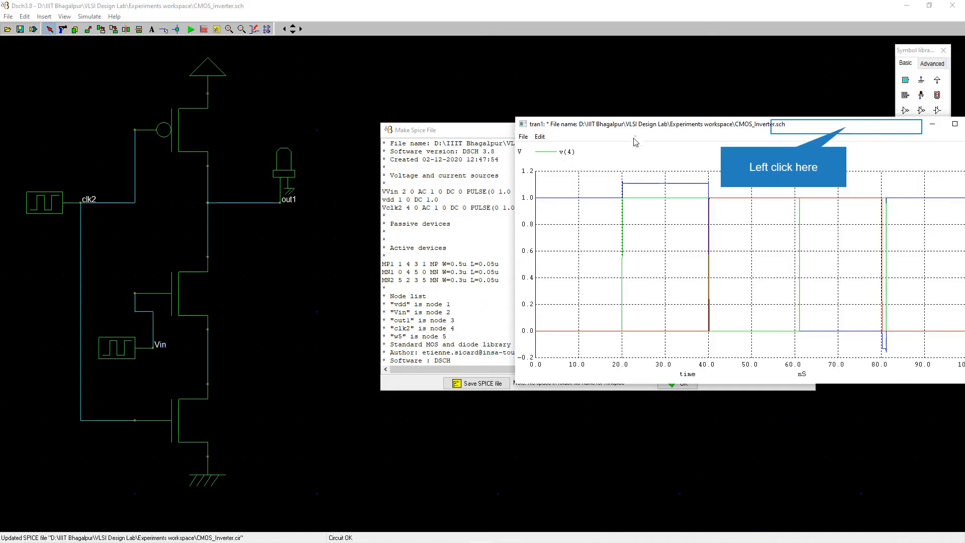
mouse_move(711, 252)
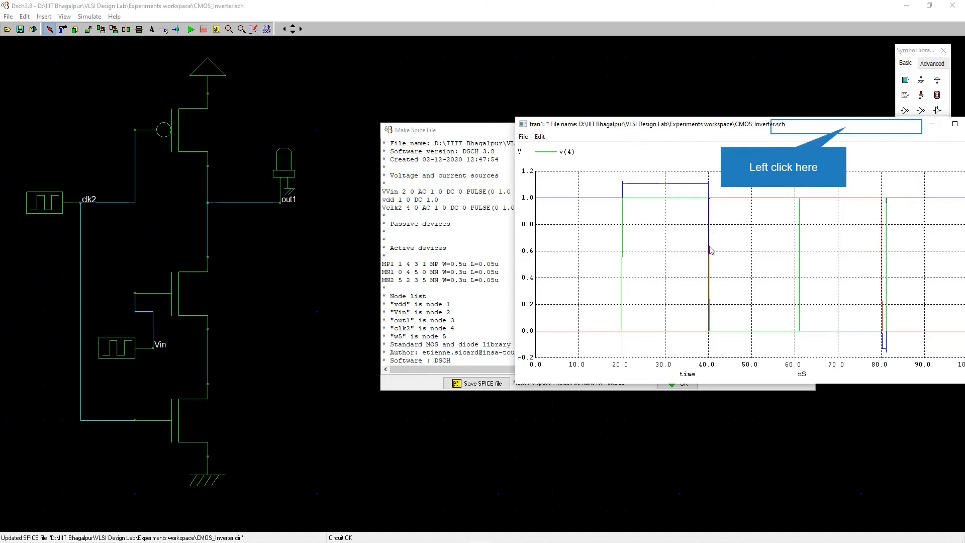
mouse_move(626, 338)
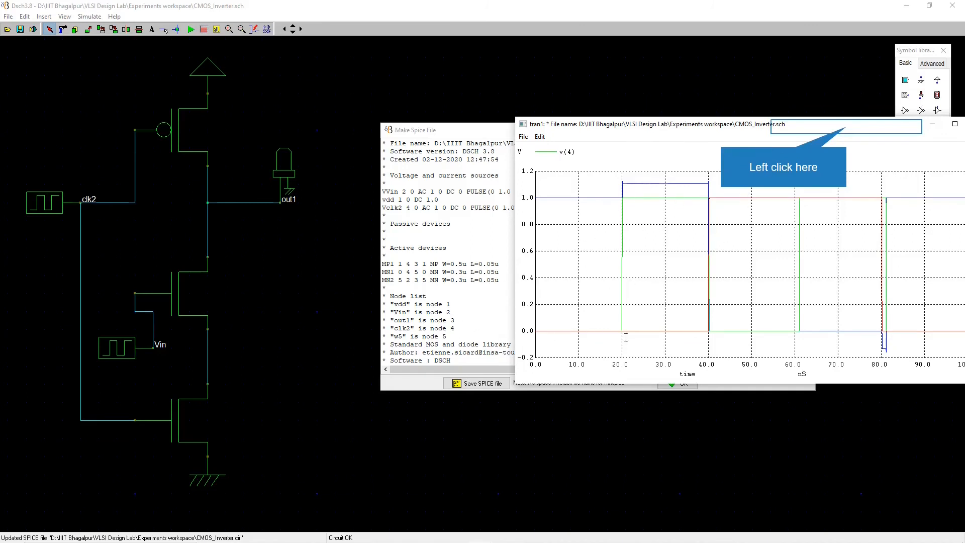
mouse_move(647, 184)
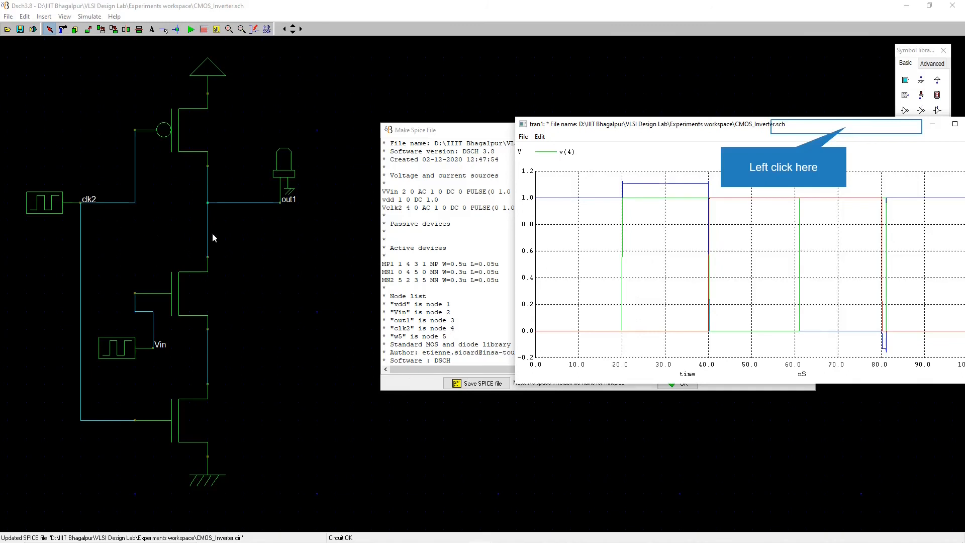
mouse_move(785, 136)
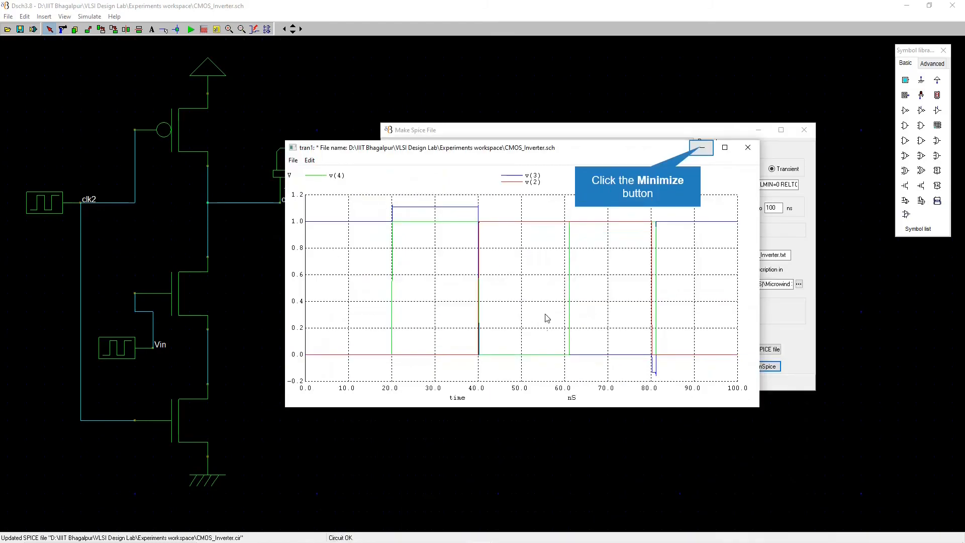
mouse_move(700, 145)
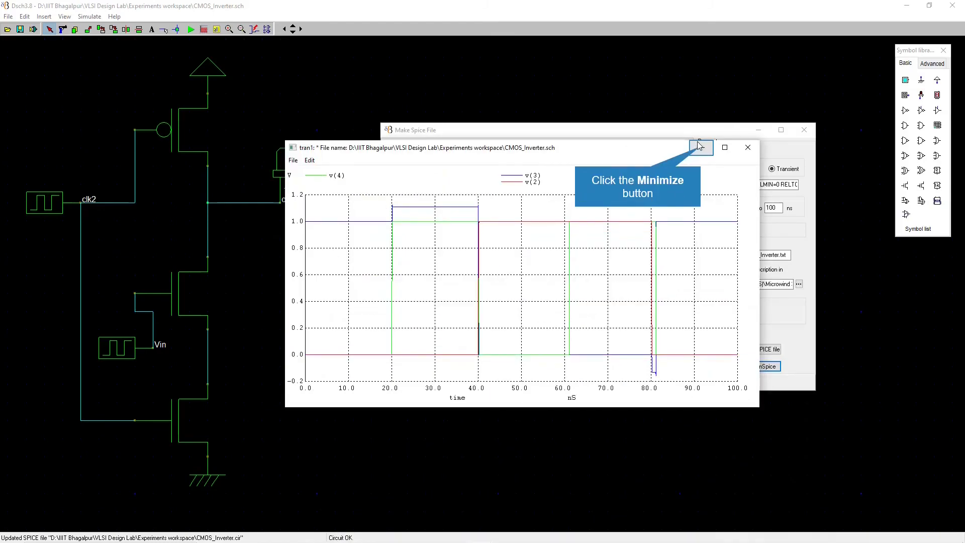
- Minimize the waveform plot and close the Make Spice File dialog
left_click(700, 147)
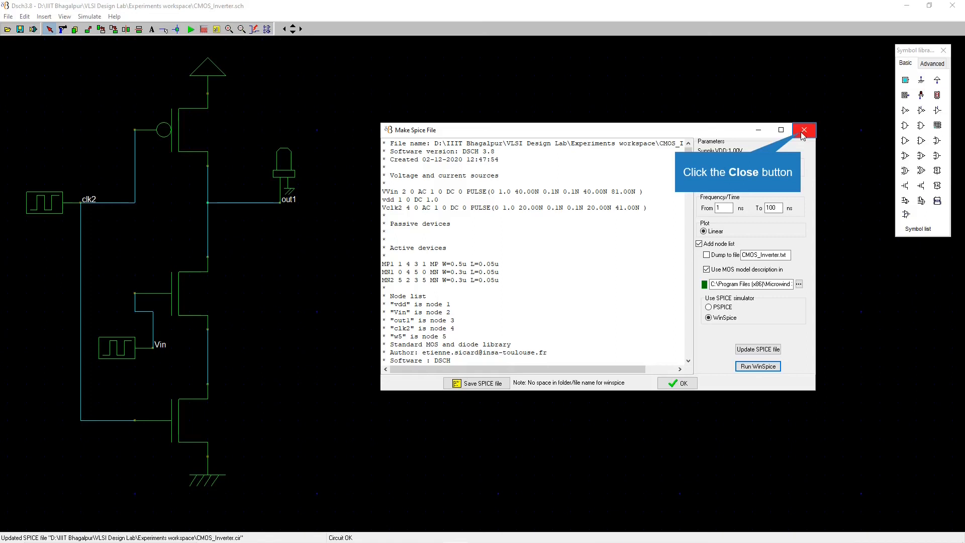
mouse_move(243, 307)
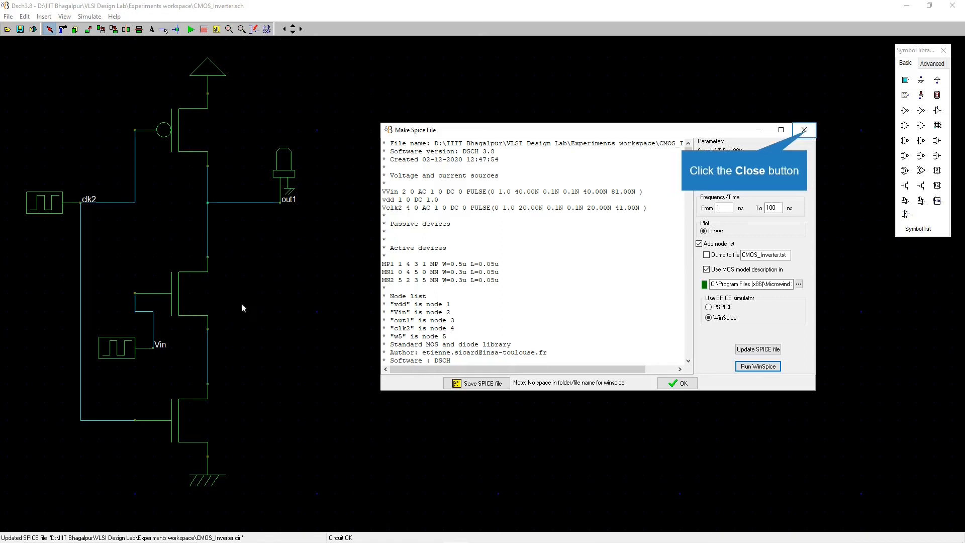
mouse_move(765, 147)
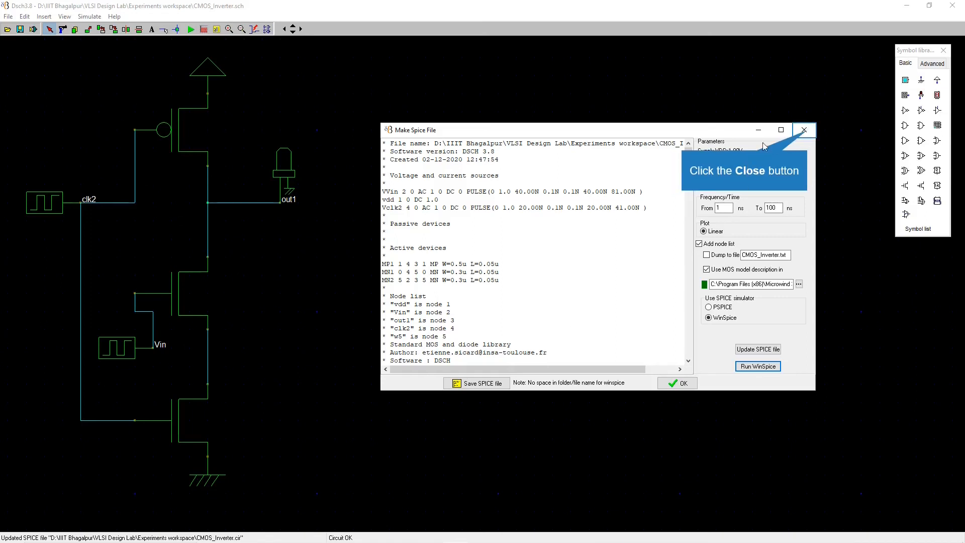
left_click(804, 130)
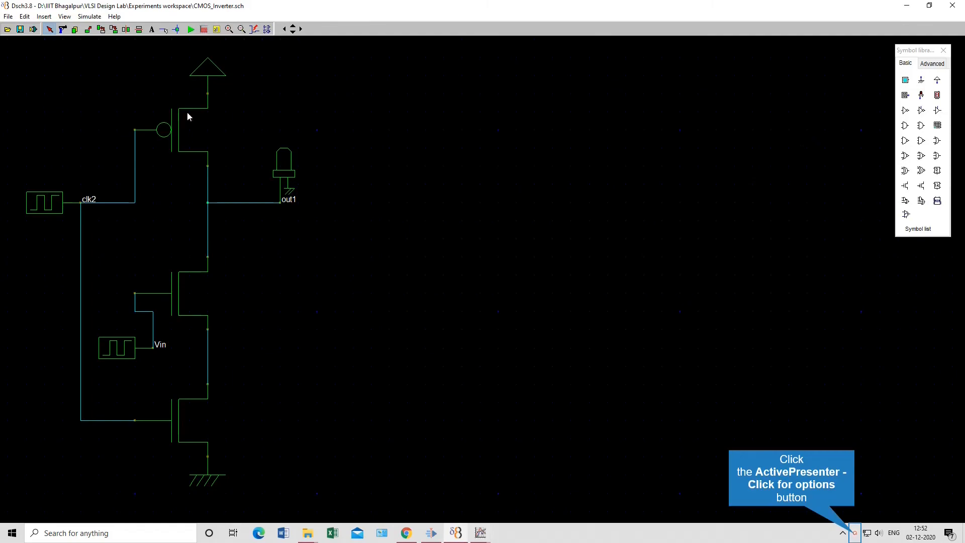